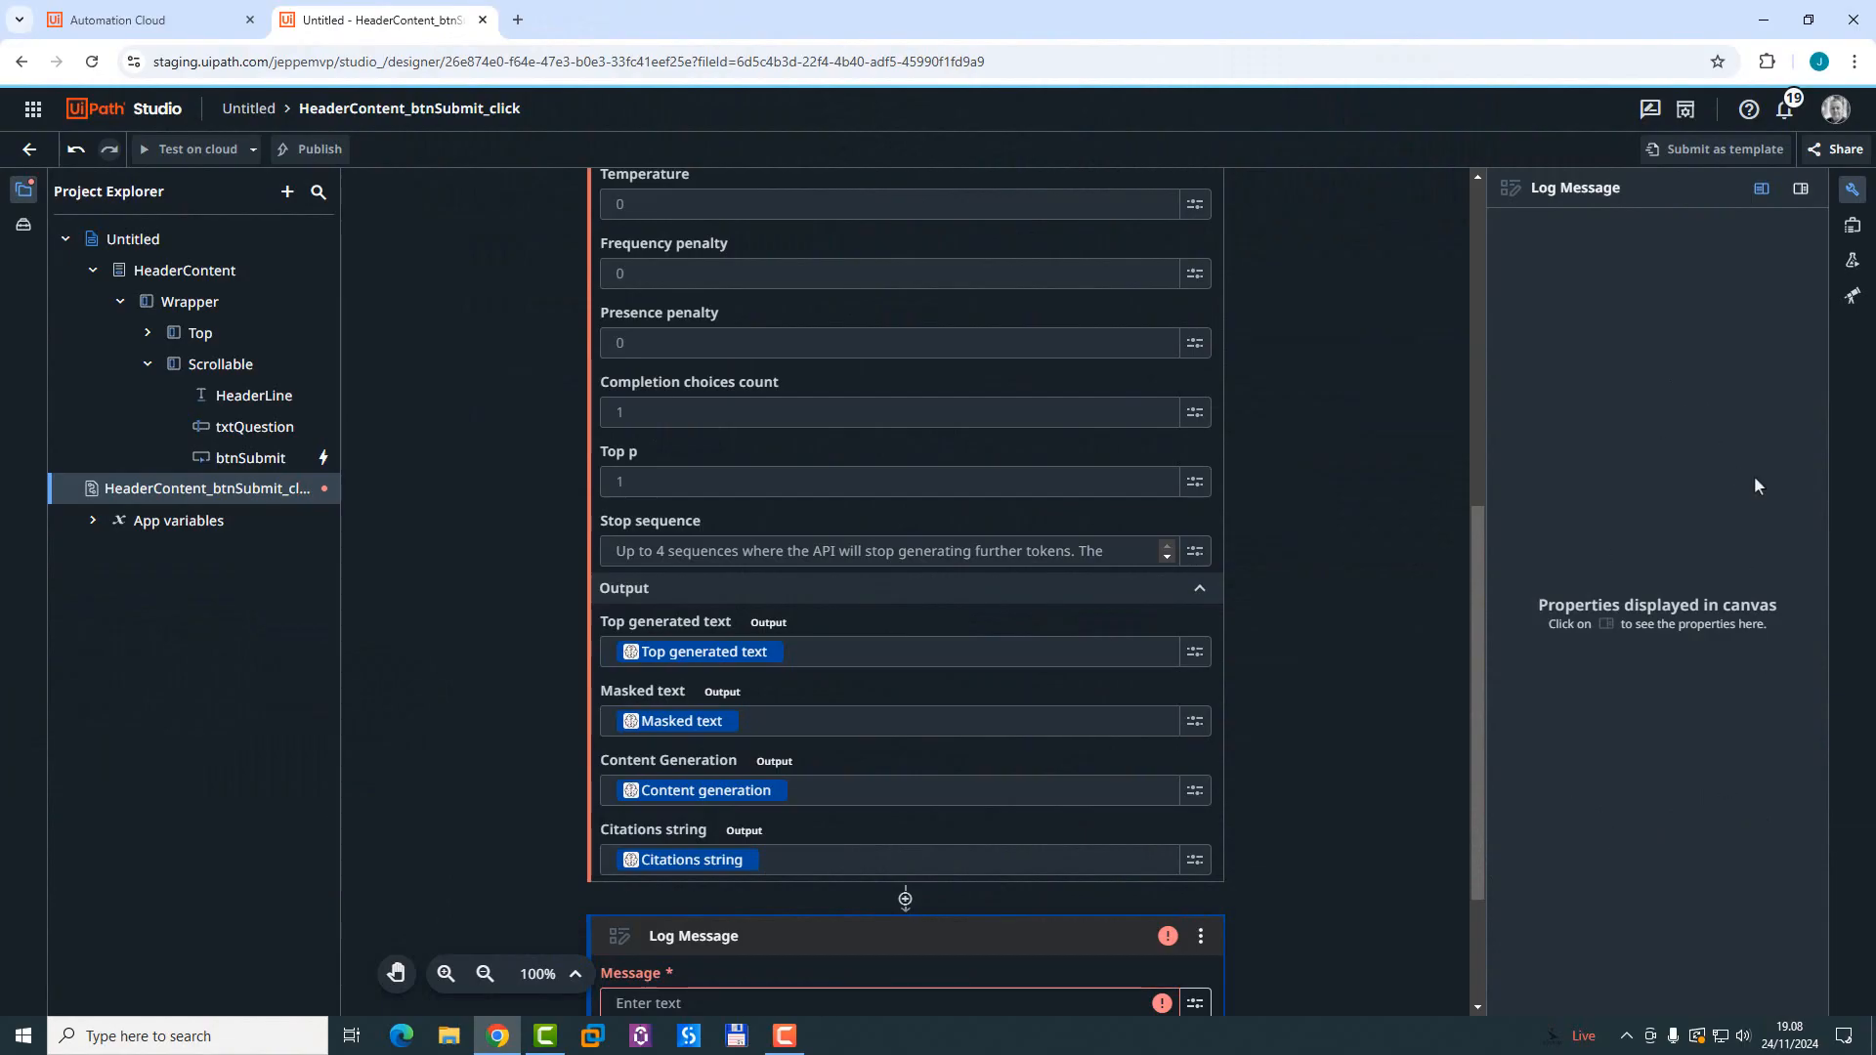
Step: Log the Content Generation Text and start a Test on cloud run of the app
{"action": "scroll", "scroll_direction": "down", "scroll_amount": 3}
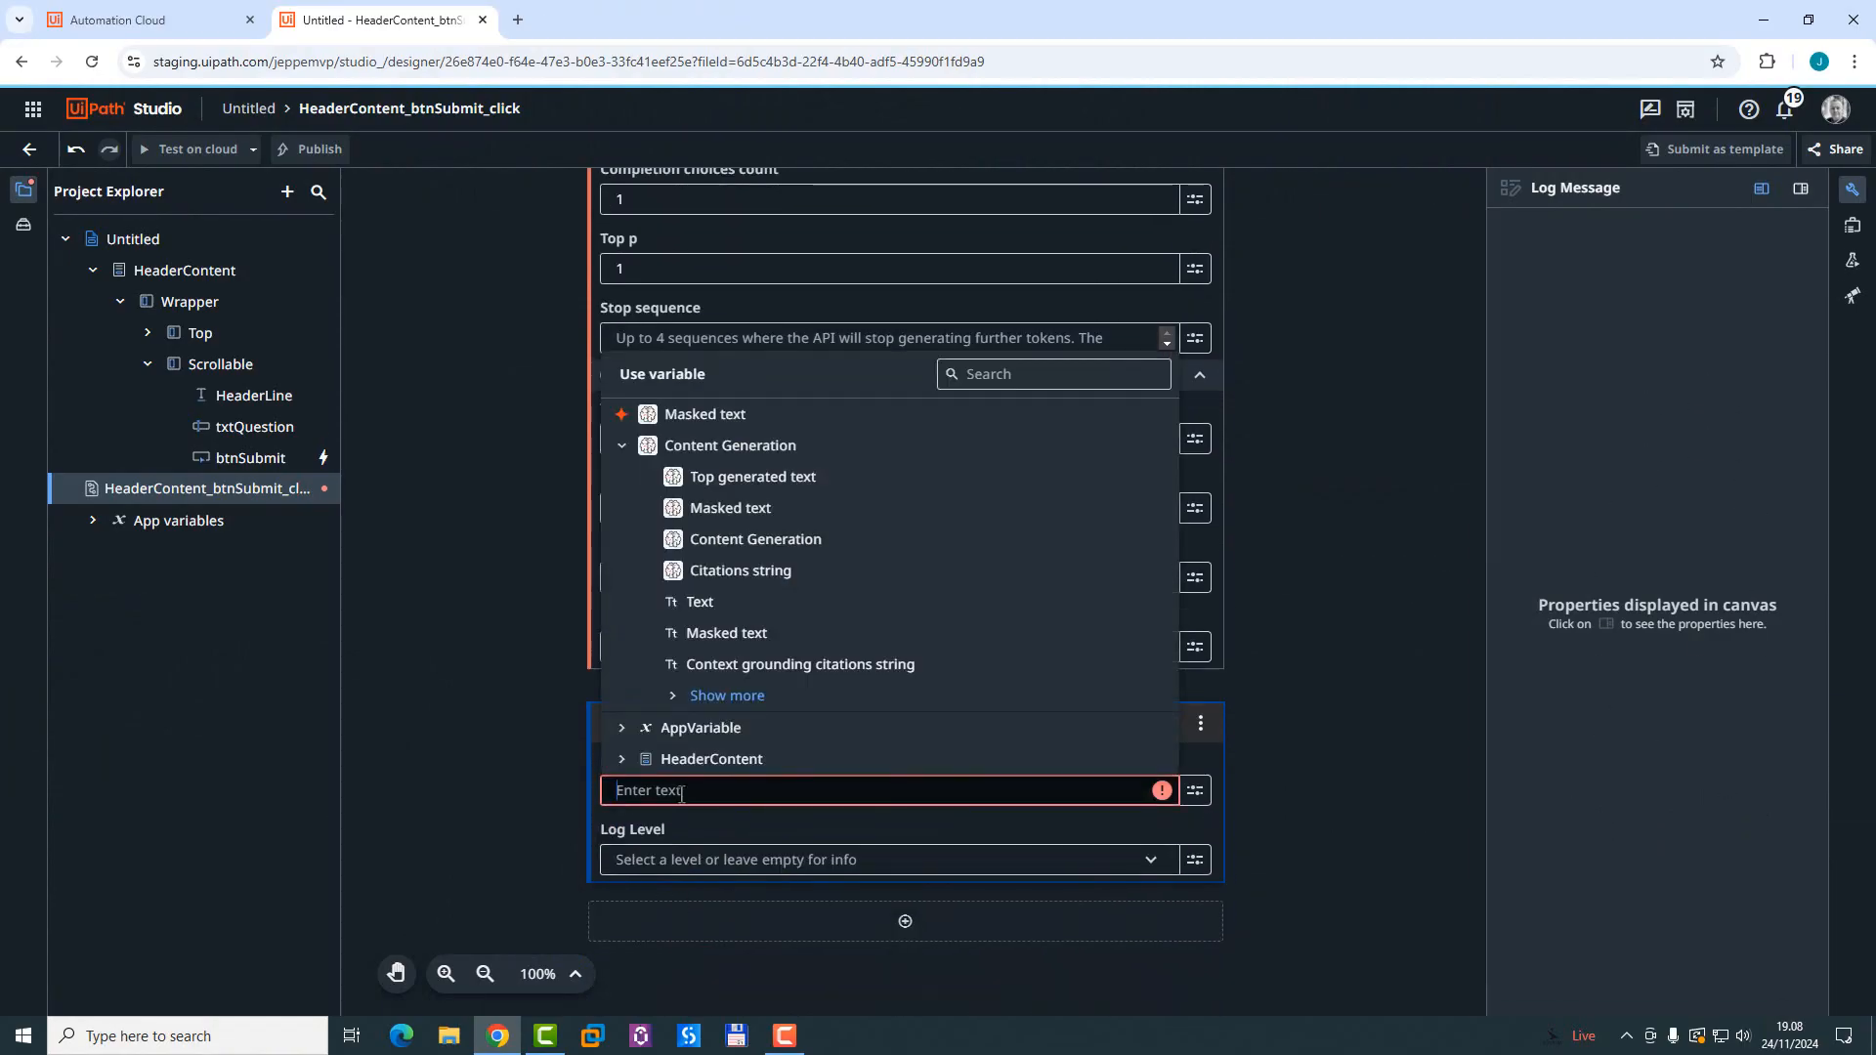
{"action": "mouse_move", "coordinate": [753, 477]}
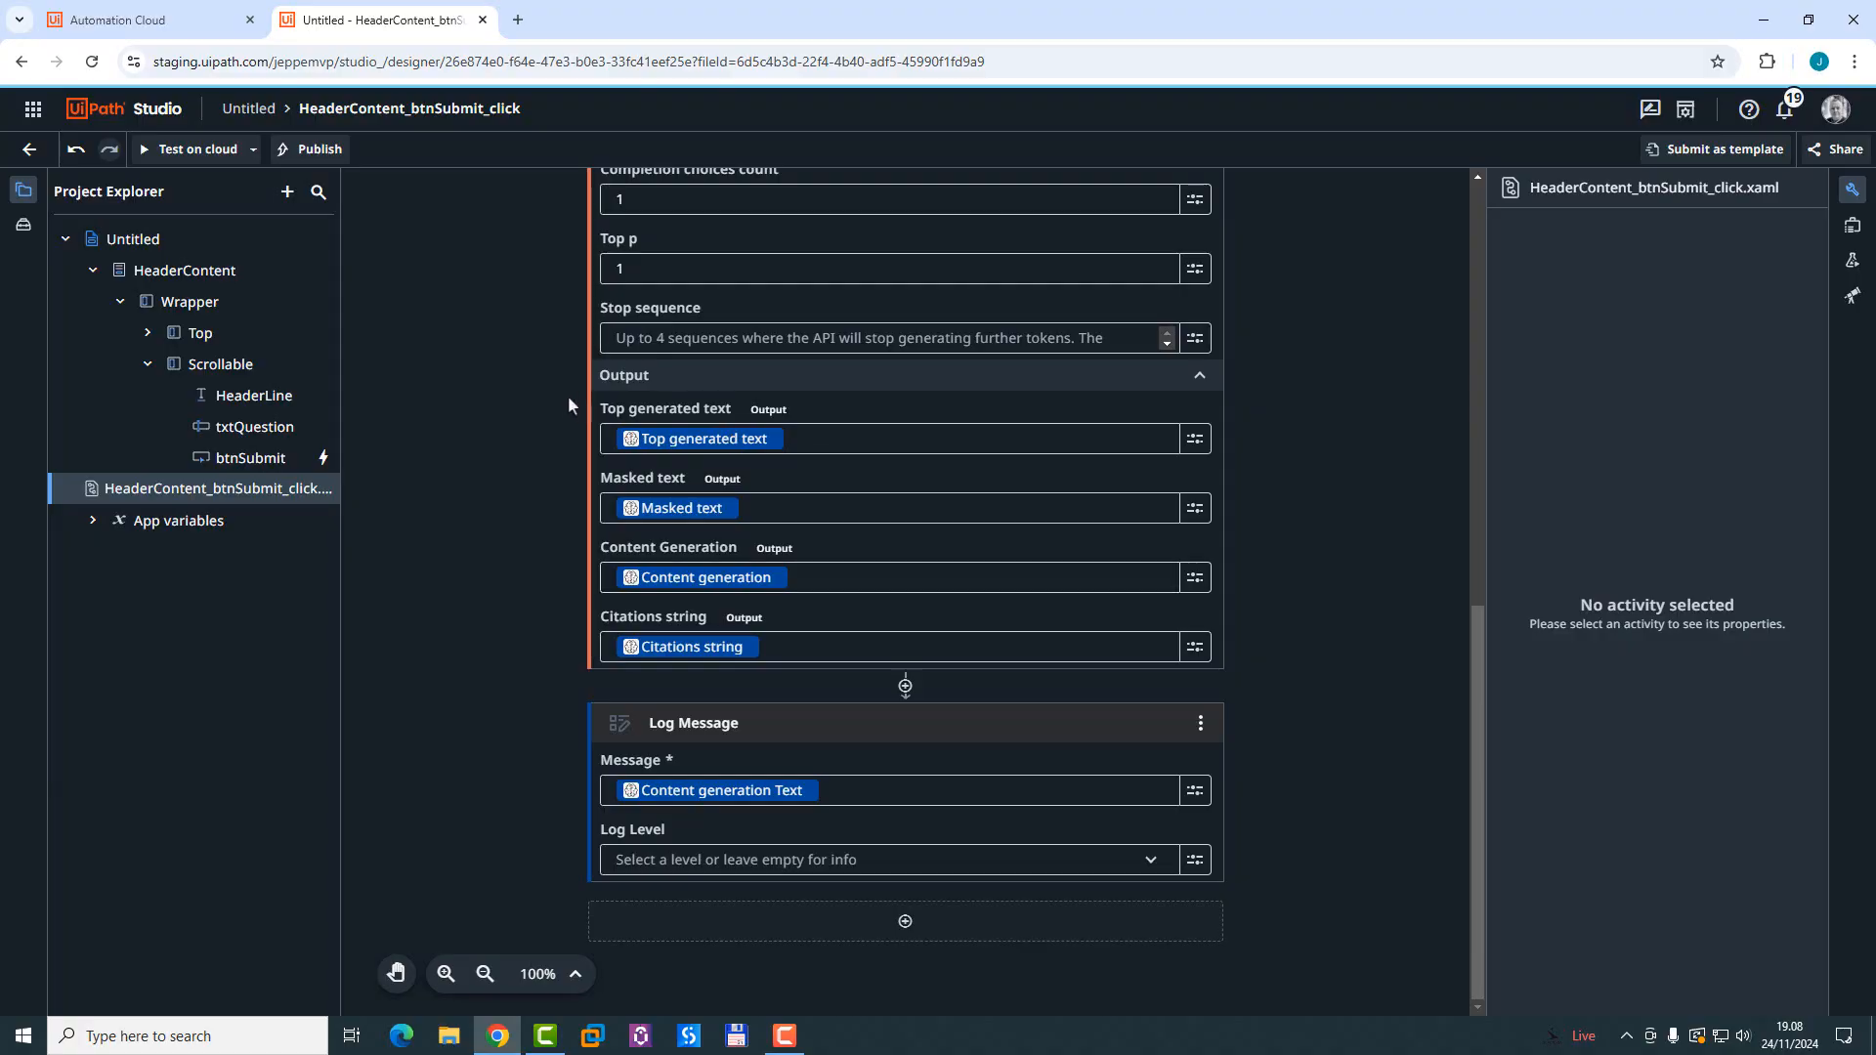
{"action": "mouse_move", "coordinate": [1317, 645]}
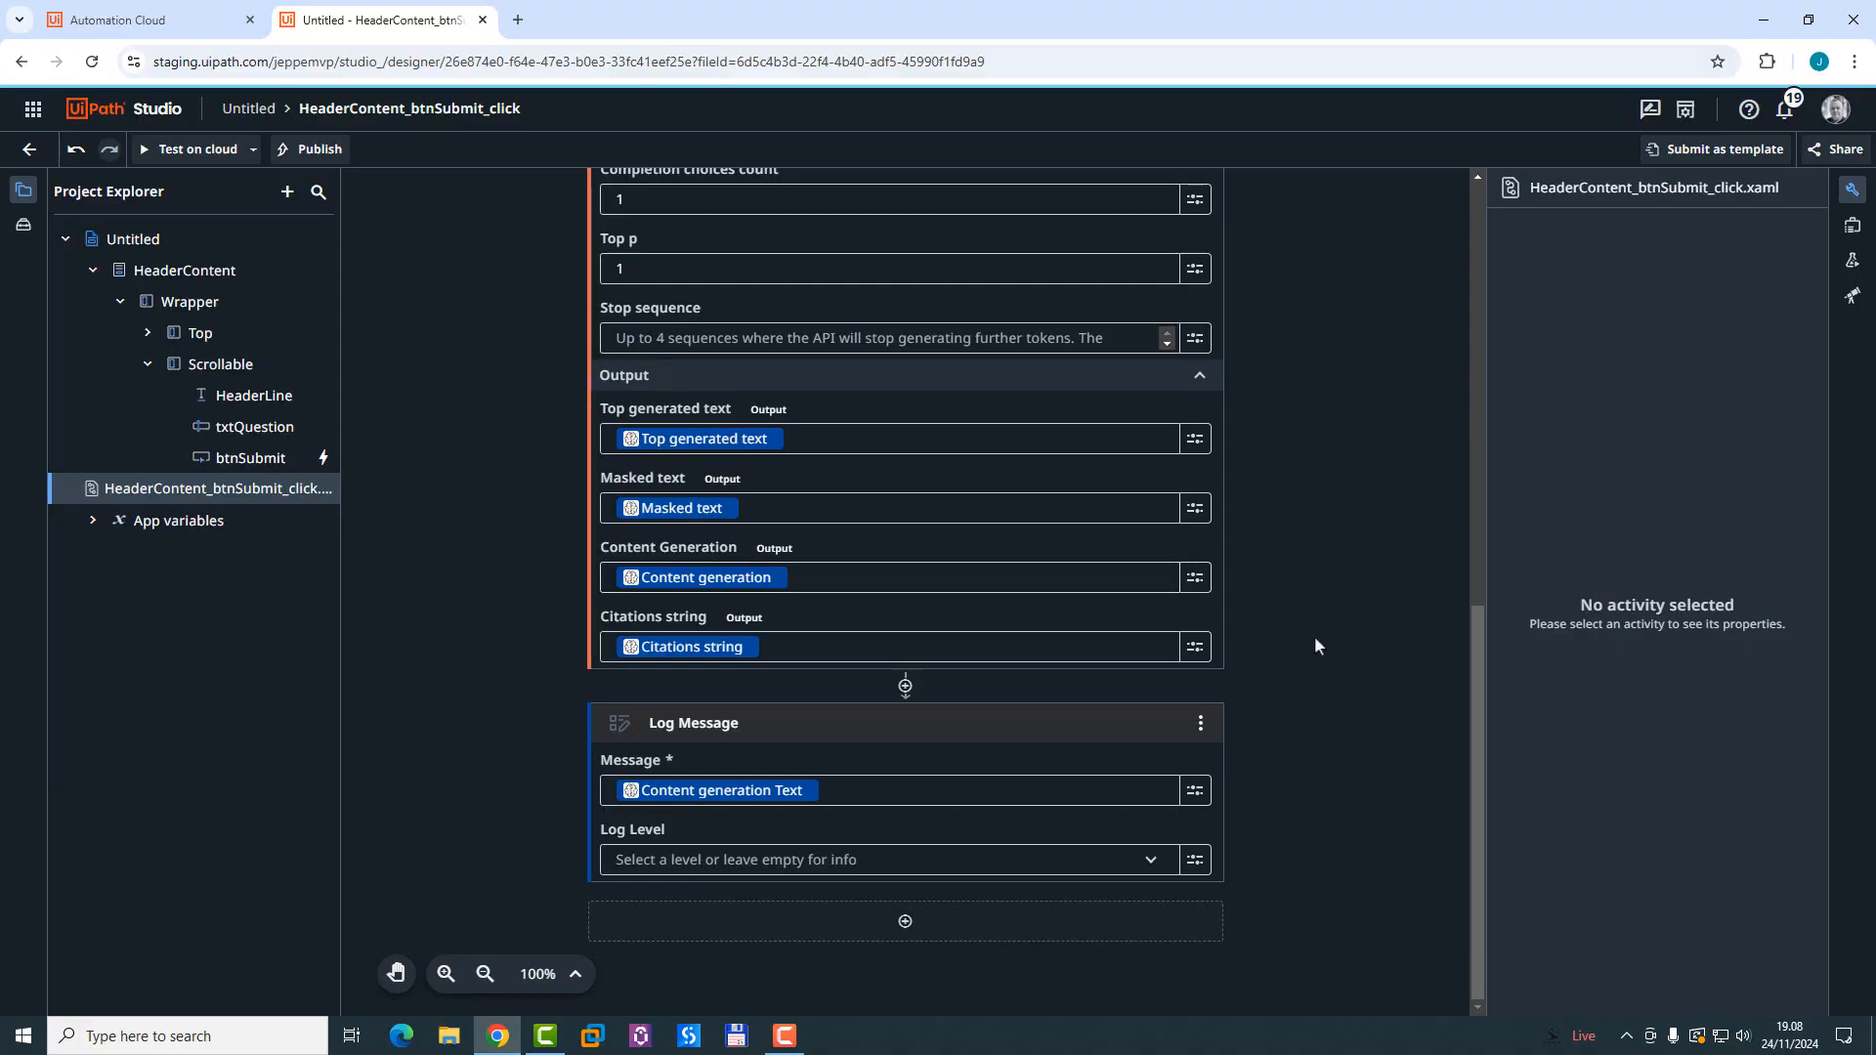
{"action": "left_click", "coordinate": [195, 149]}
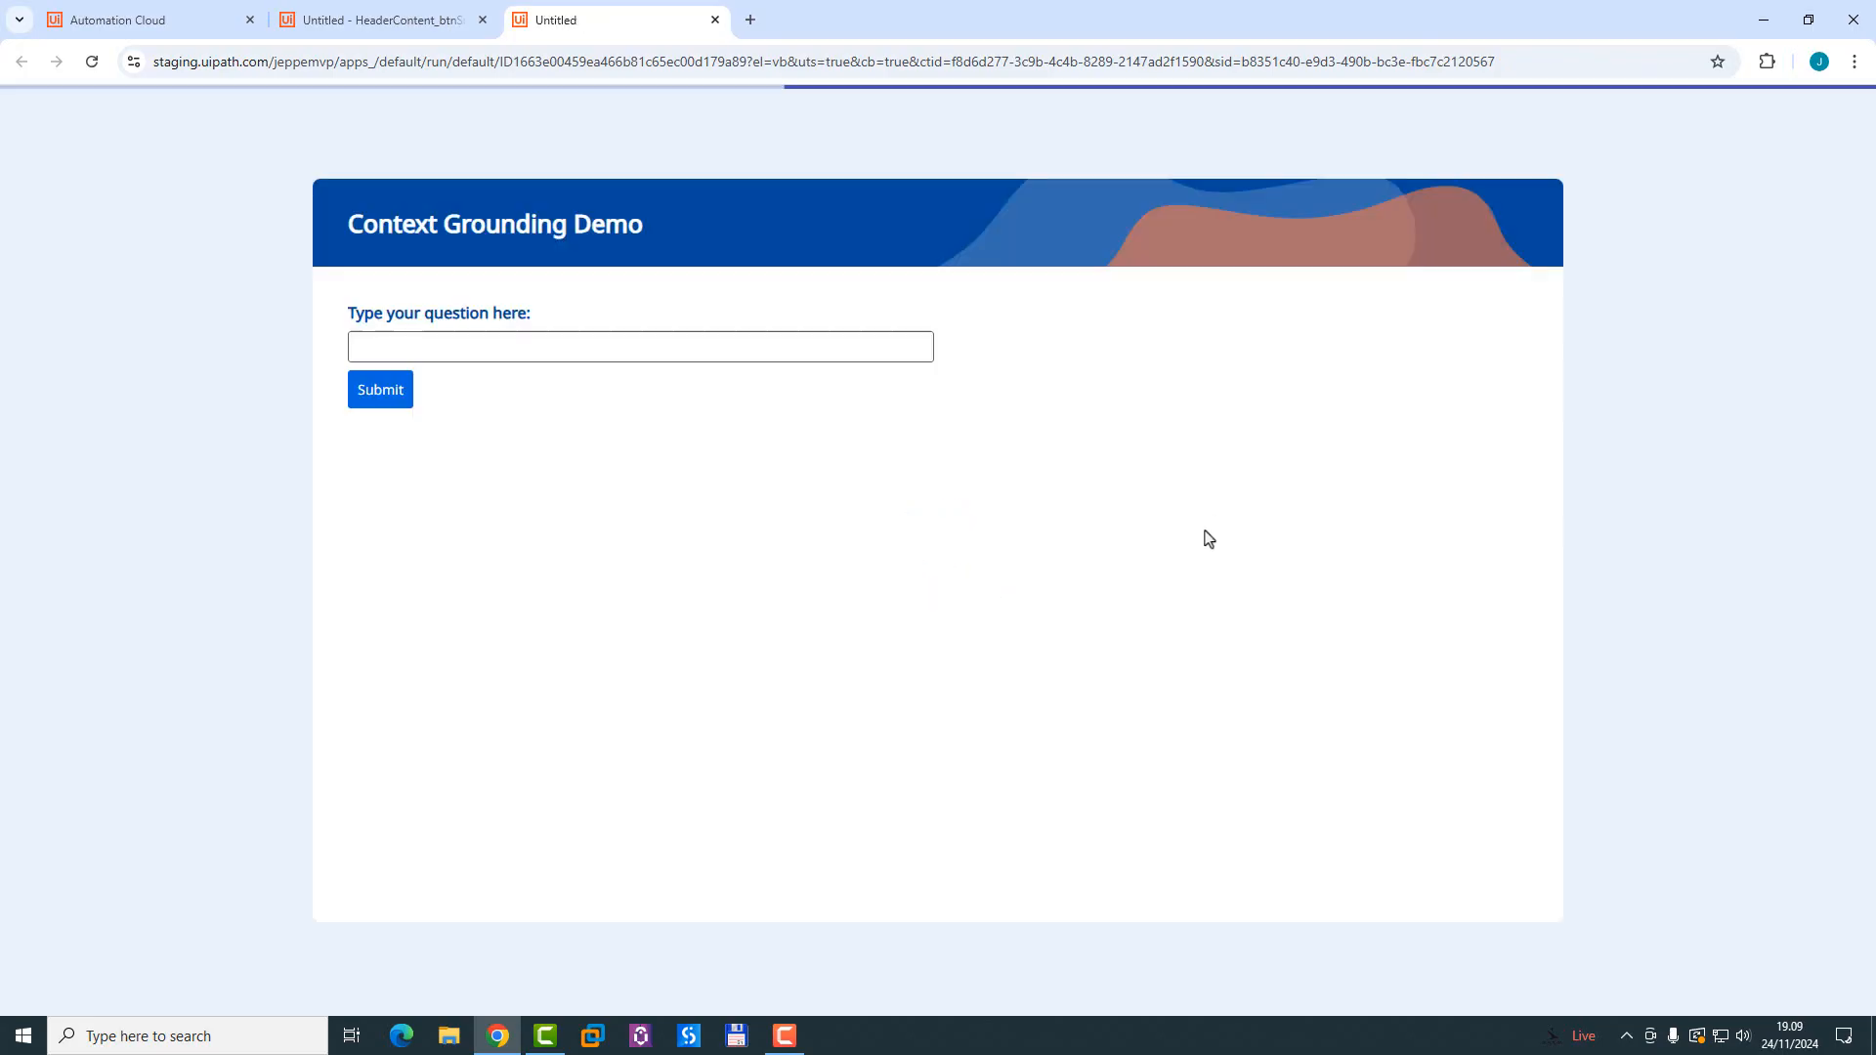
Step: Ask the app 'Who on earth is the smartest person, measured by IQ?' and return to the designer
{"action": "left_click", "coordinate": [641, 348]}
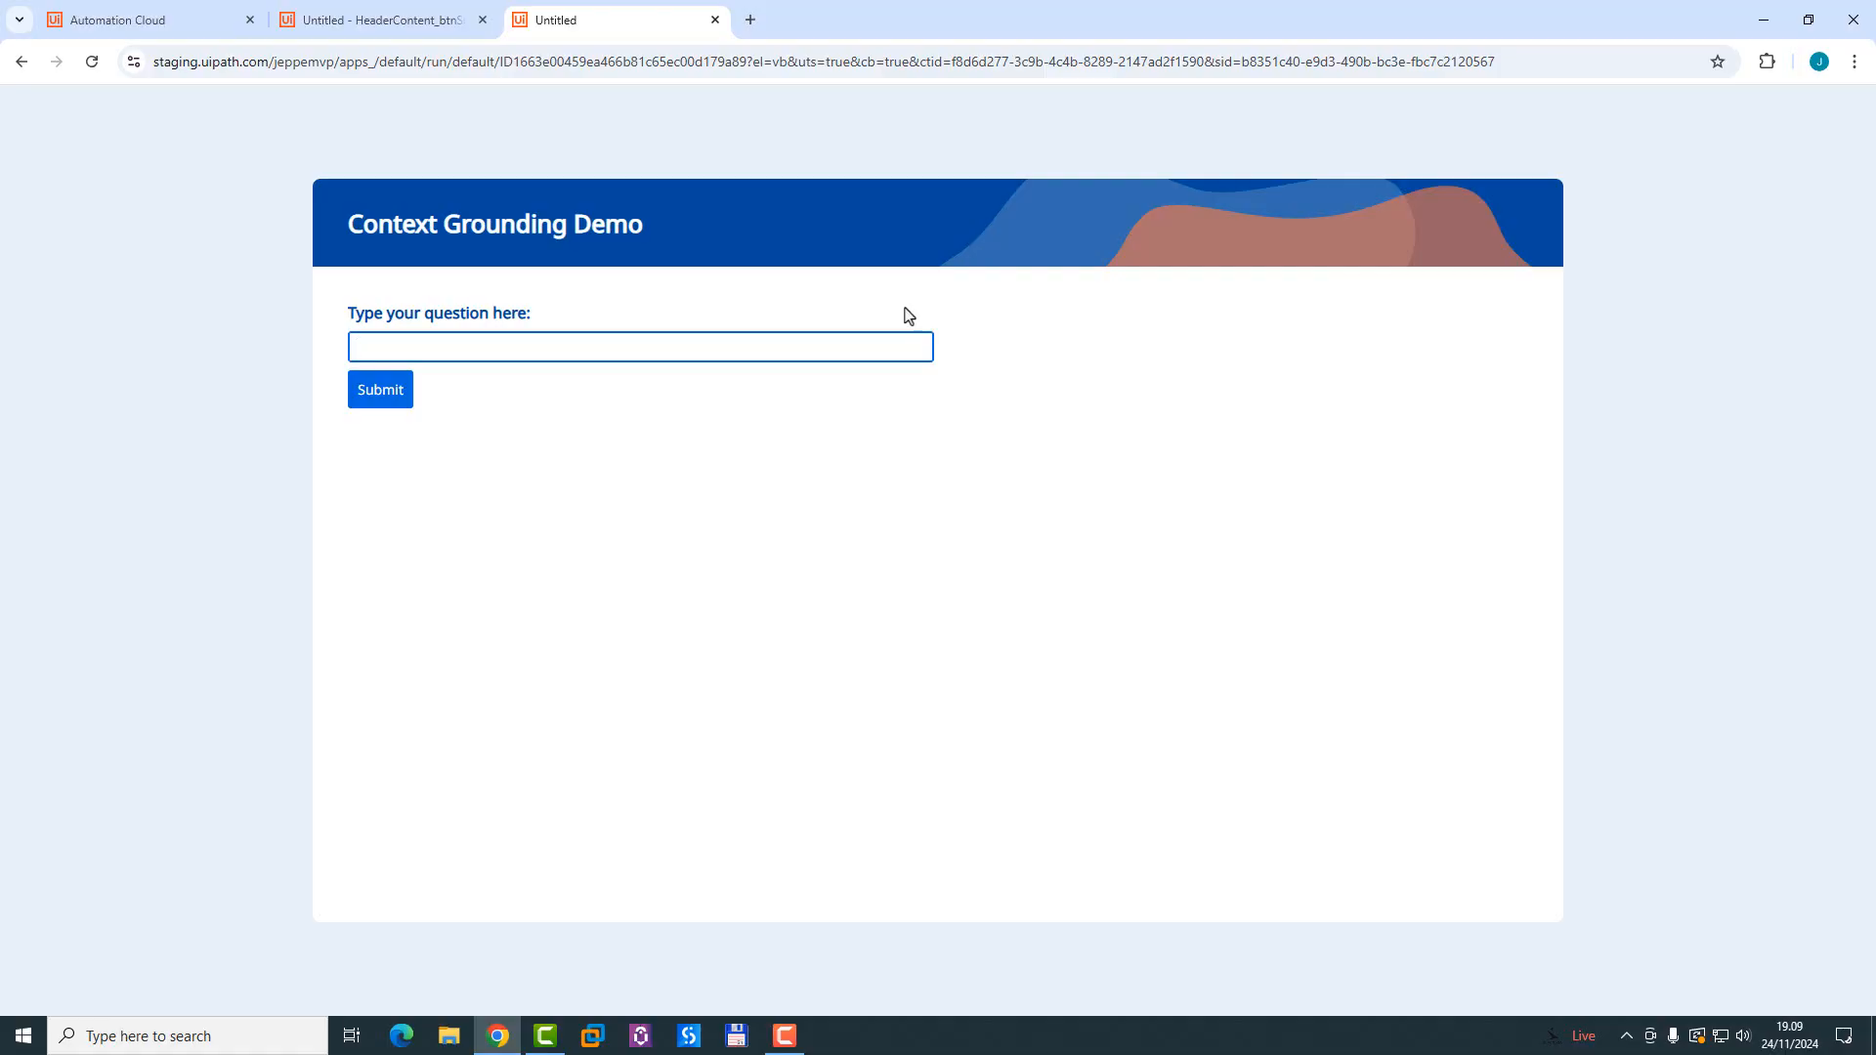
{"action": "type", "text": "Who on ear"}
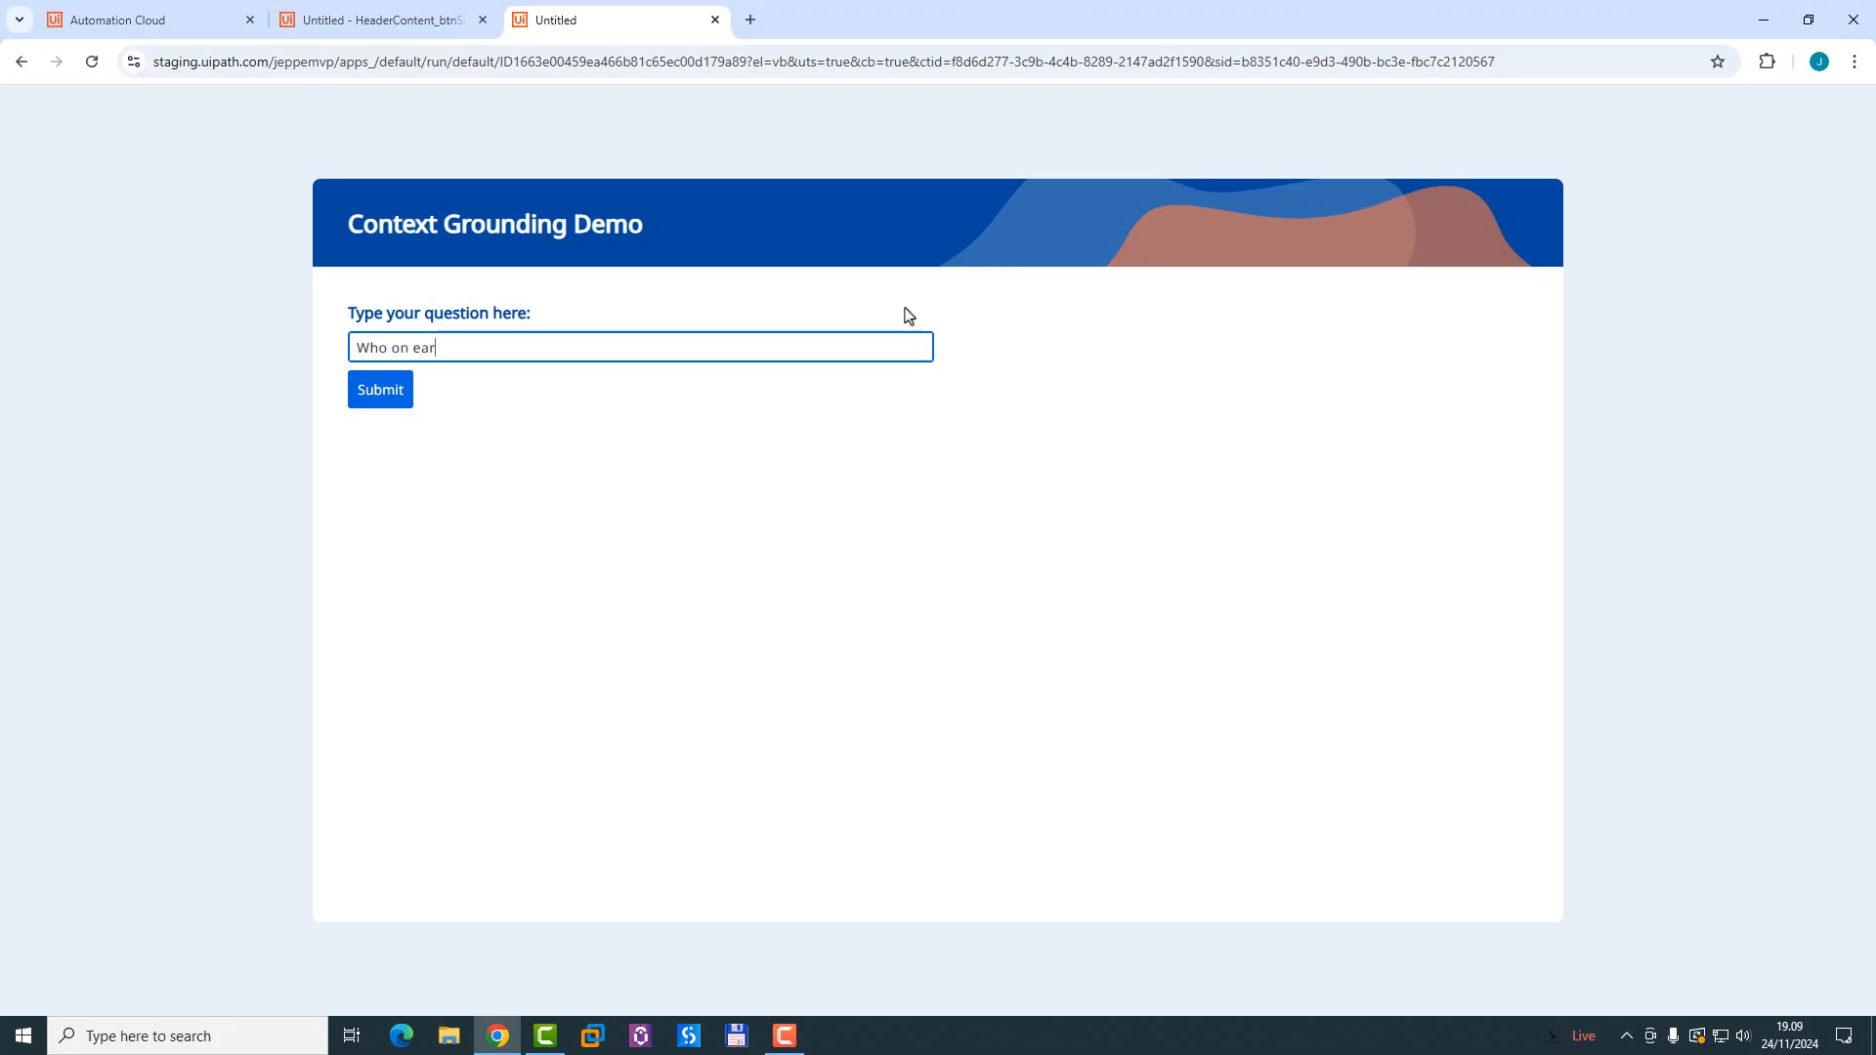
{"action": "type", "text": "th is"}
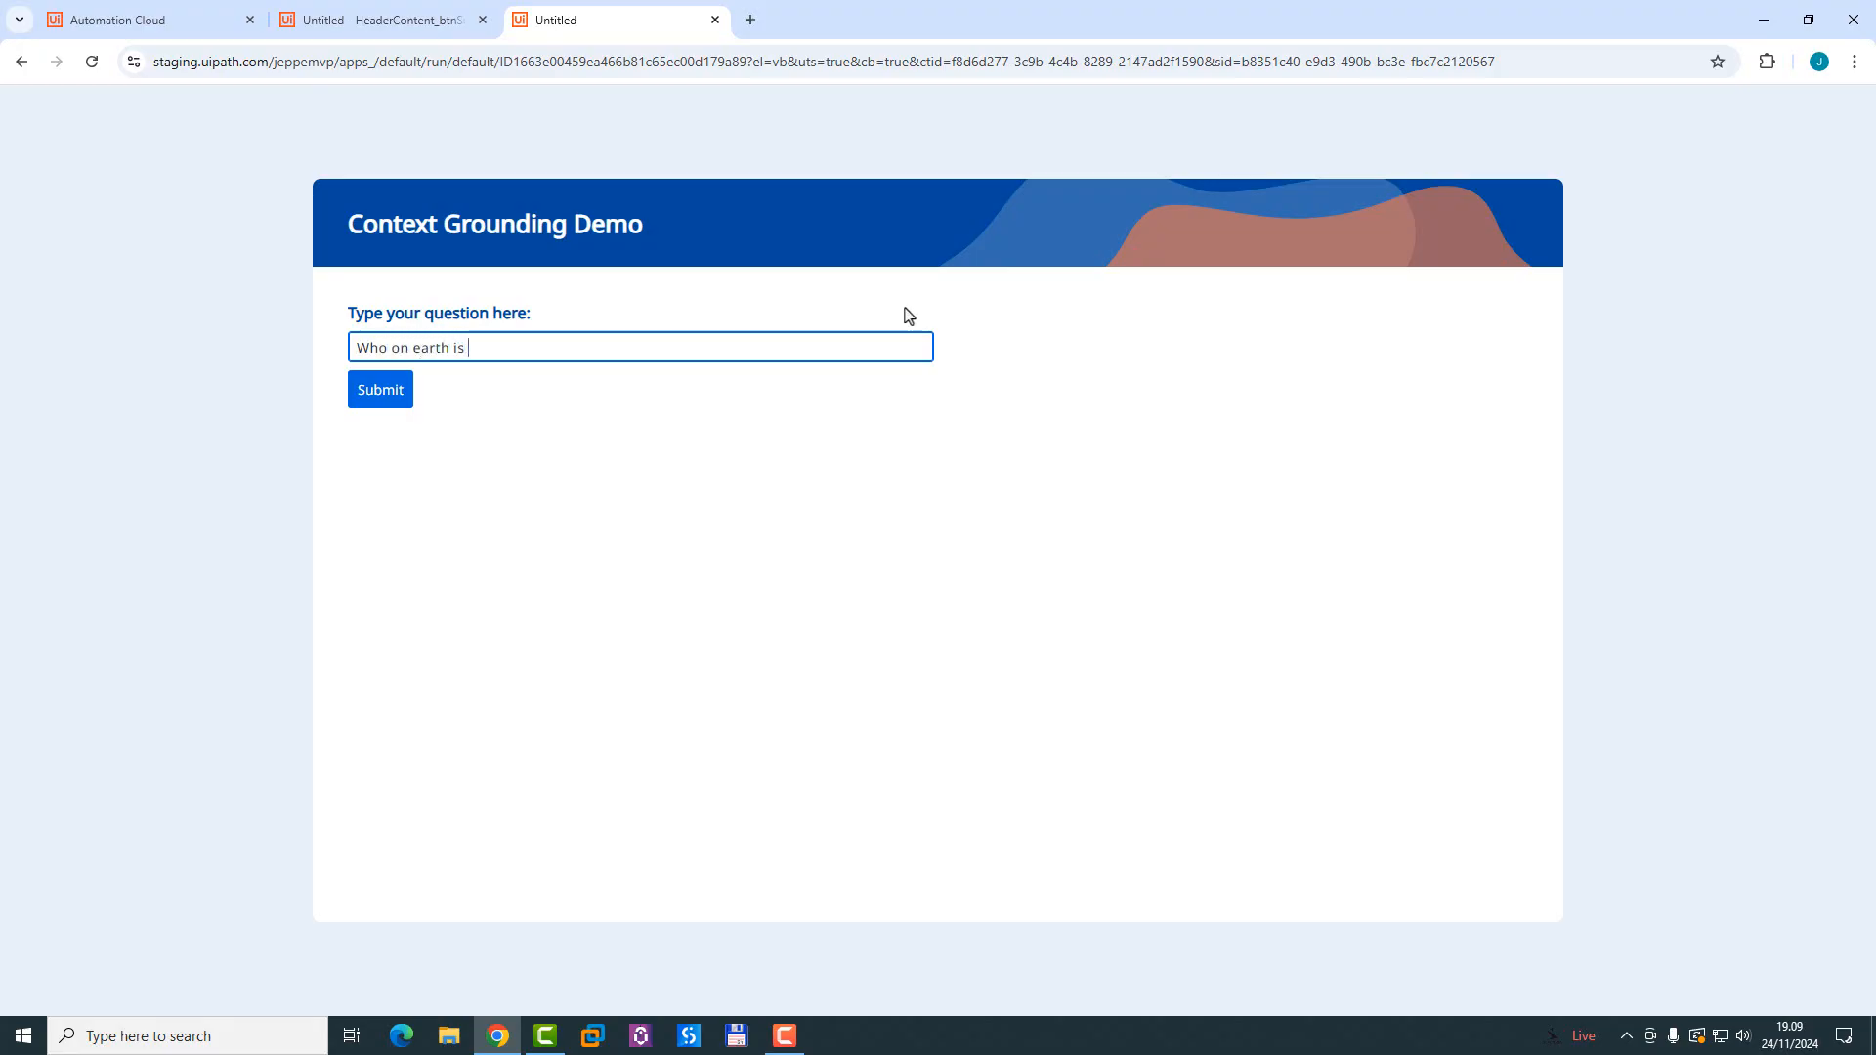
{"action": "type", "text": "the smartes"}
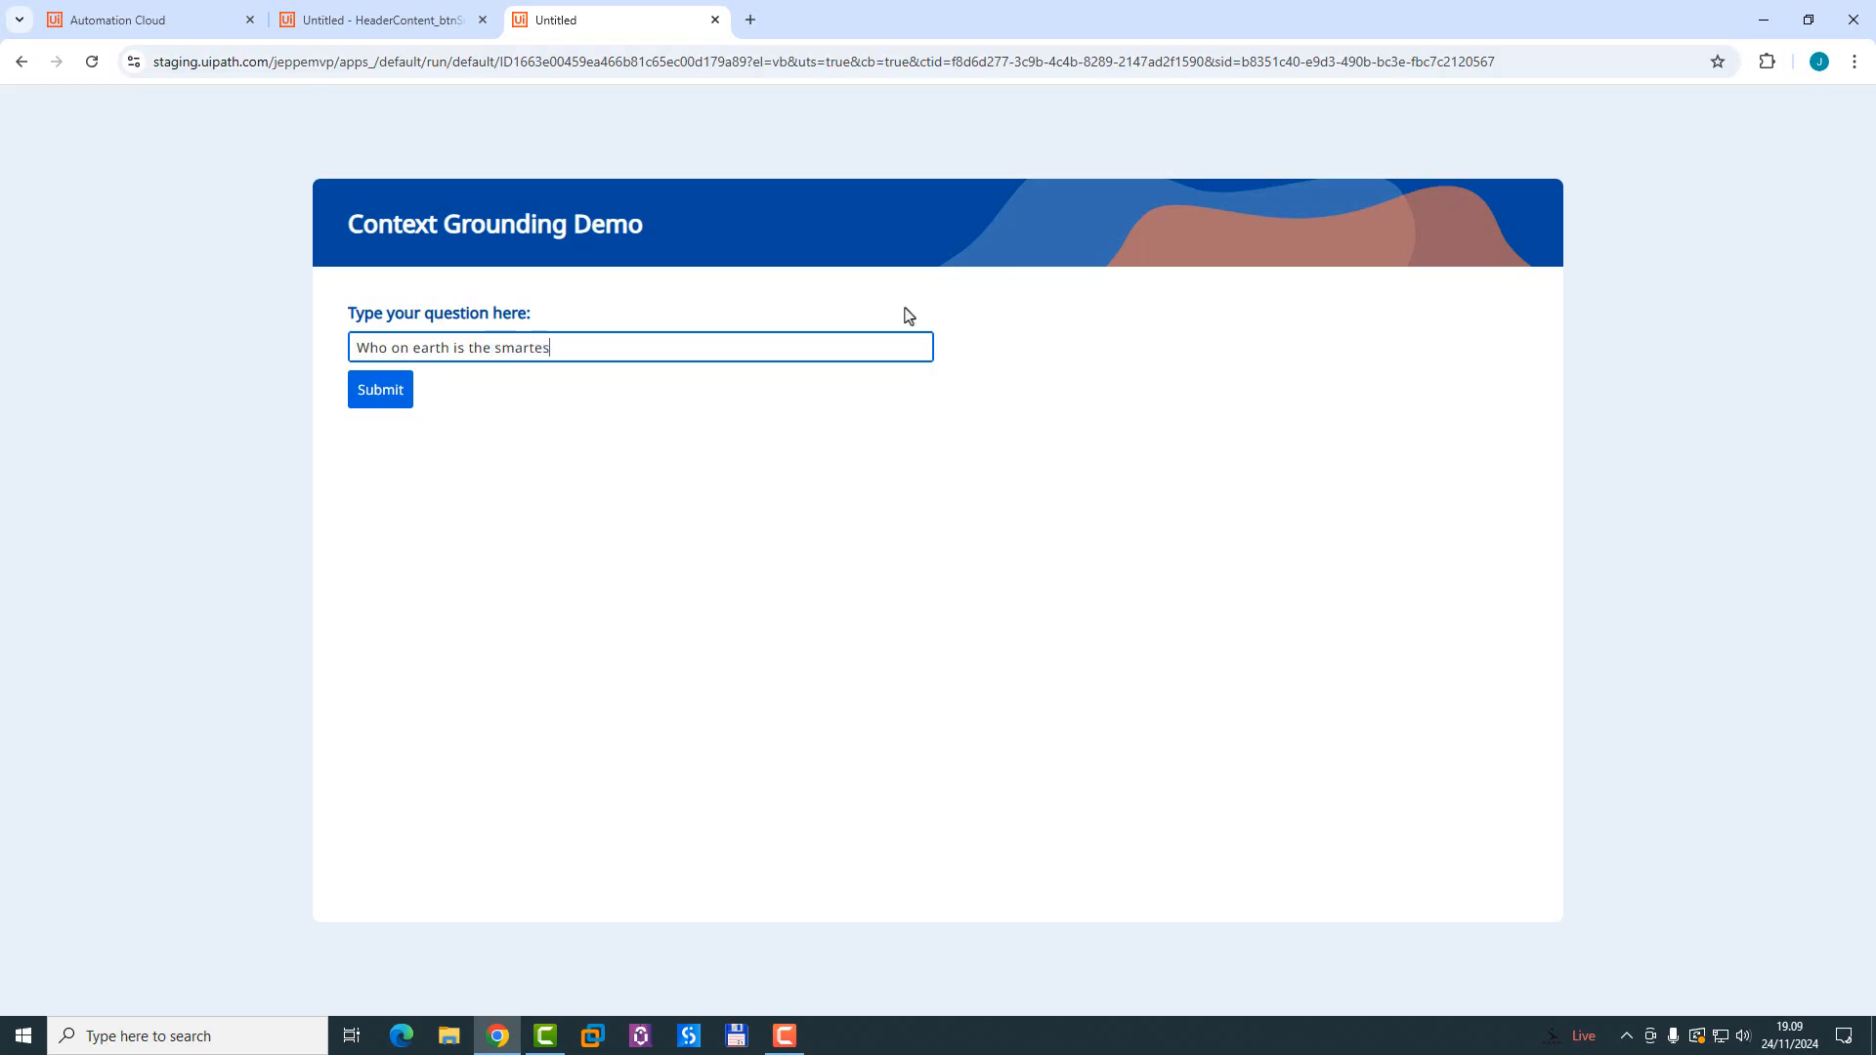
{"action": "type", "text": "t person,"}
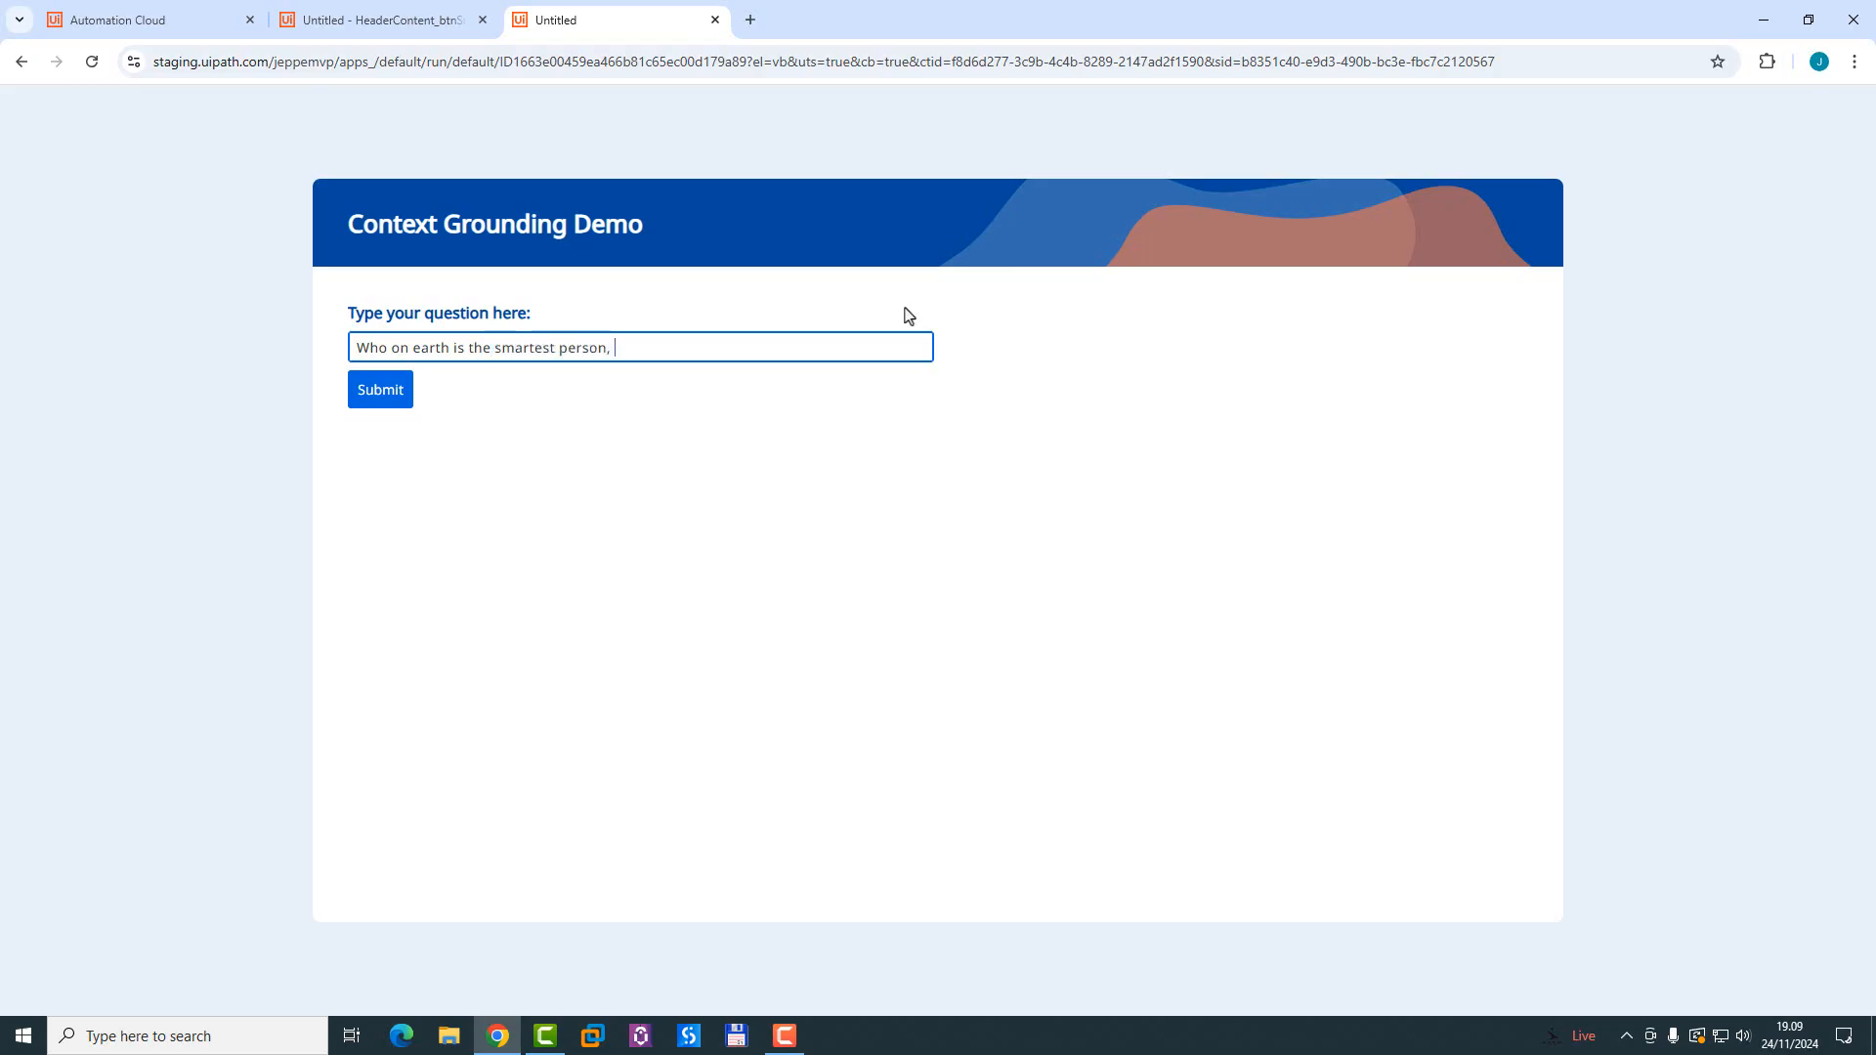
{"action": "type", "text": "mes"}
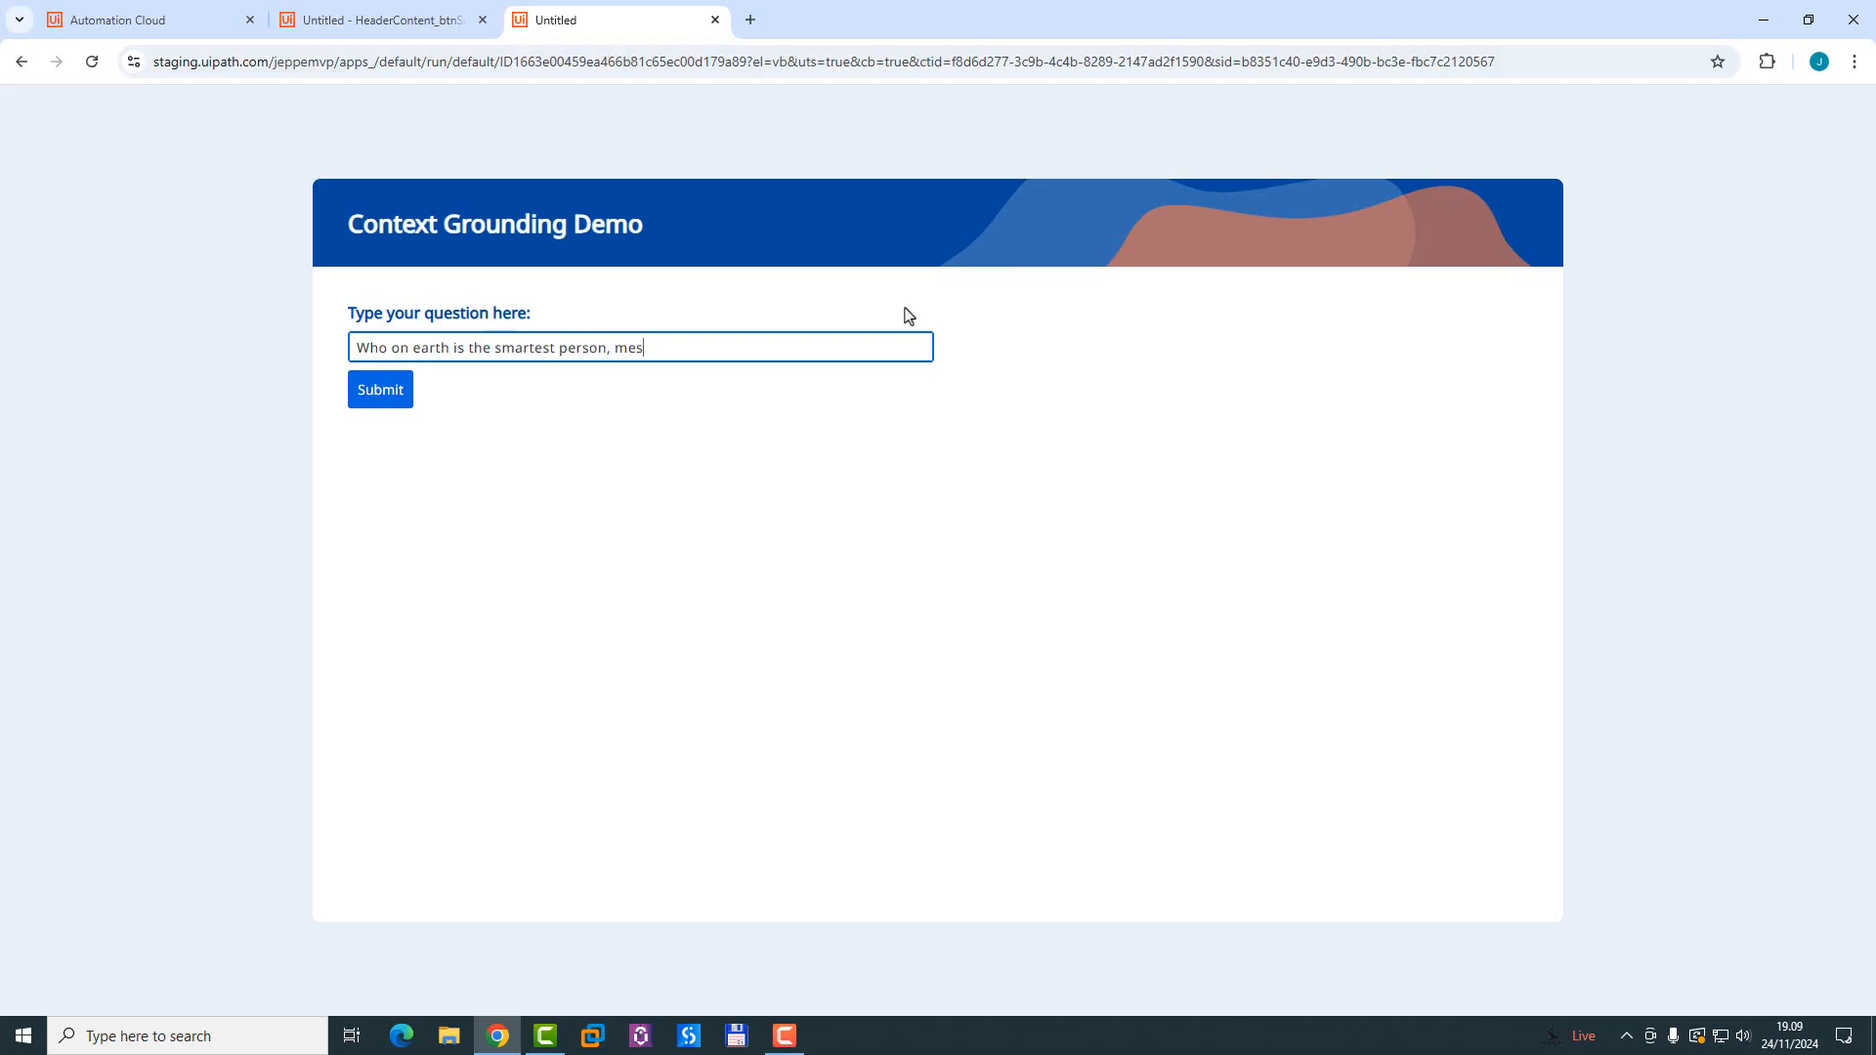
{"action": "type", "text": "ured"}
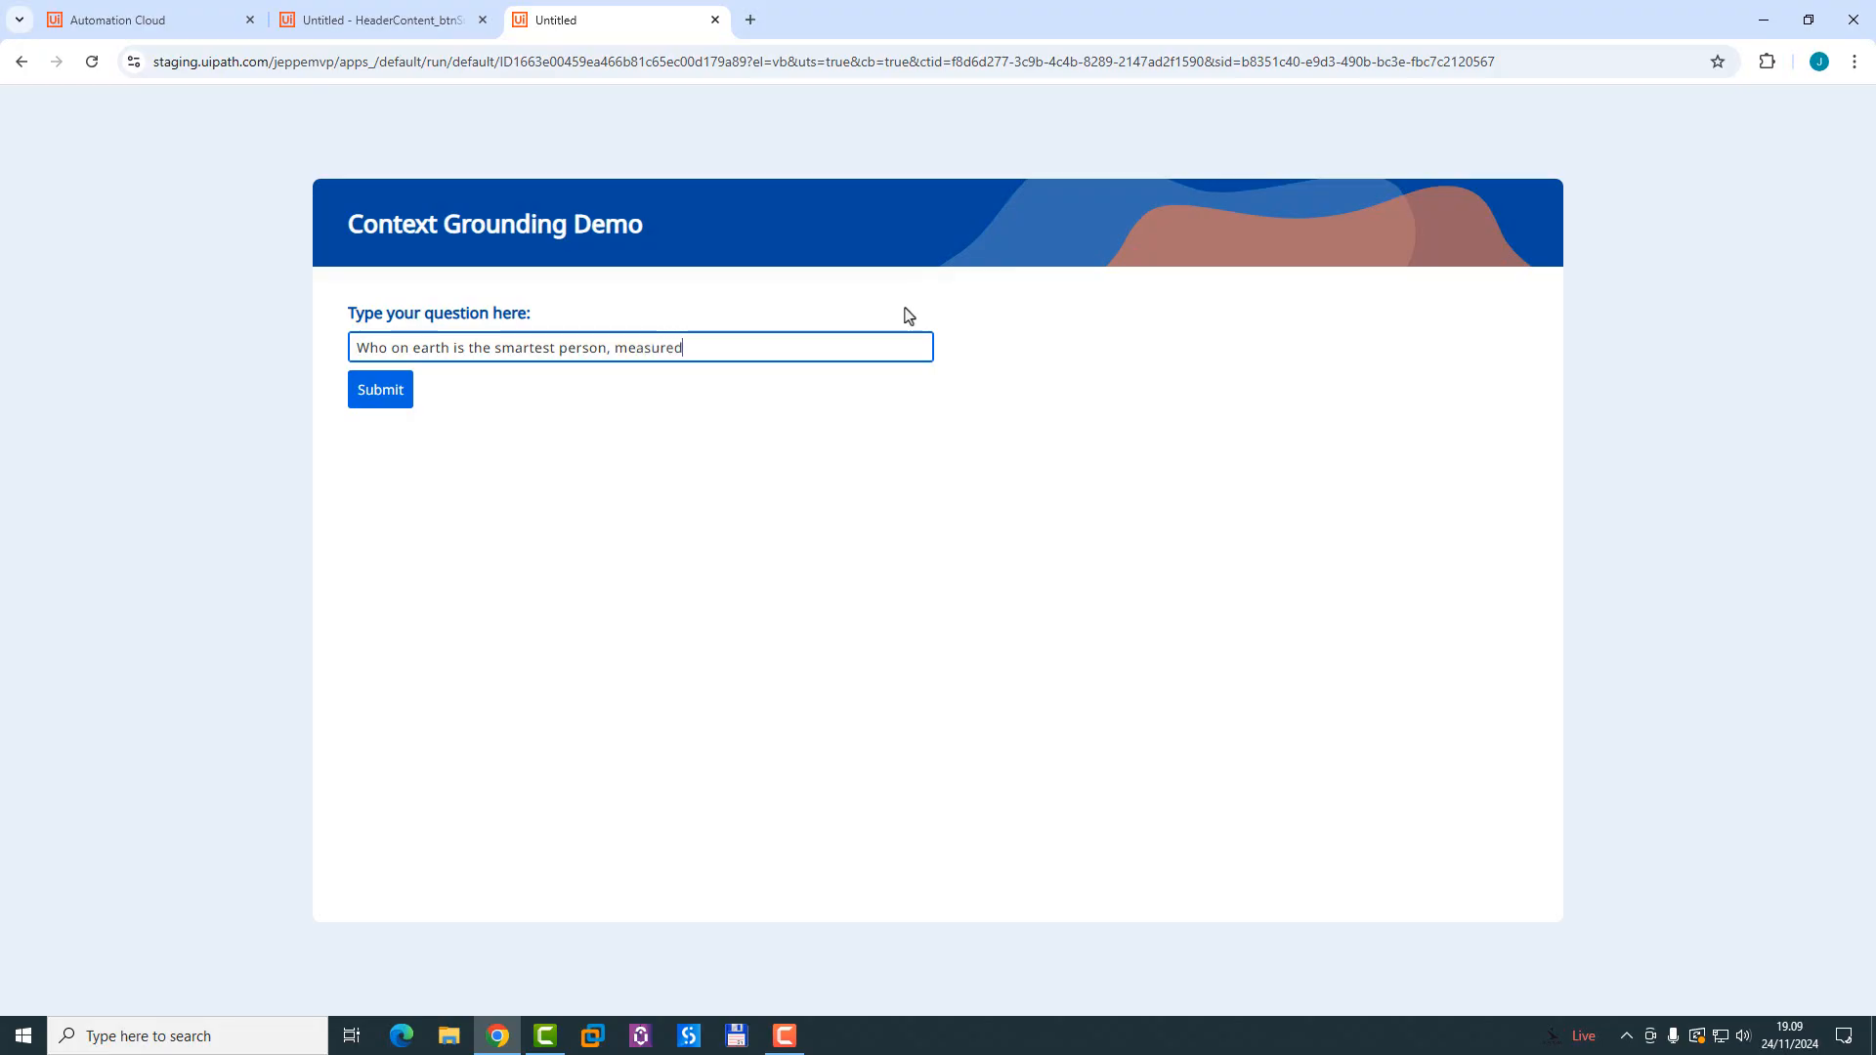
{"action": "type", "text": "by IQ?"}
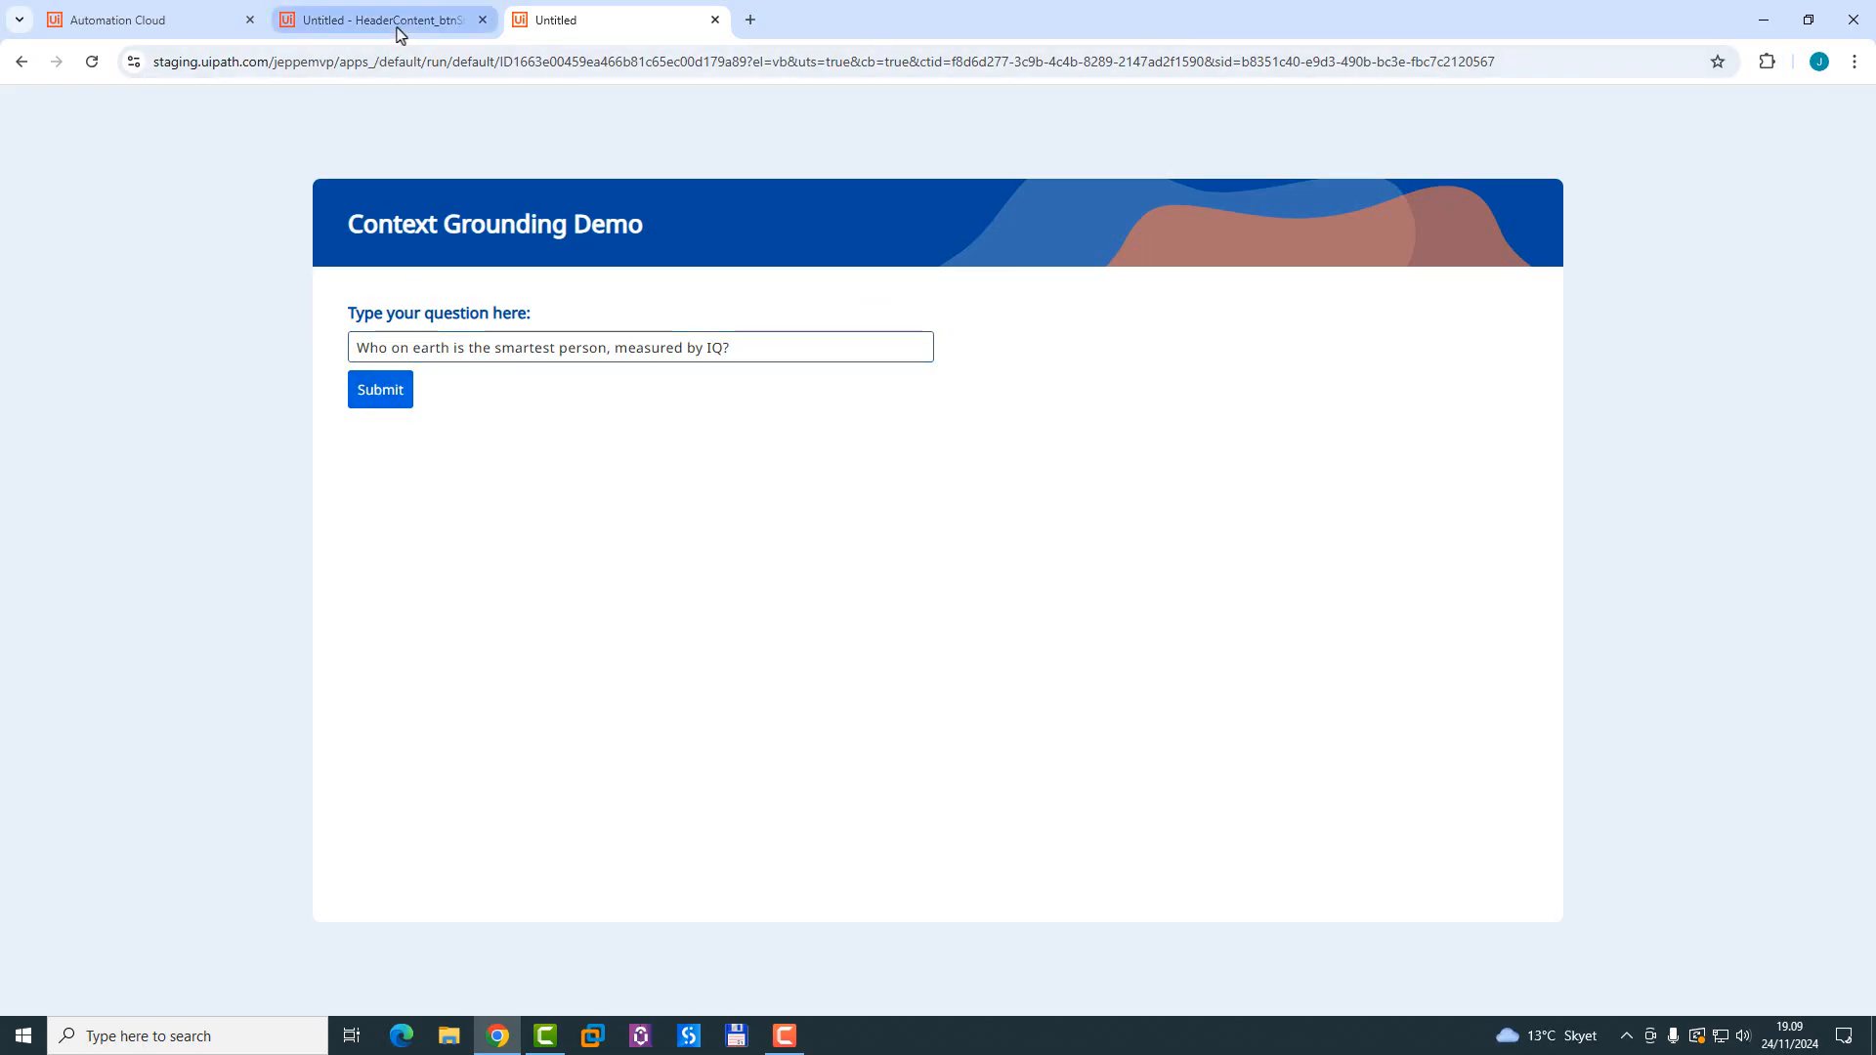
{"action": "left_click", "coordinate": [379, 20]}
{"action": "type", "text": "notepad"}
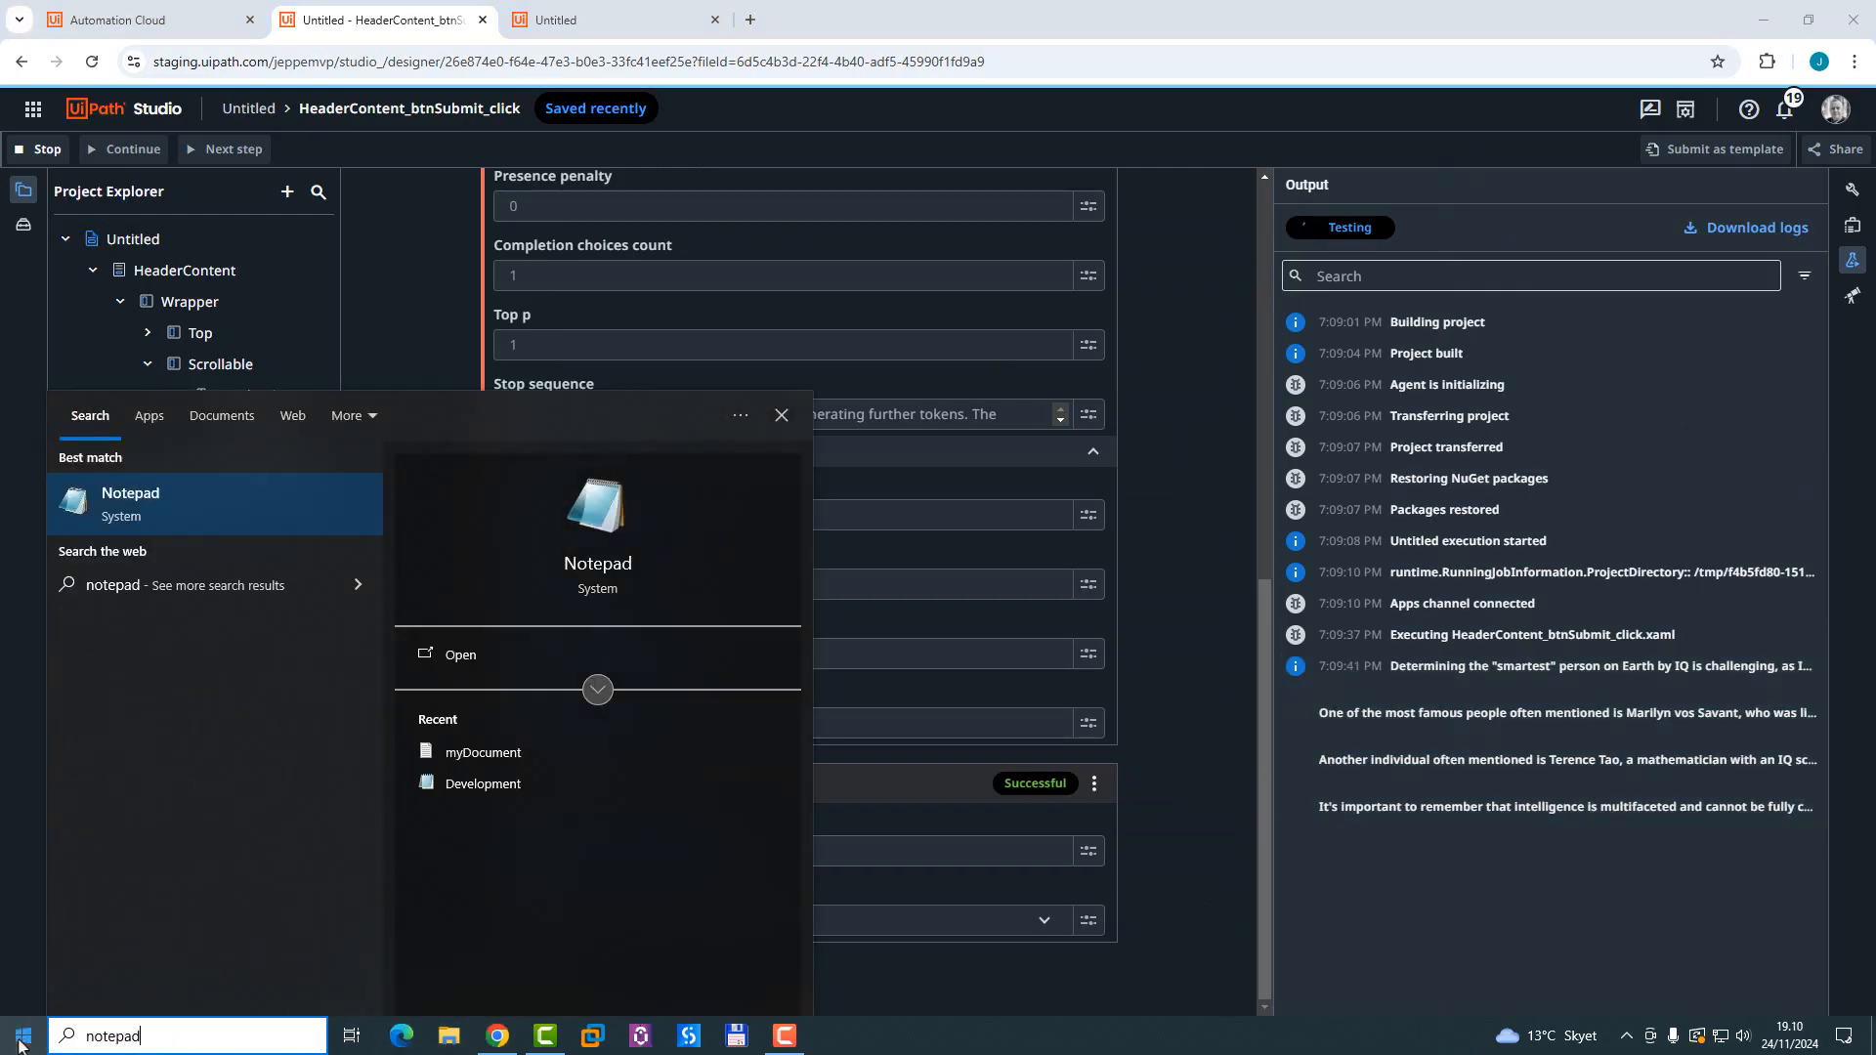
Step: Read the logged highest-IQ answer in Notepad, then close it without saving
{"action": "left_click", "coordinate": [129, 505]}
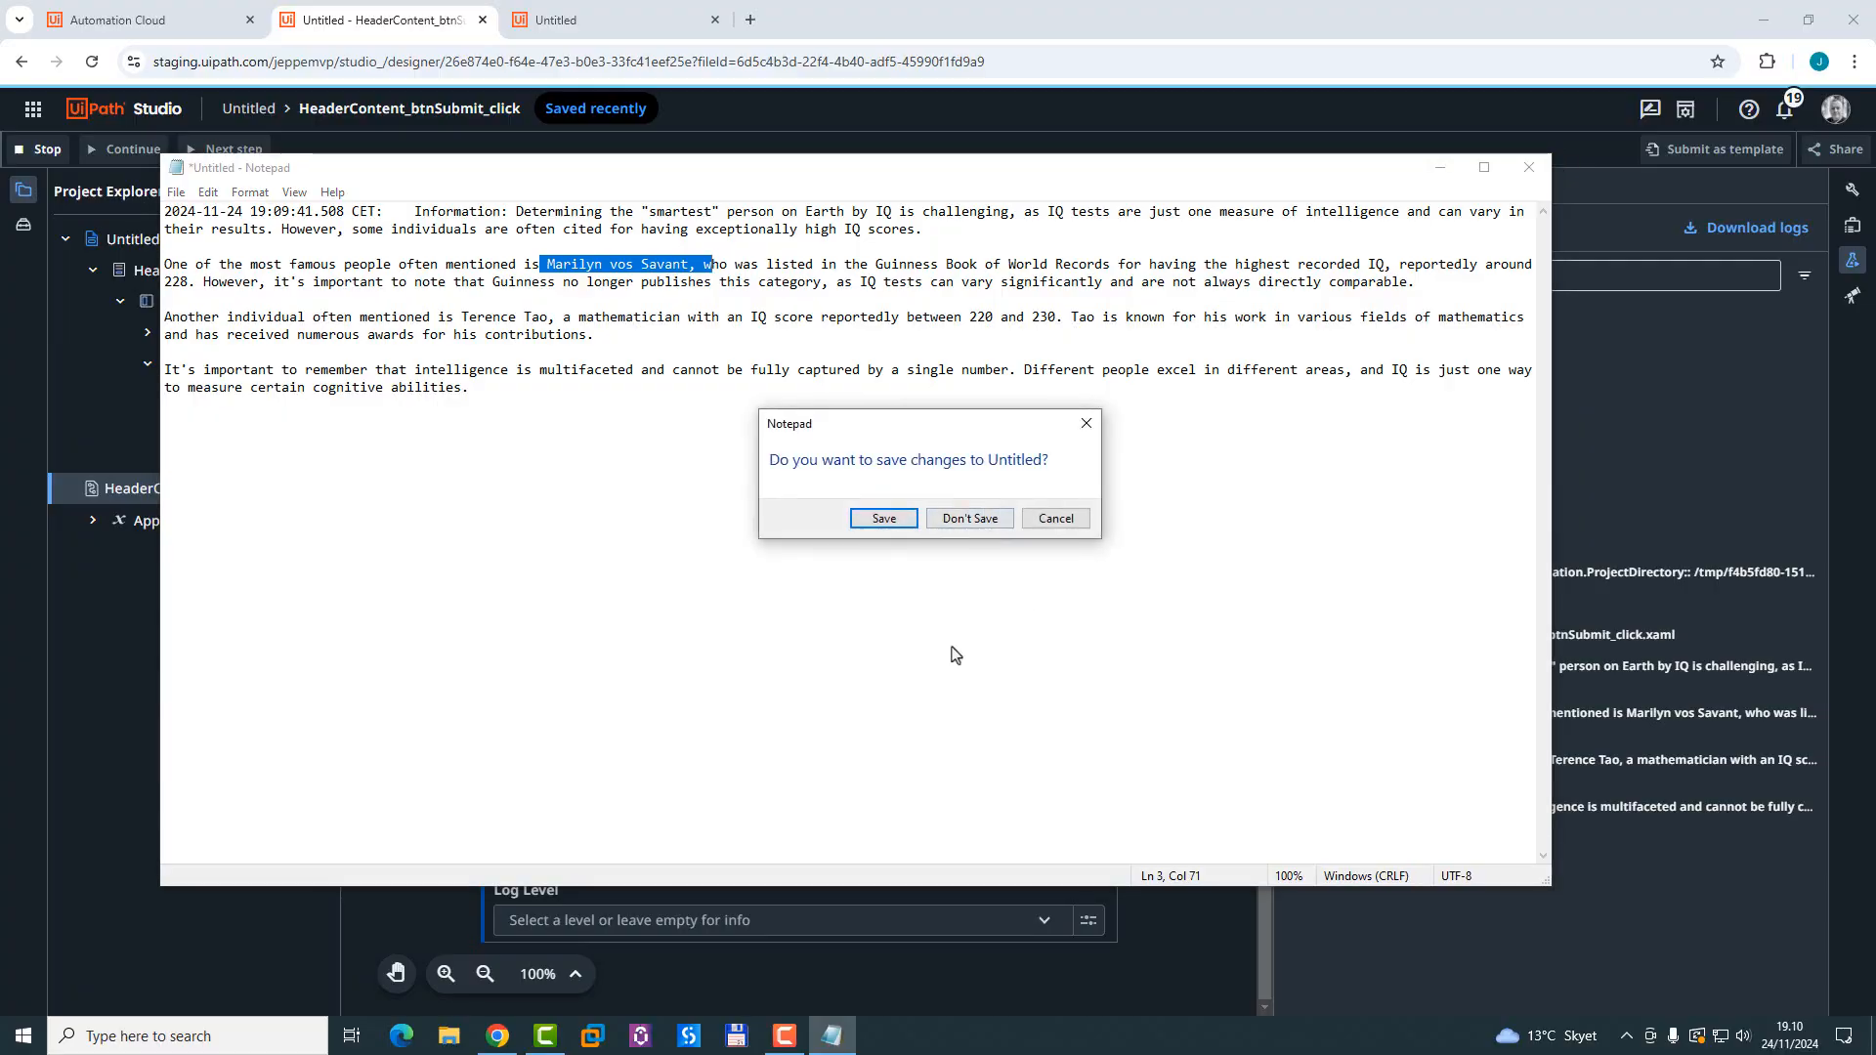
{"action": "left_click", "coordinate": [969, 518]}
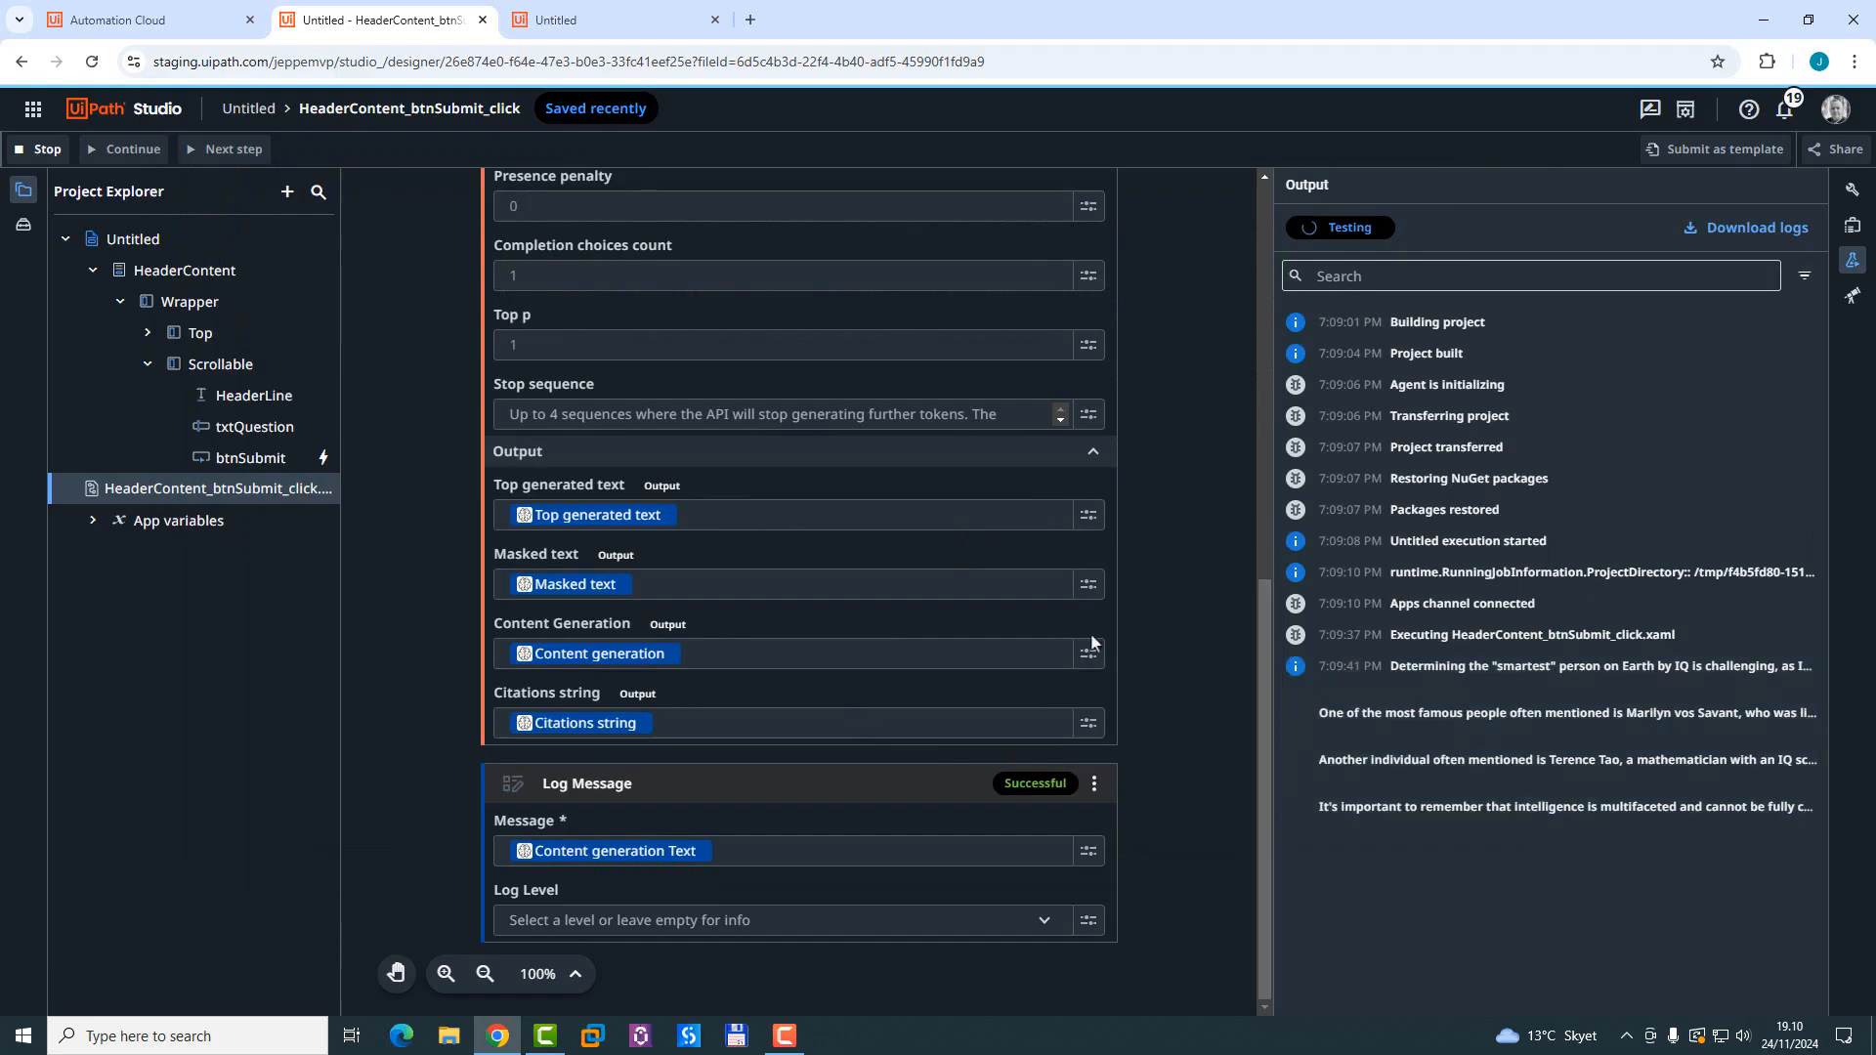
Step: Stop the running test of the app
{"action": "scroll", "scroll_direction": "up", "scroll_amount": 3}
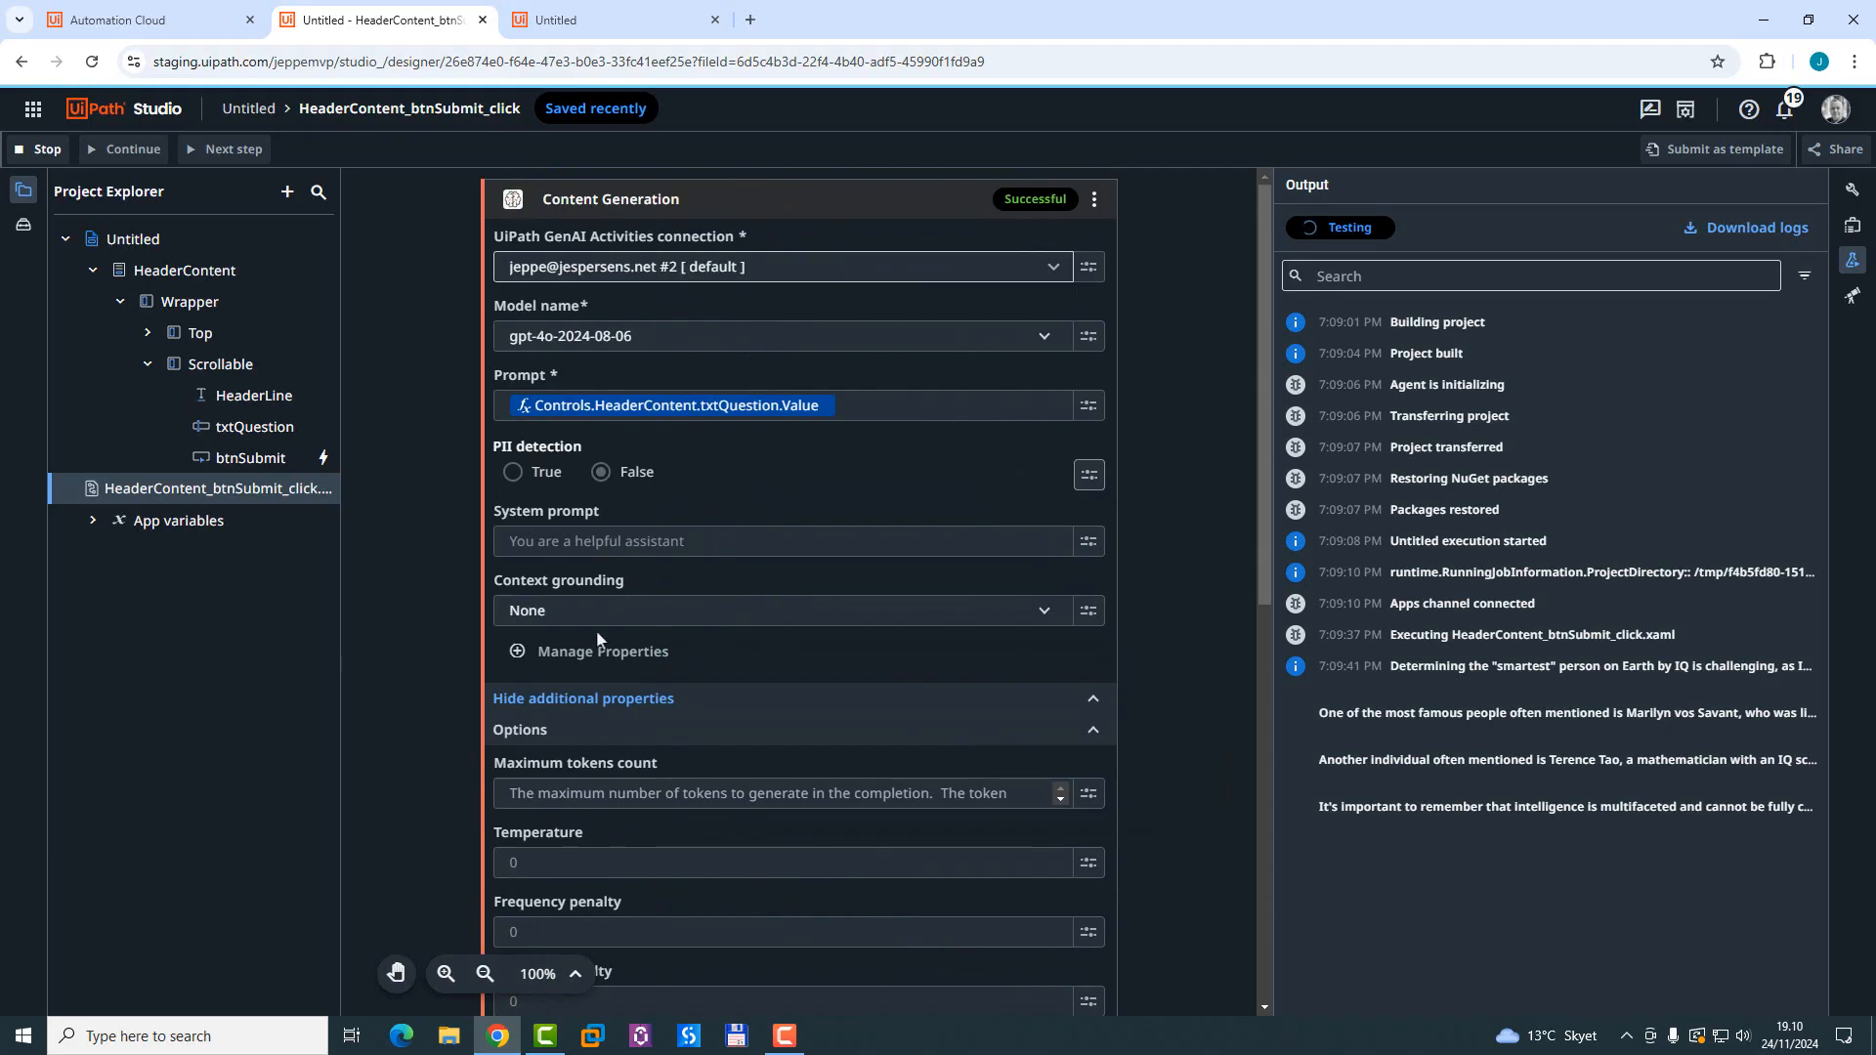
{"action": "scroll", "scroll_direction": "down", "scroll_amount": 3}
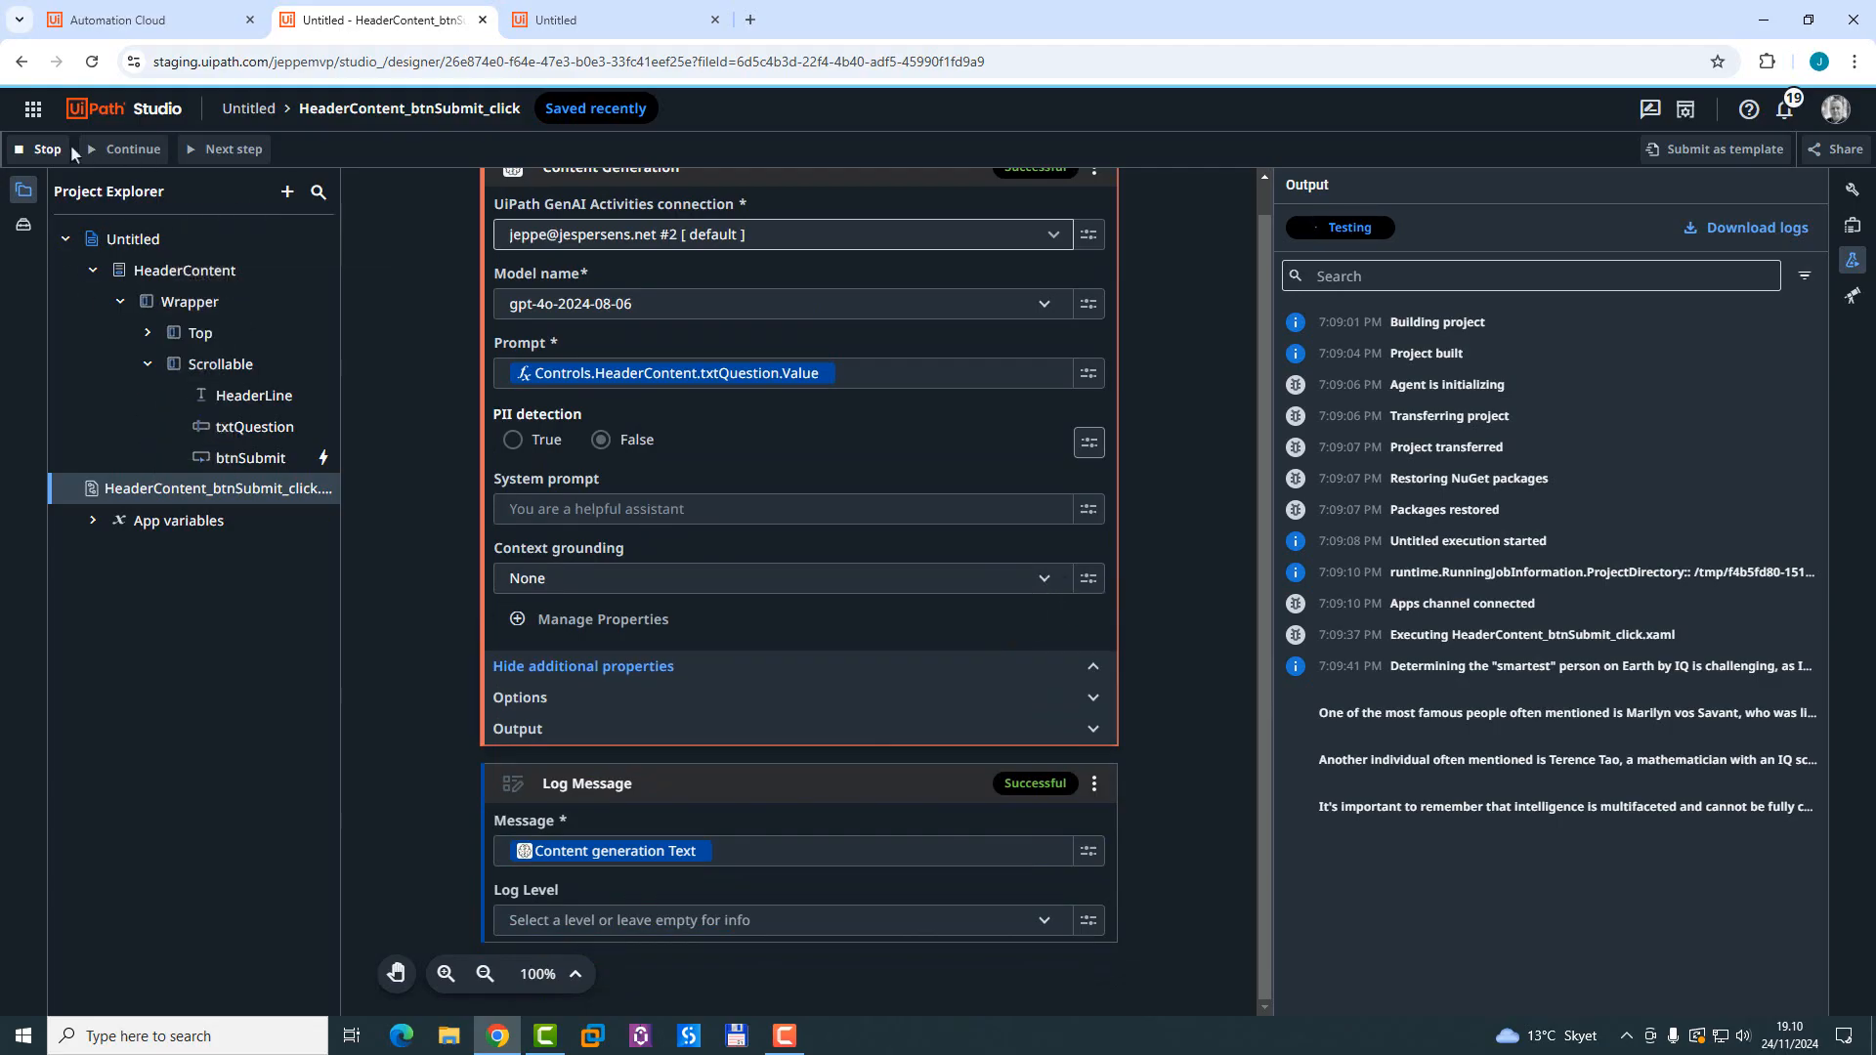
{"action": "left_click", "coordinate": [41, 148]}
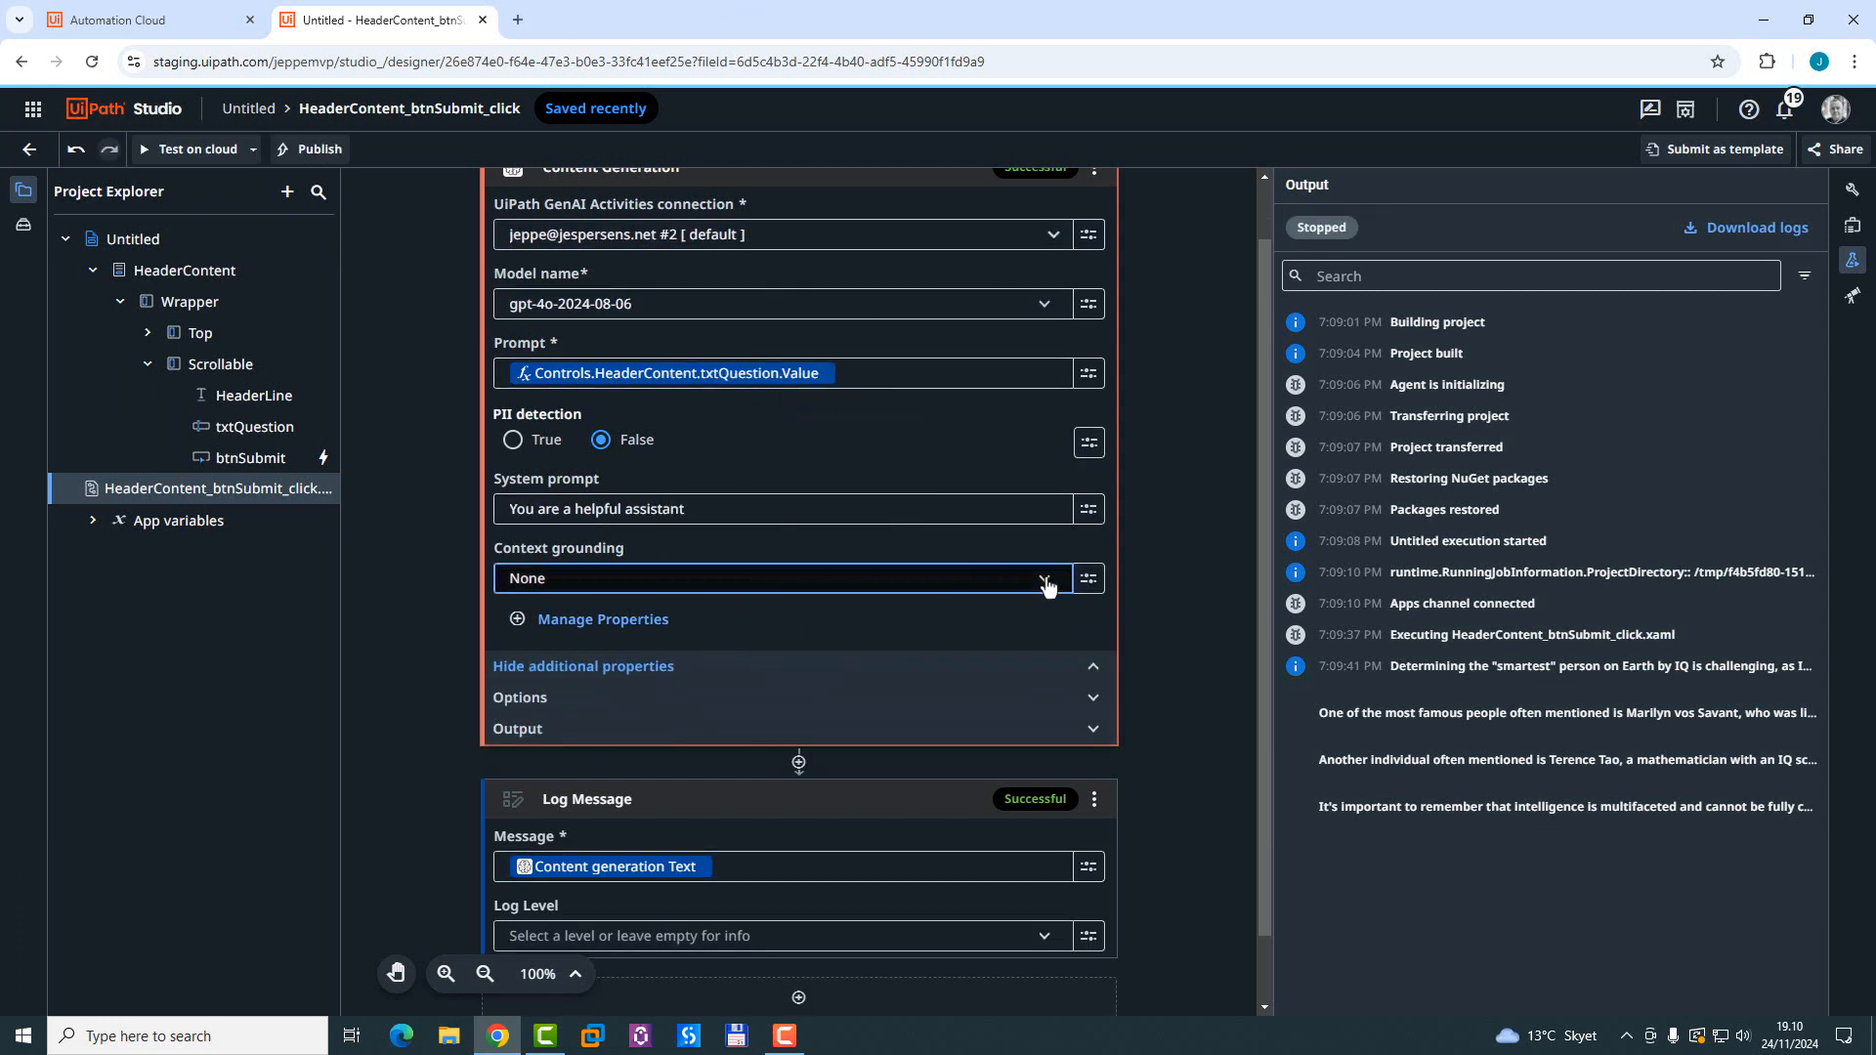
Step: Set Context grounding to Existing index JeppesIndex in Orchestrator folder Demos
{"action": "left_click", "coordinate": [782, 578]}
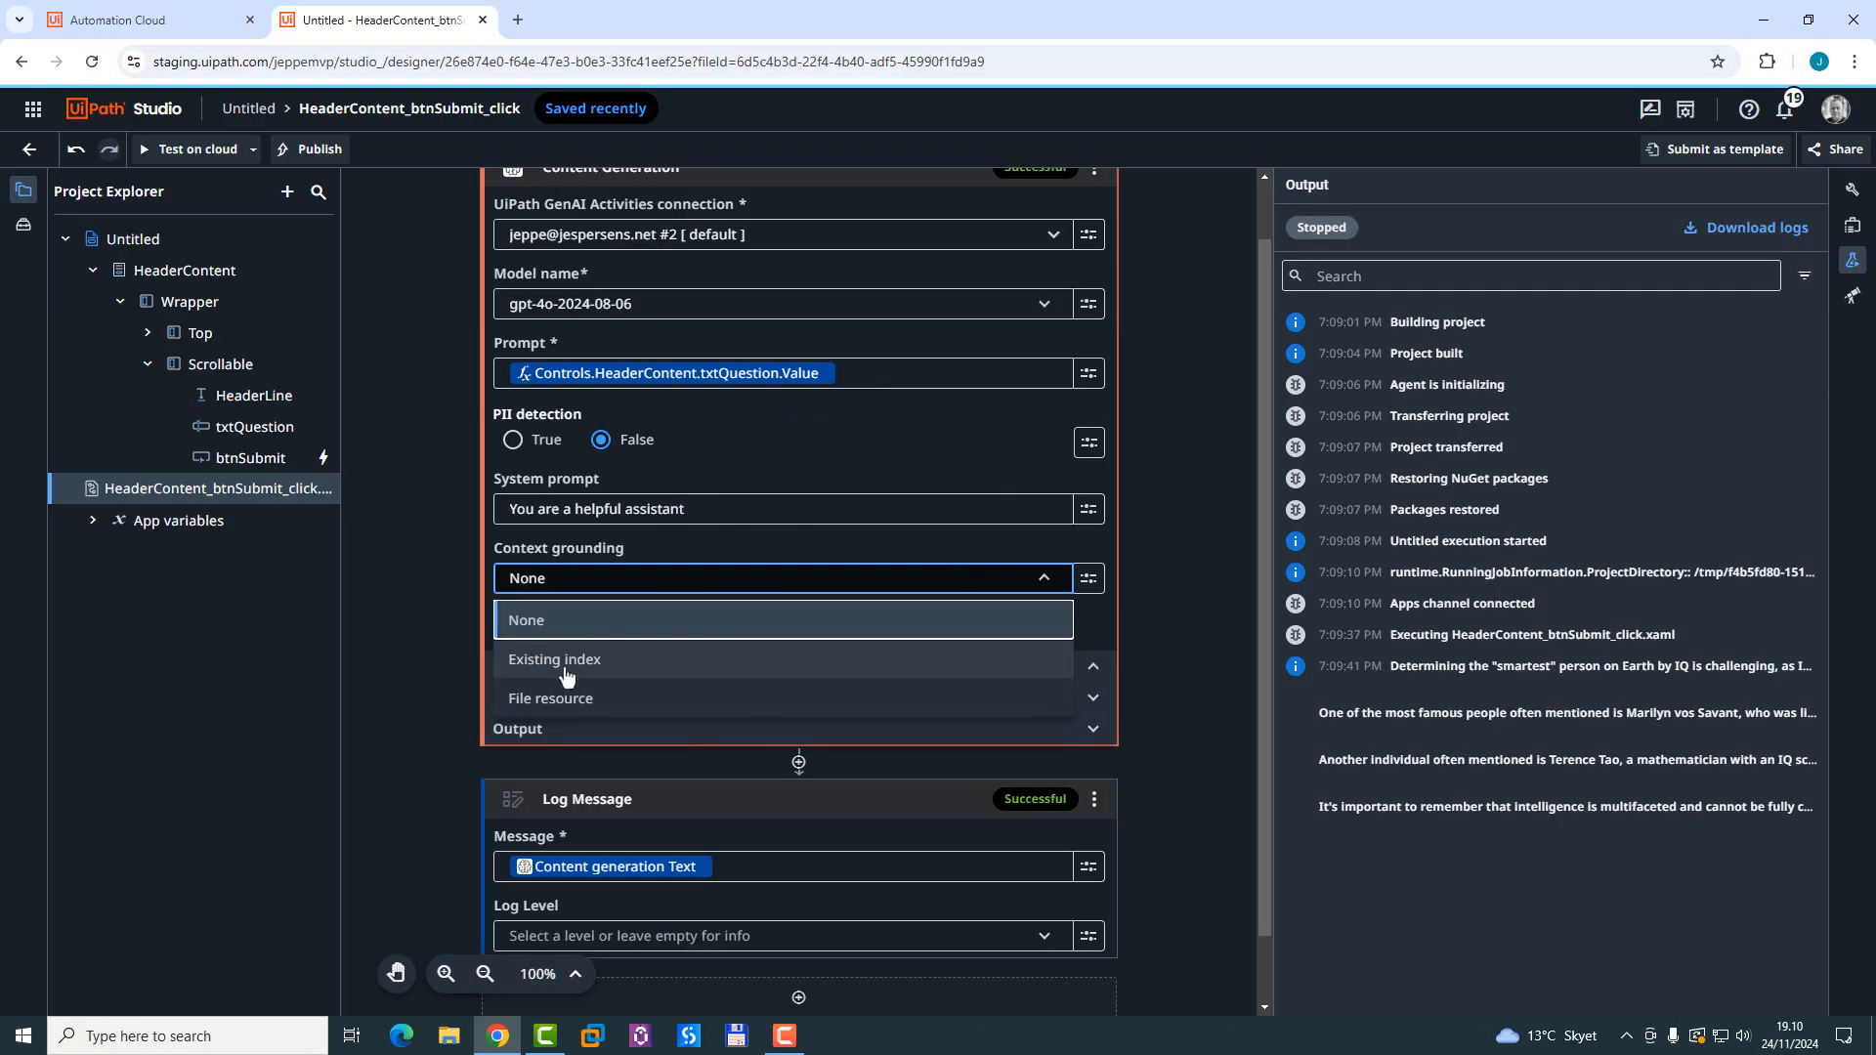
{"action": "left_click", "coordinate": [555, 661]}
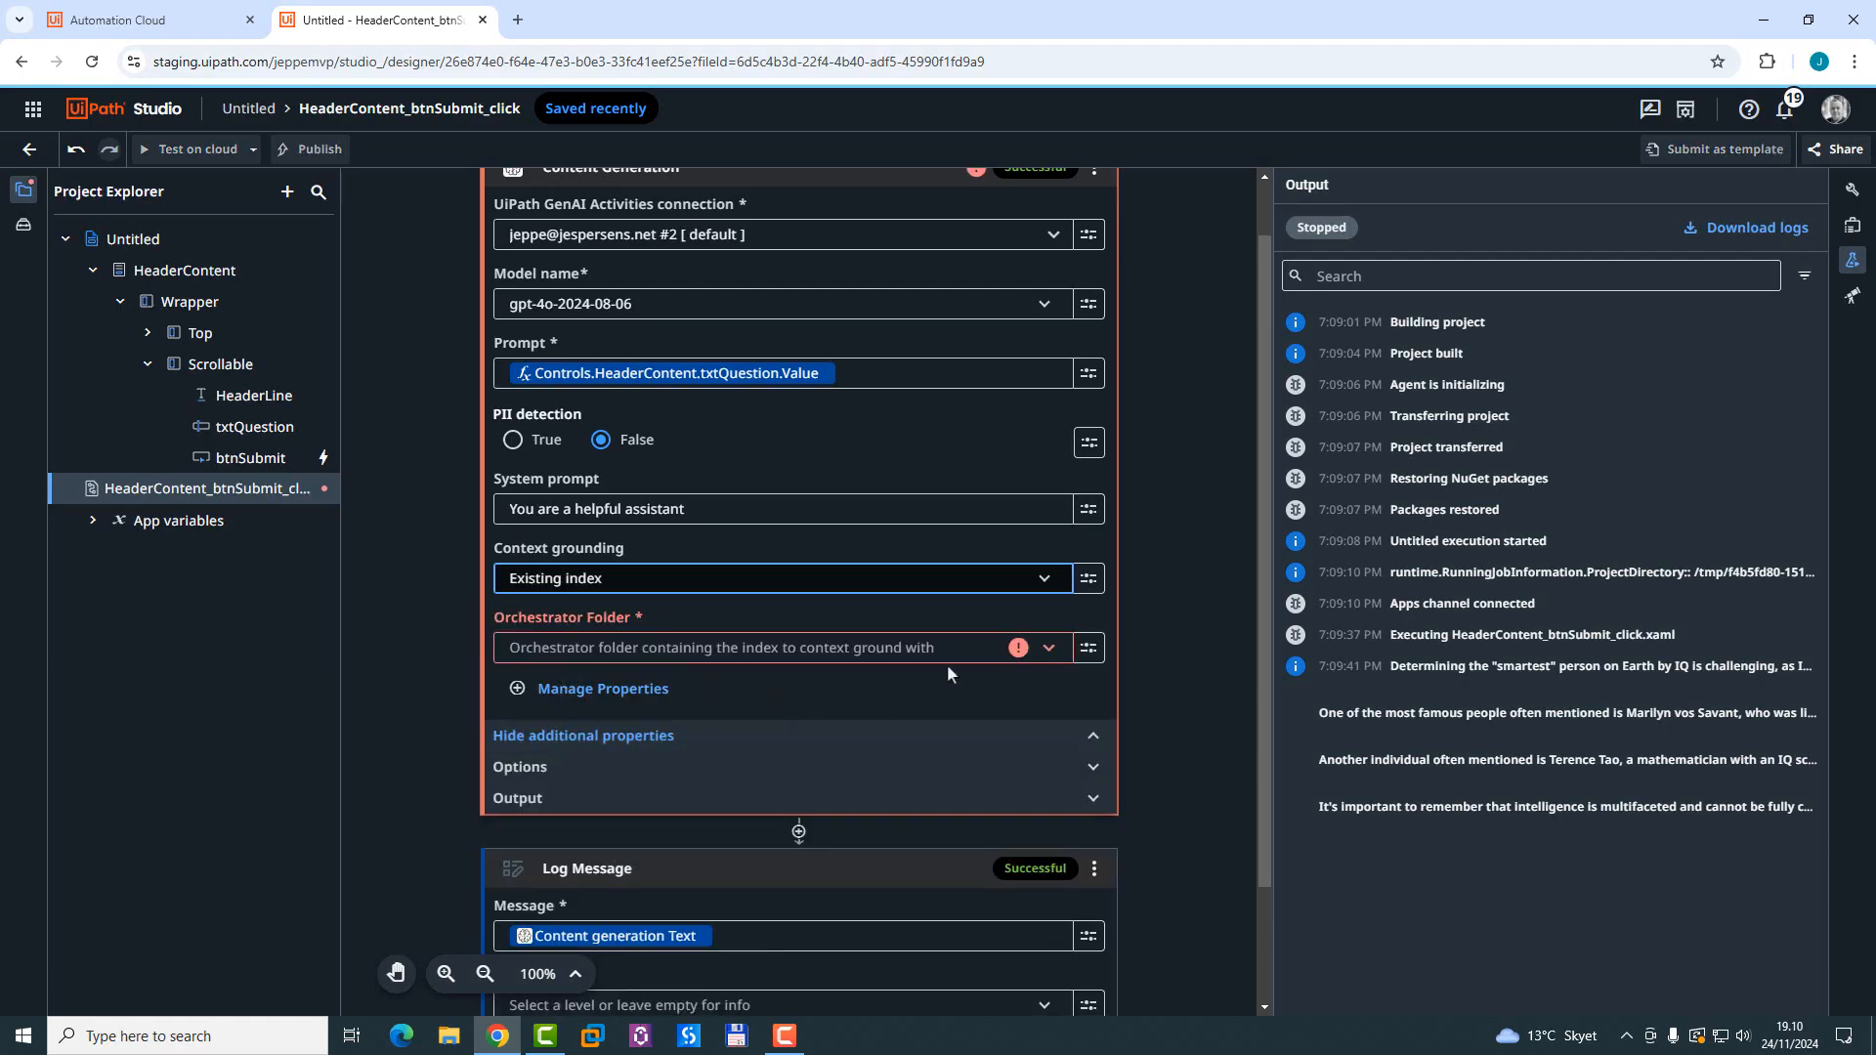
{"action": "mouse_move", "coordinate": [637, 699]}
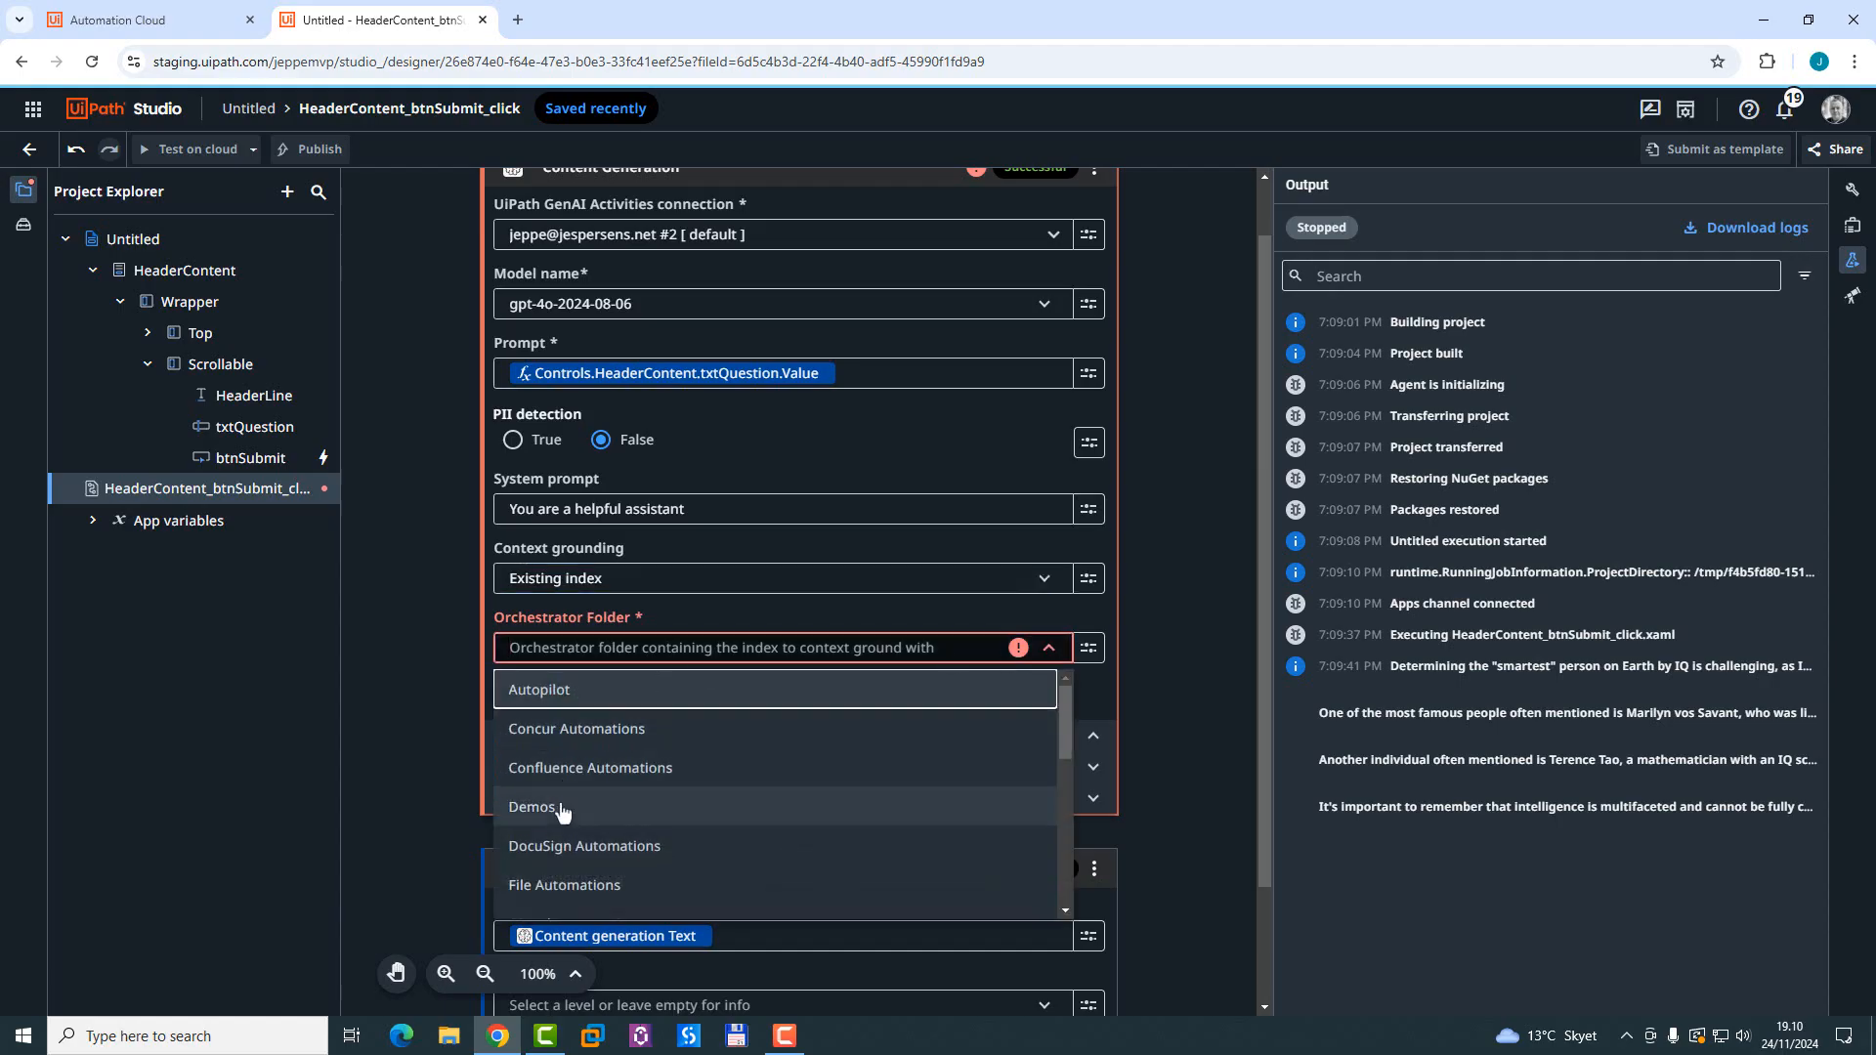
{"action": "left_click", "coordinate": [531, 807]}
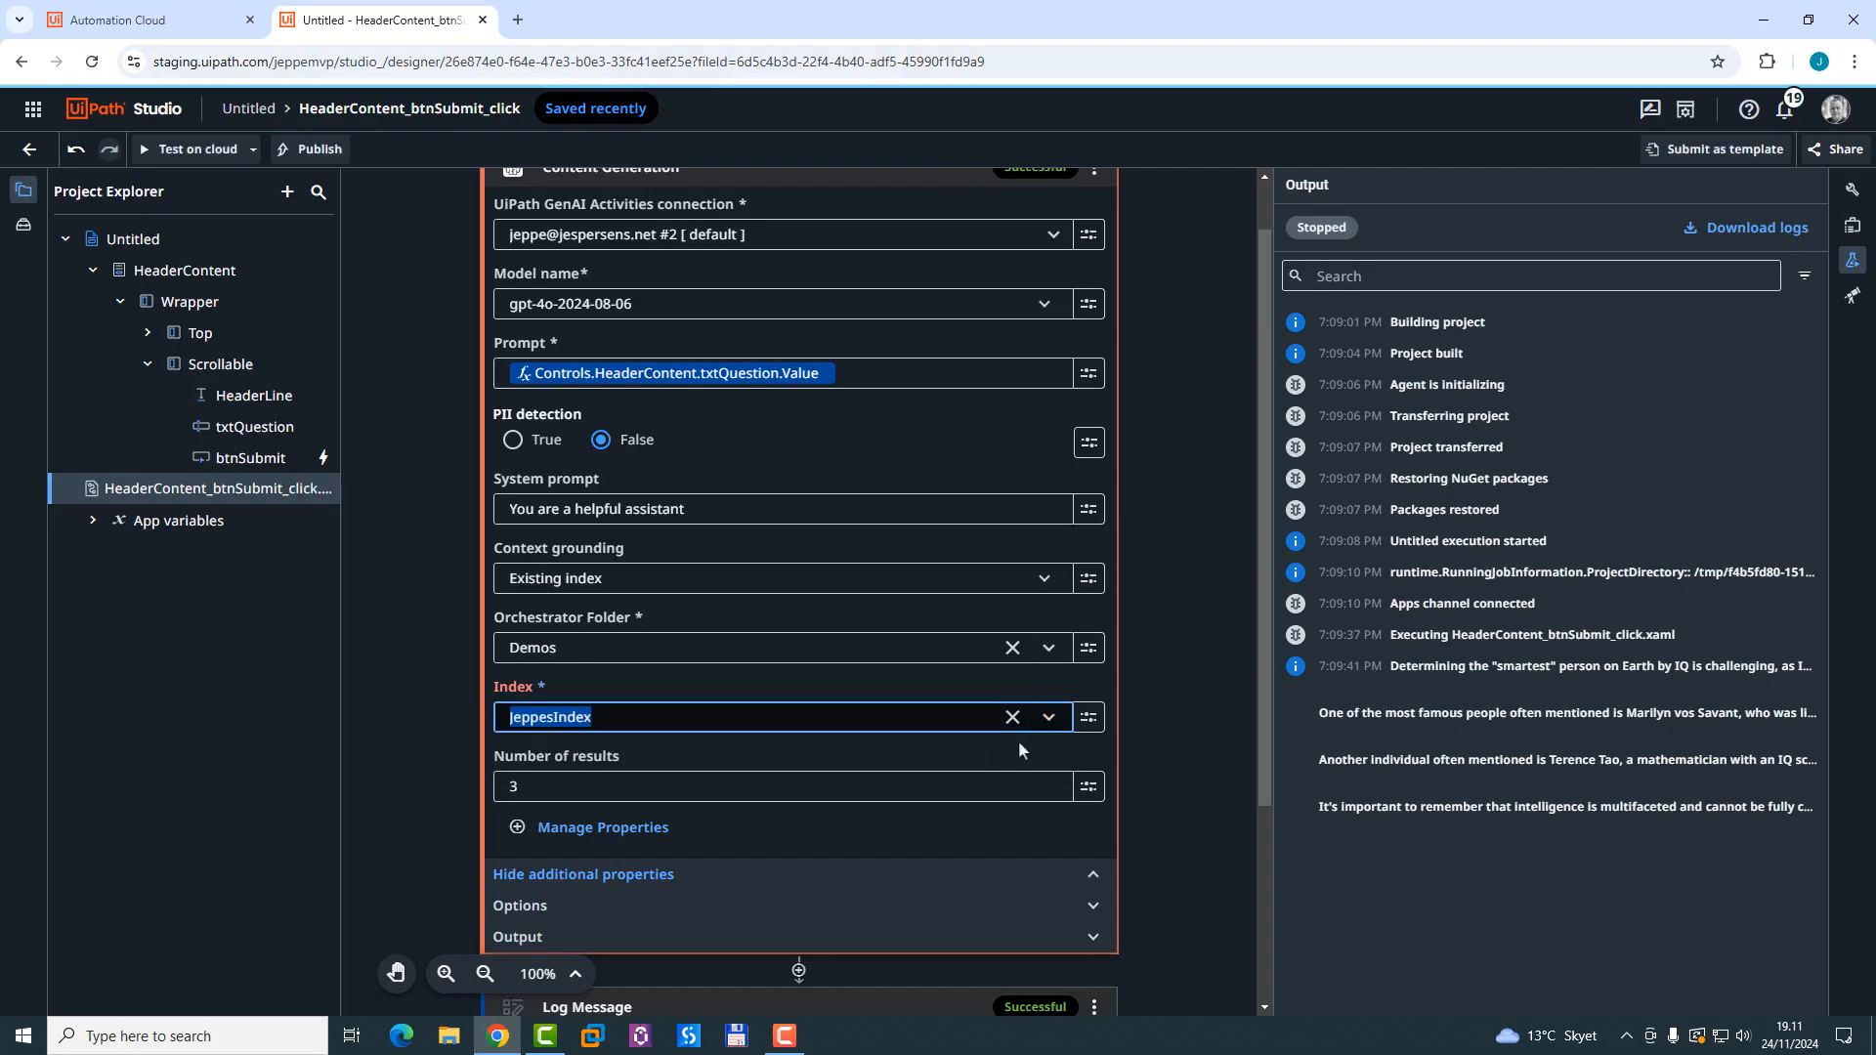
{"action": "scroll", "scroll_direction": "down", "scroll_amount": 3}
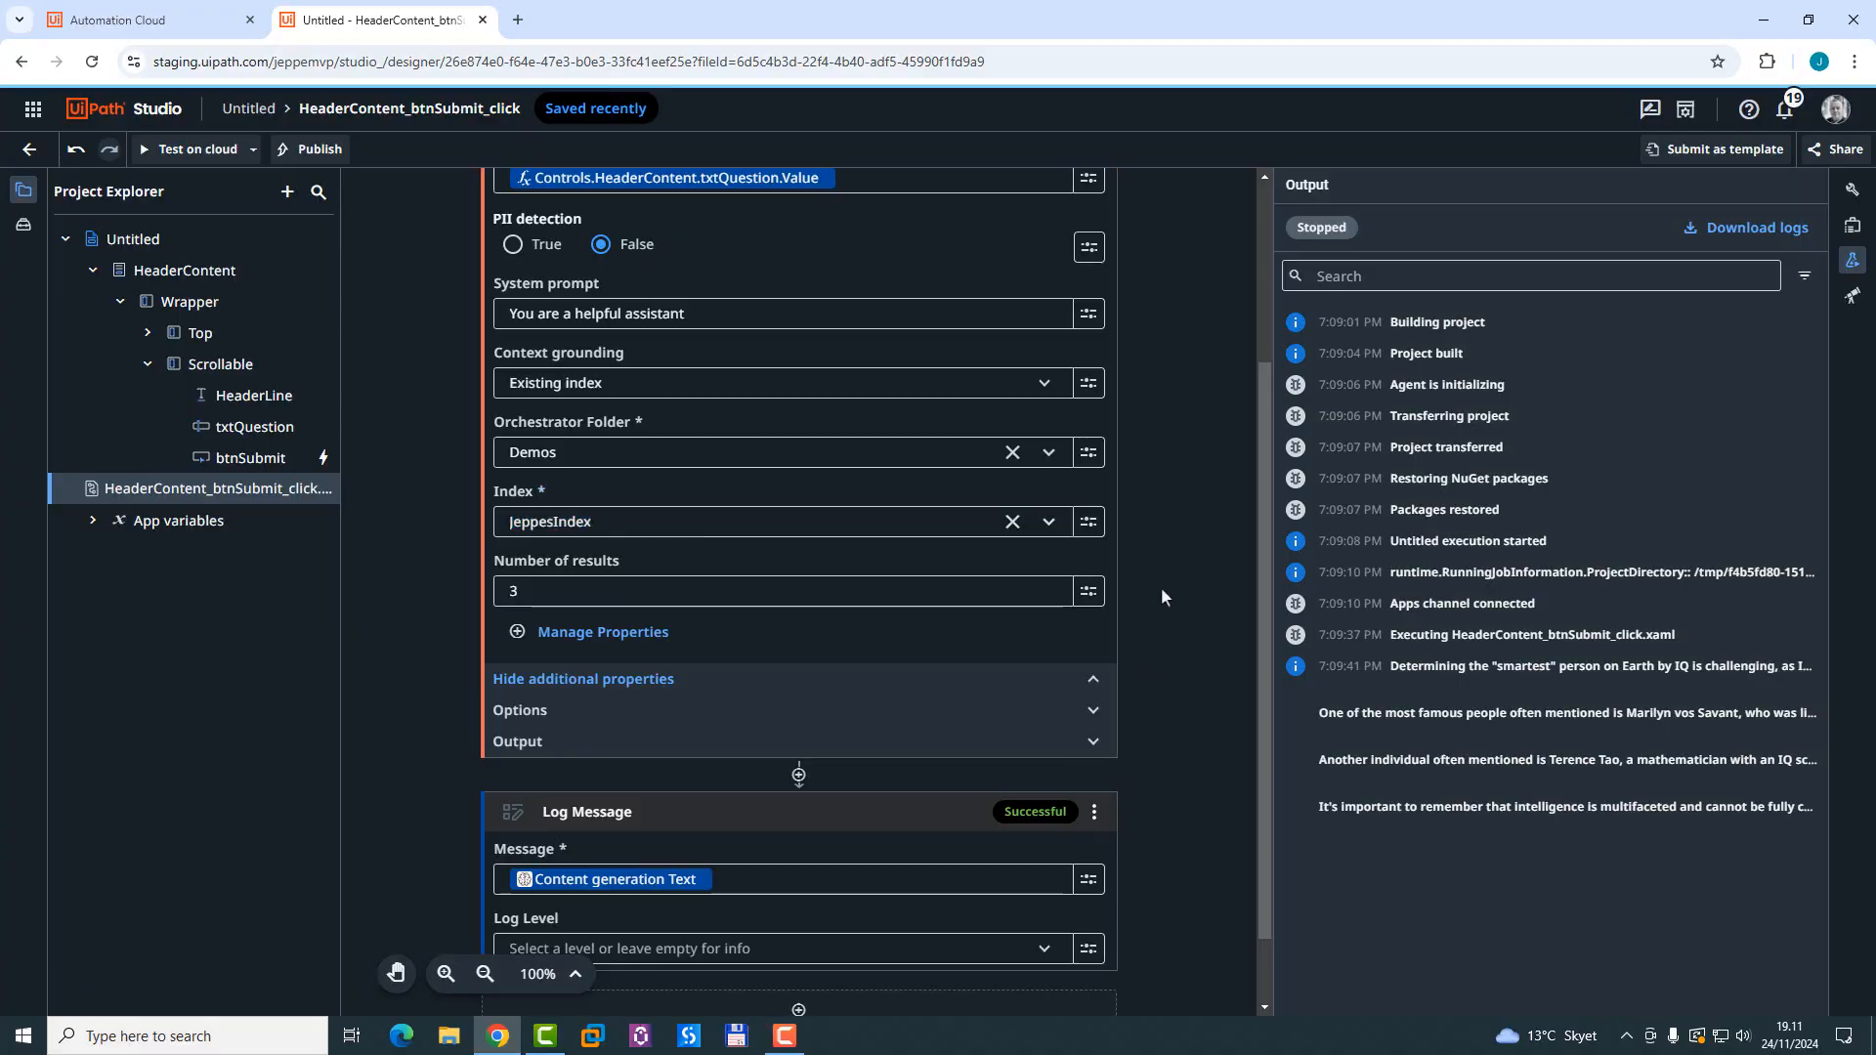
{"action": "mouse_move", "coordinate": [180, 148]}
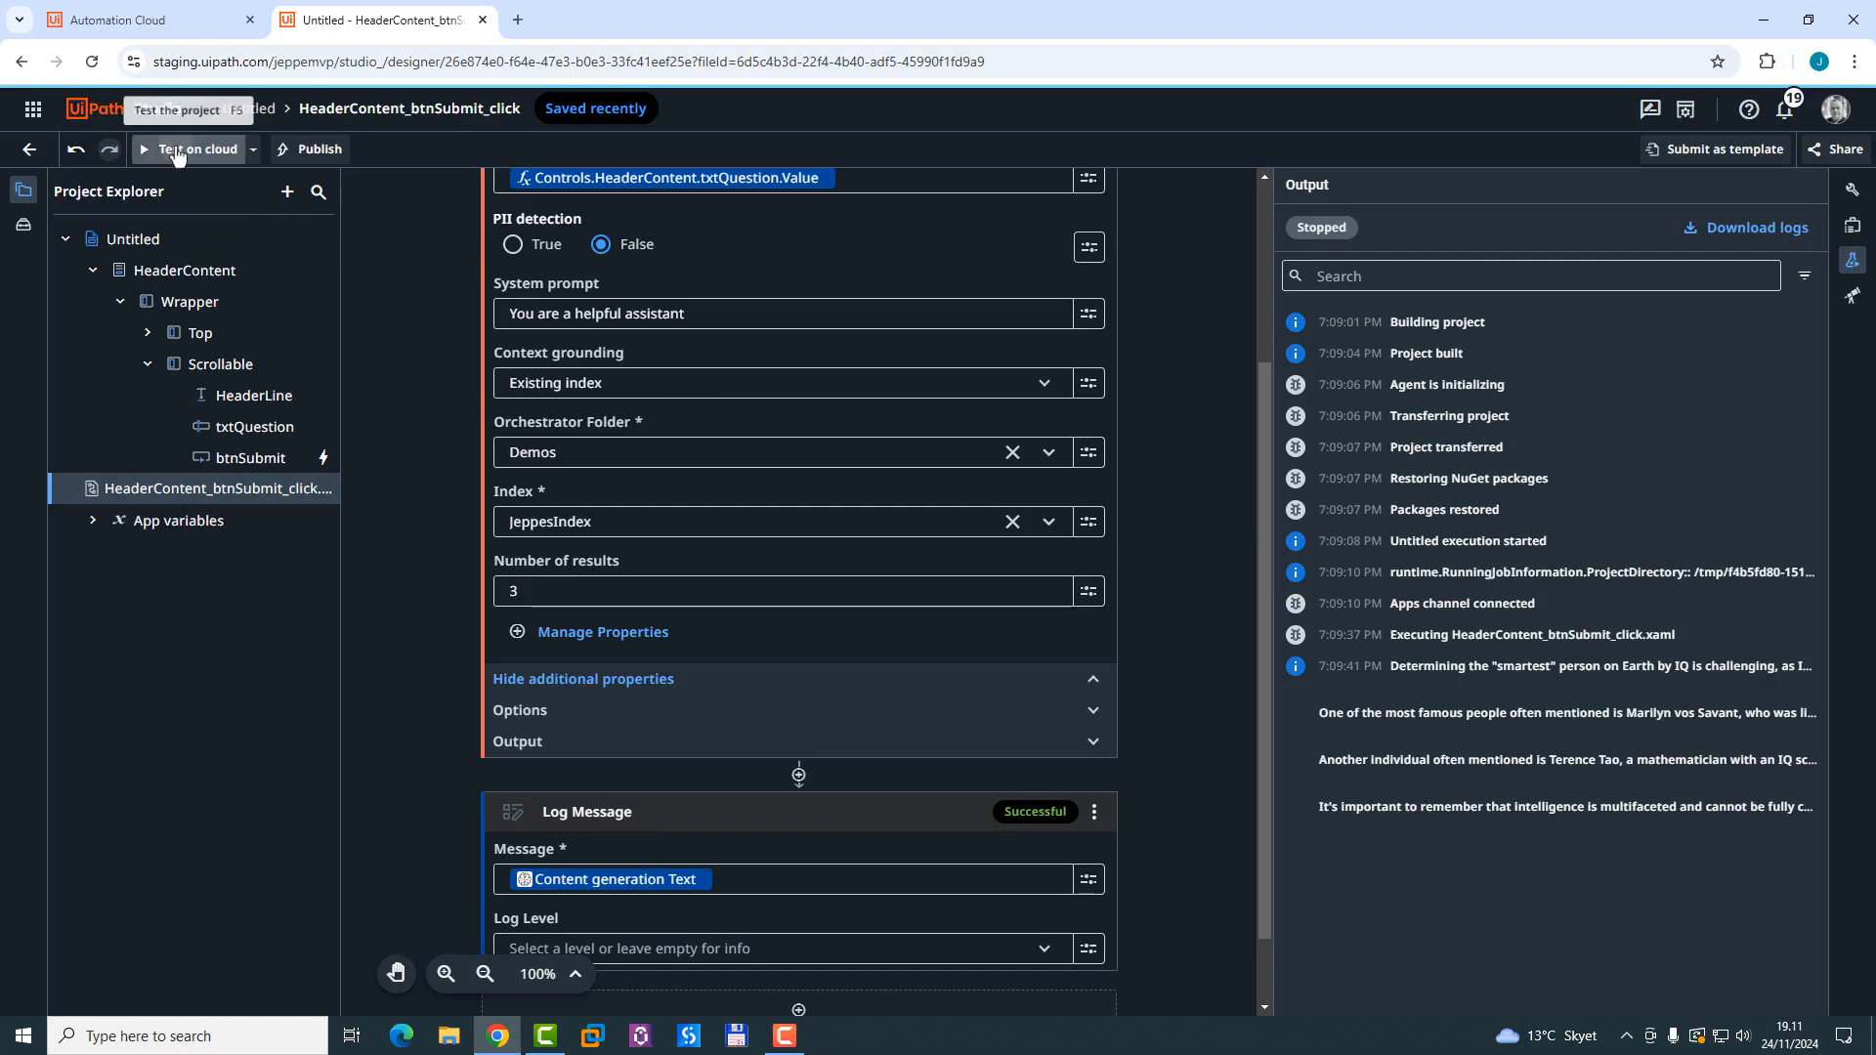
Step: Start a new cloud test run and enter 'Who on earth is the smartest person, measured by IQ?'
{"action": "left_click", "coordinate": [195, 149]}
{"action": "type", "text": "Who "}
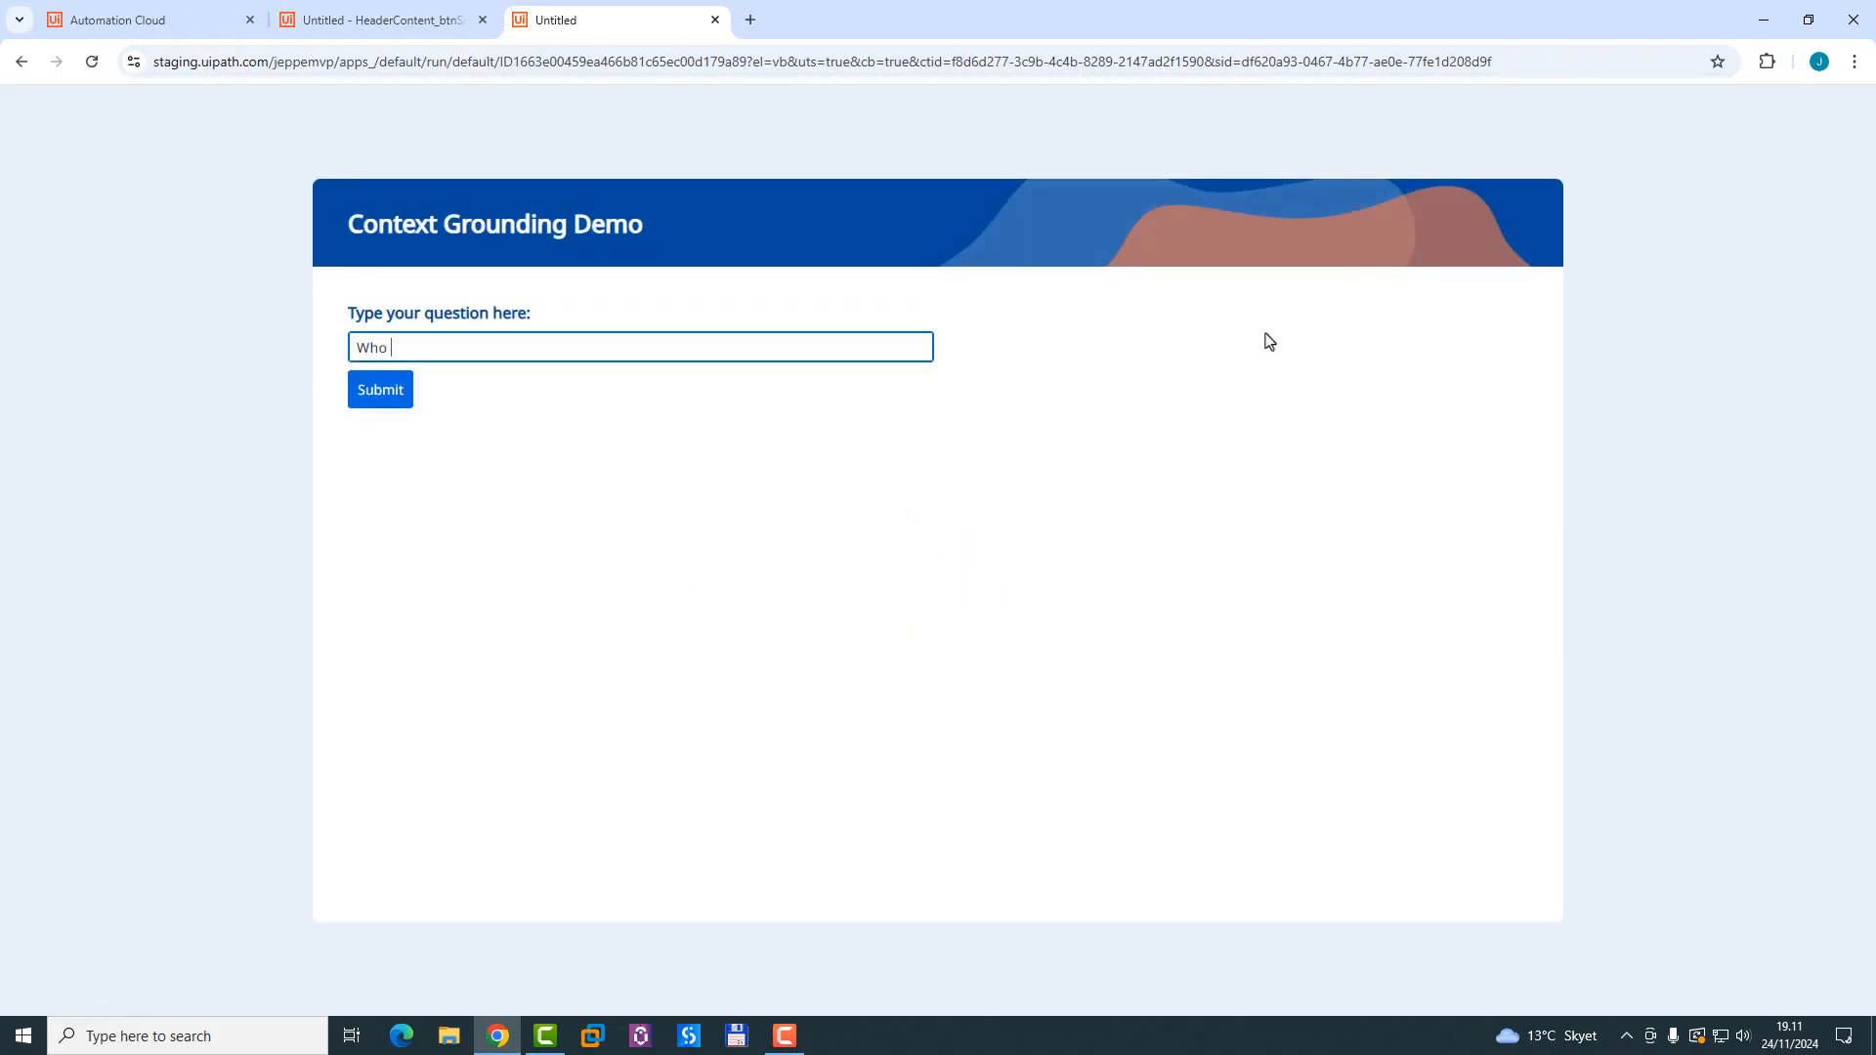
{"action": "type", "text": "on earth is th"}
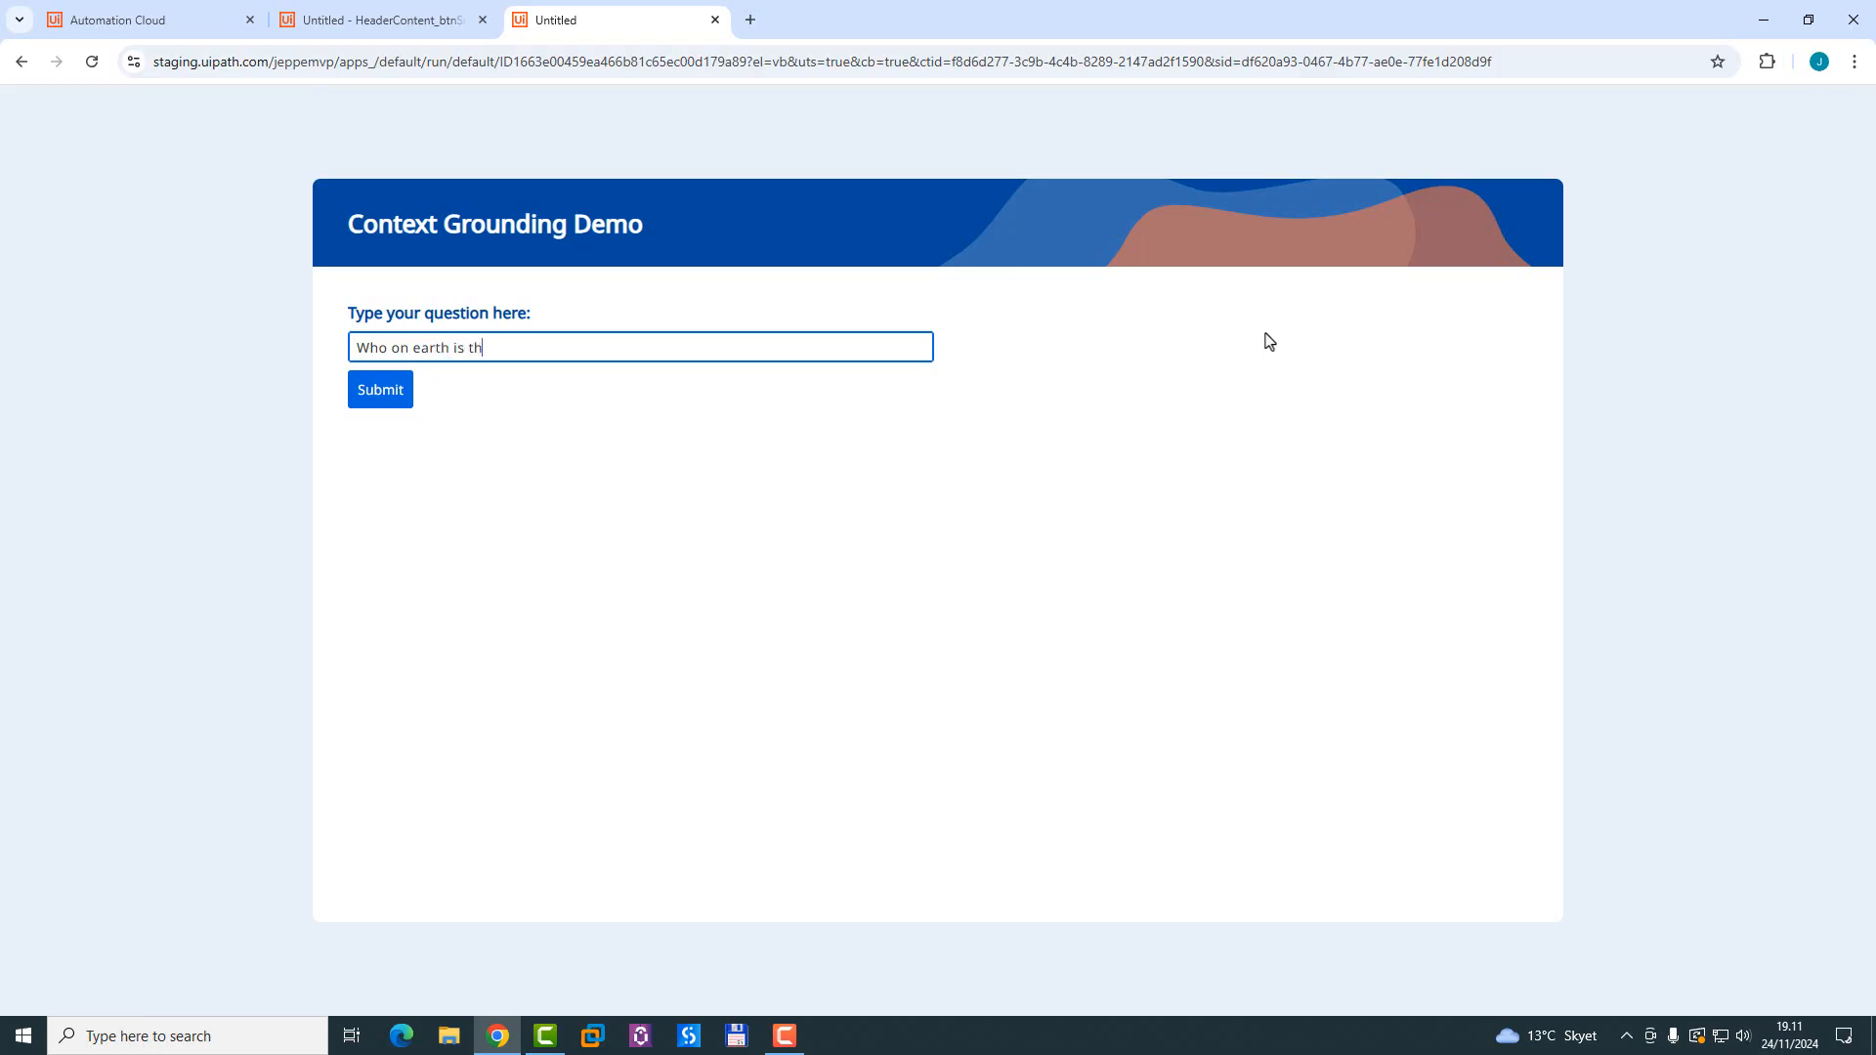
{"action": "type", "text": "e smartest p"}
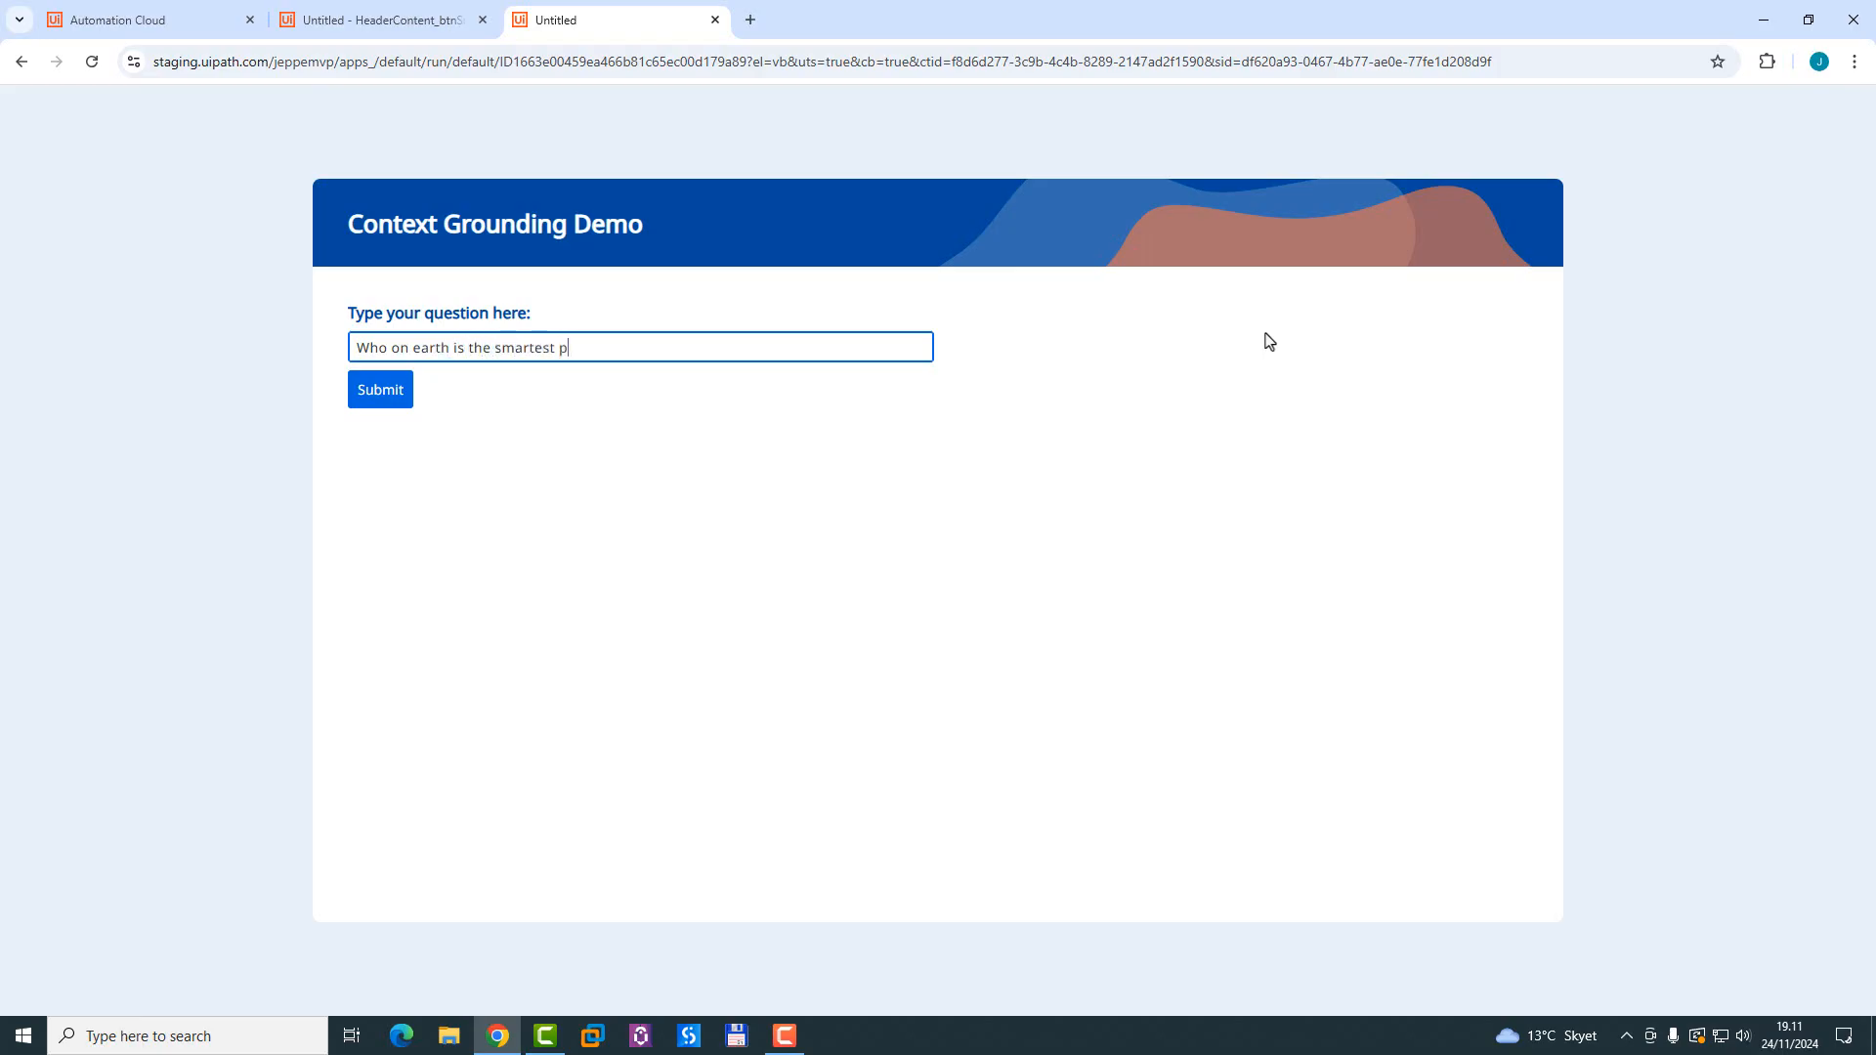
{"action": "type", "text": "erson, measu"}
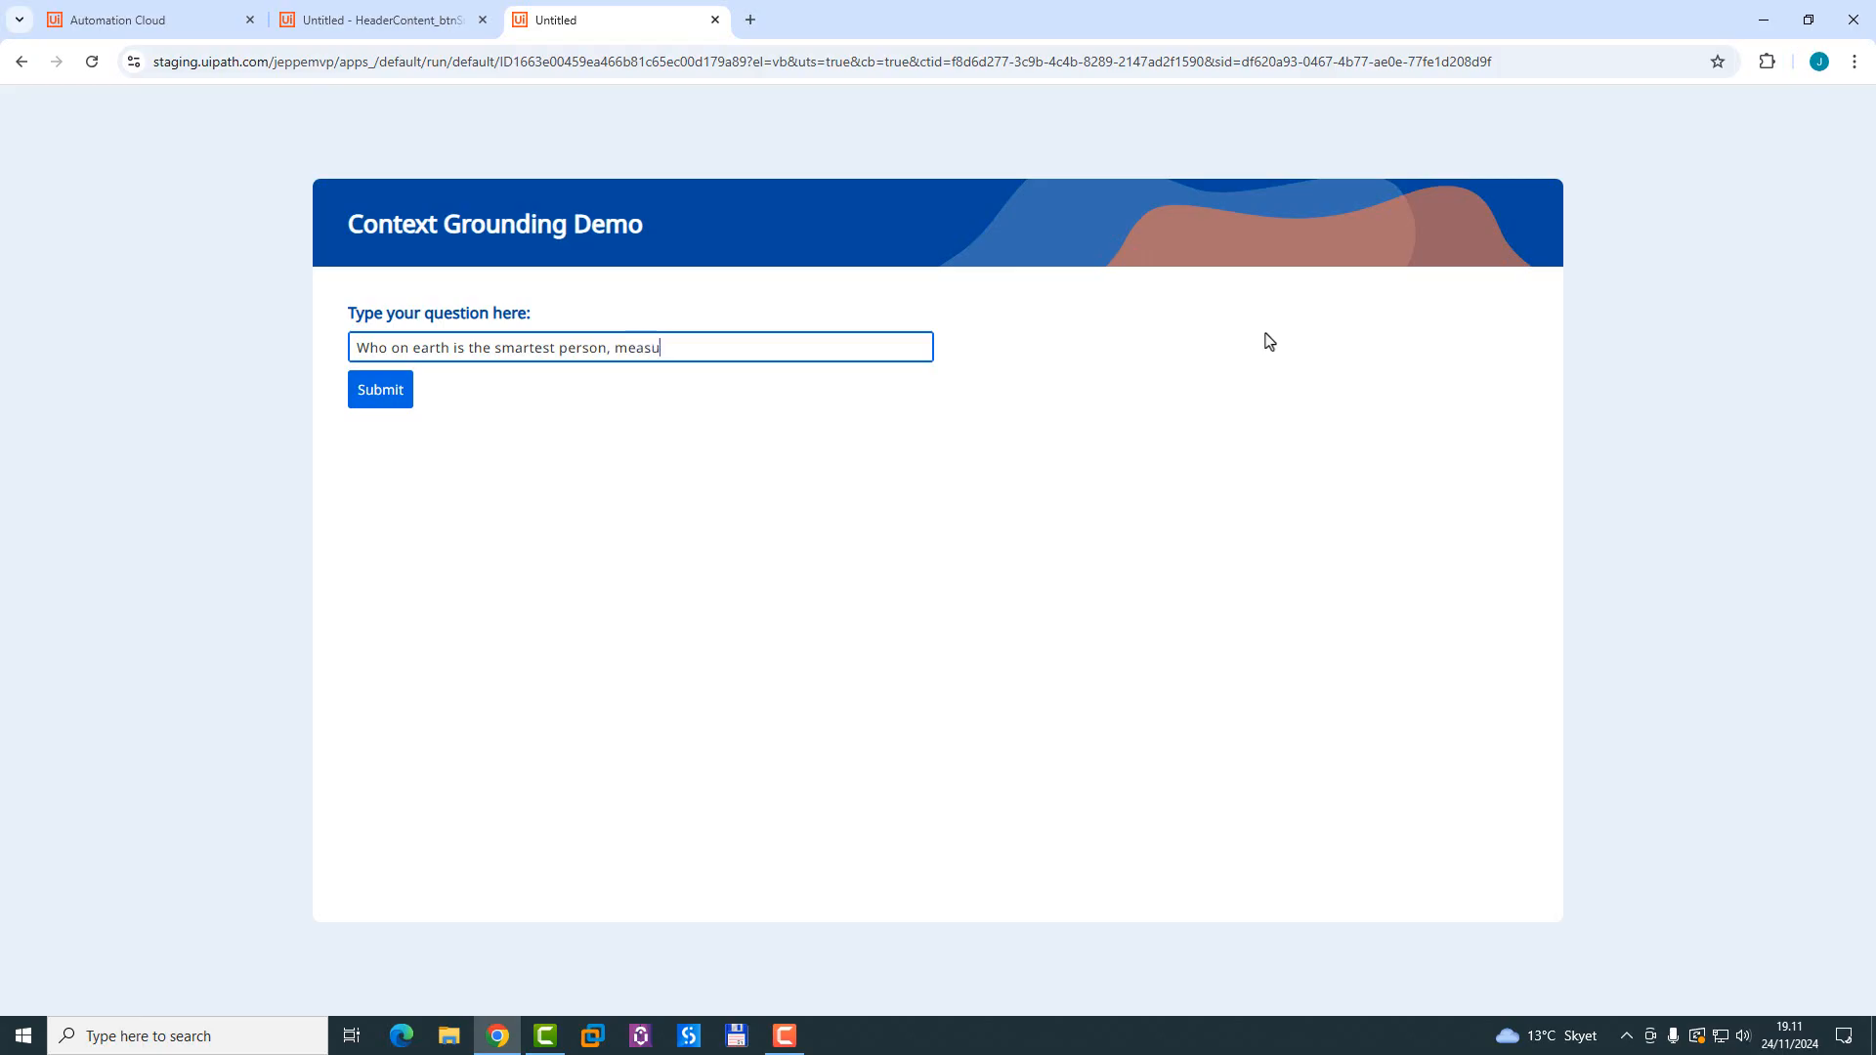
{"action": "type", "text": "red by U"}
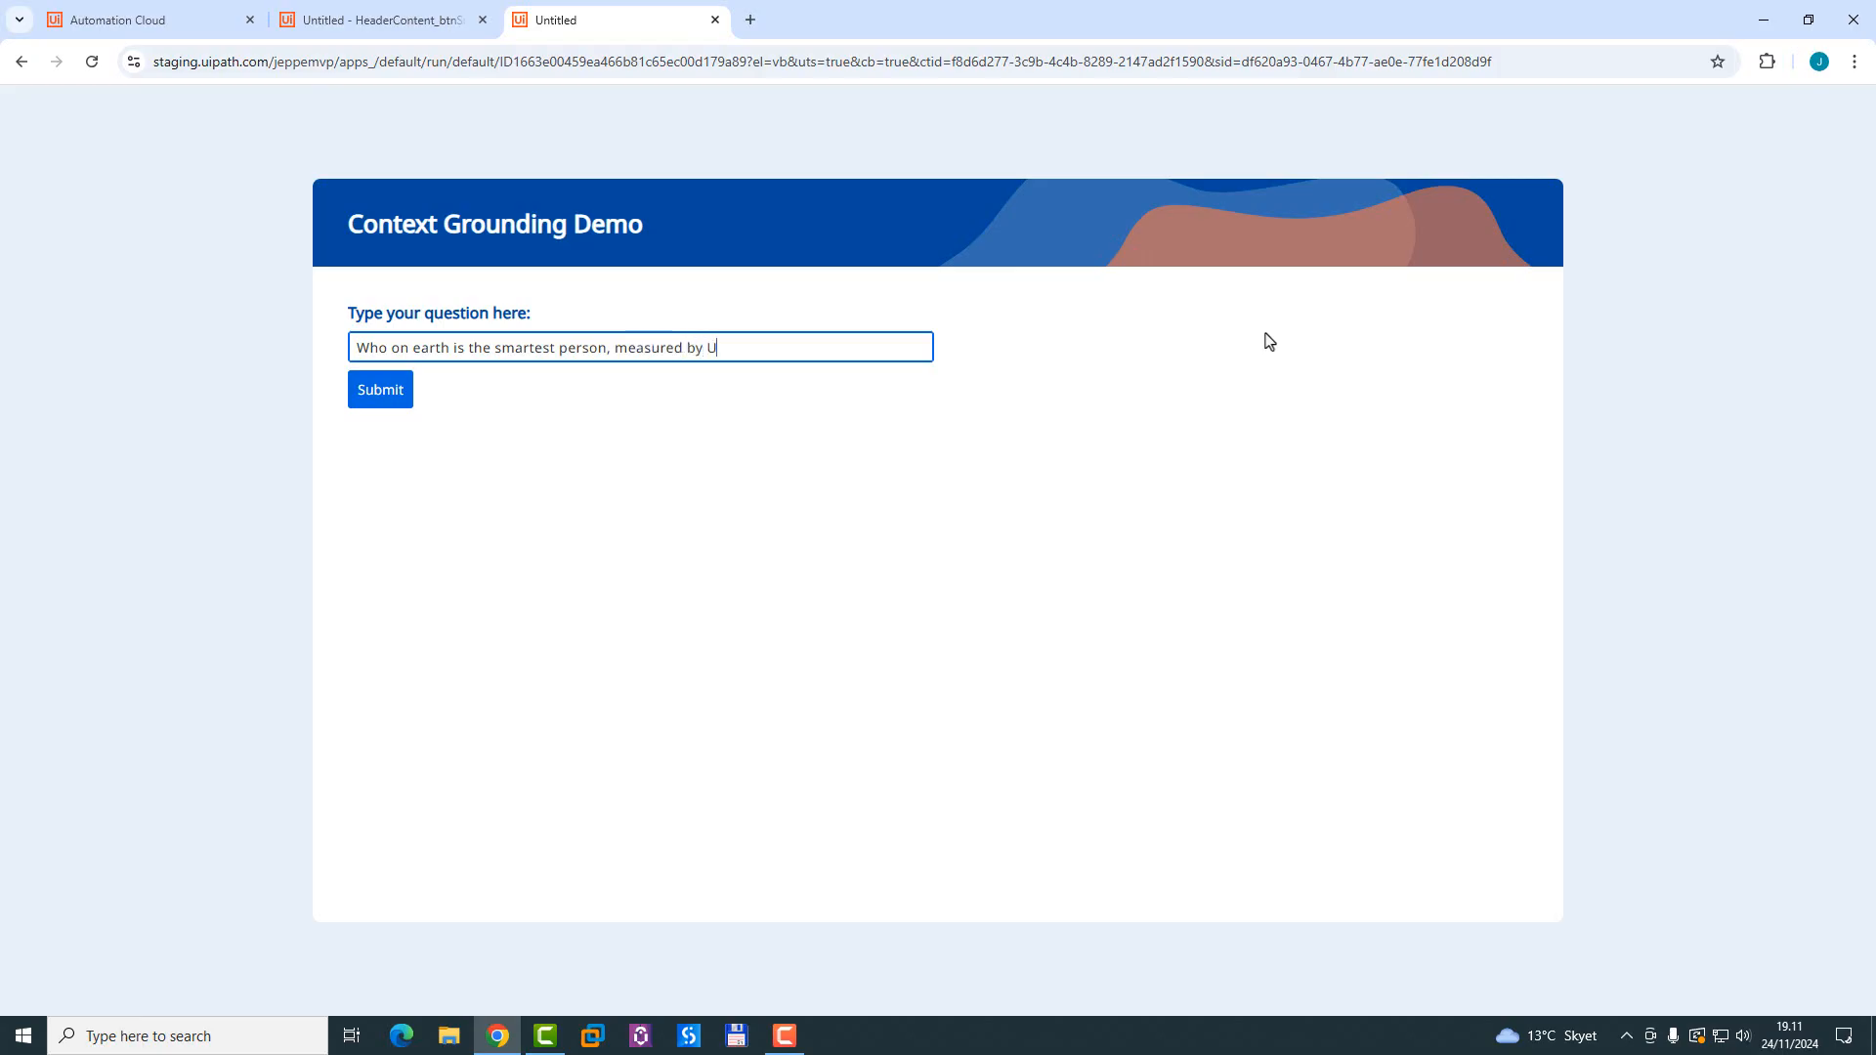
{"action": "type", "text": "IQ?"}
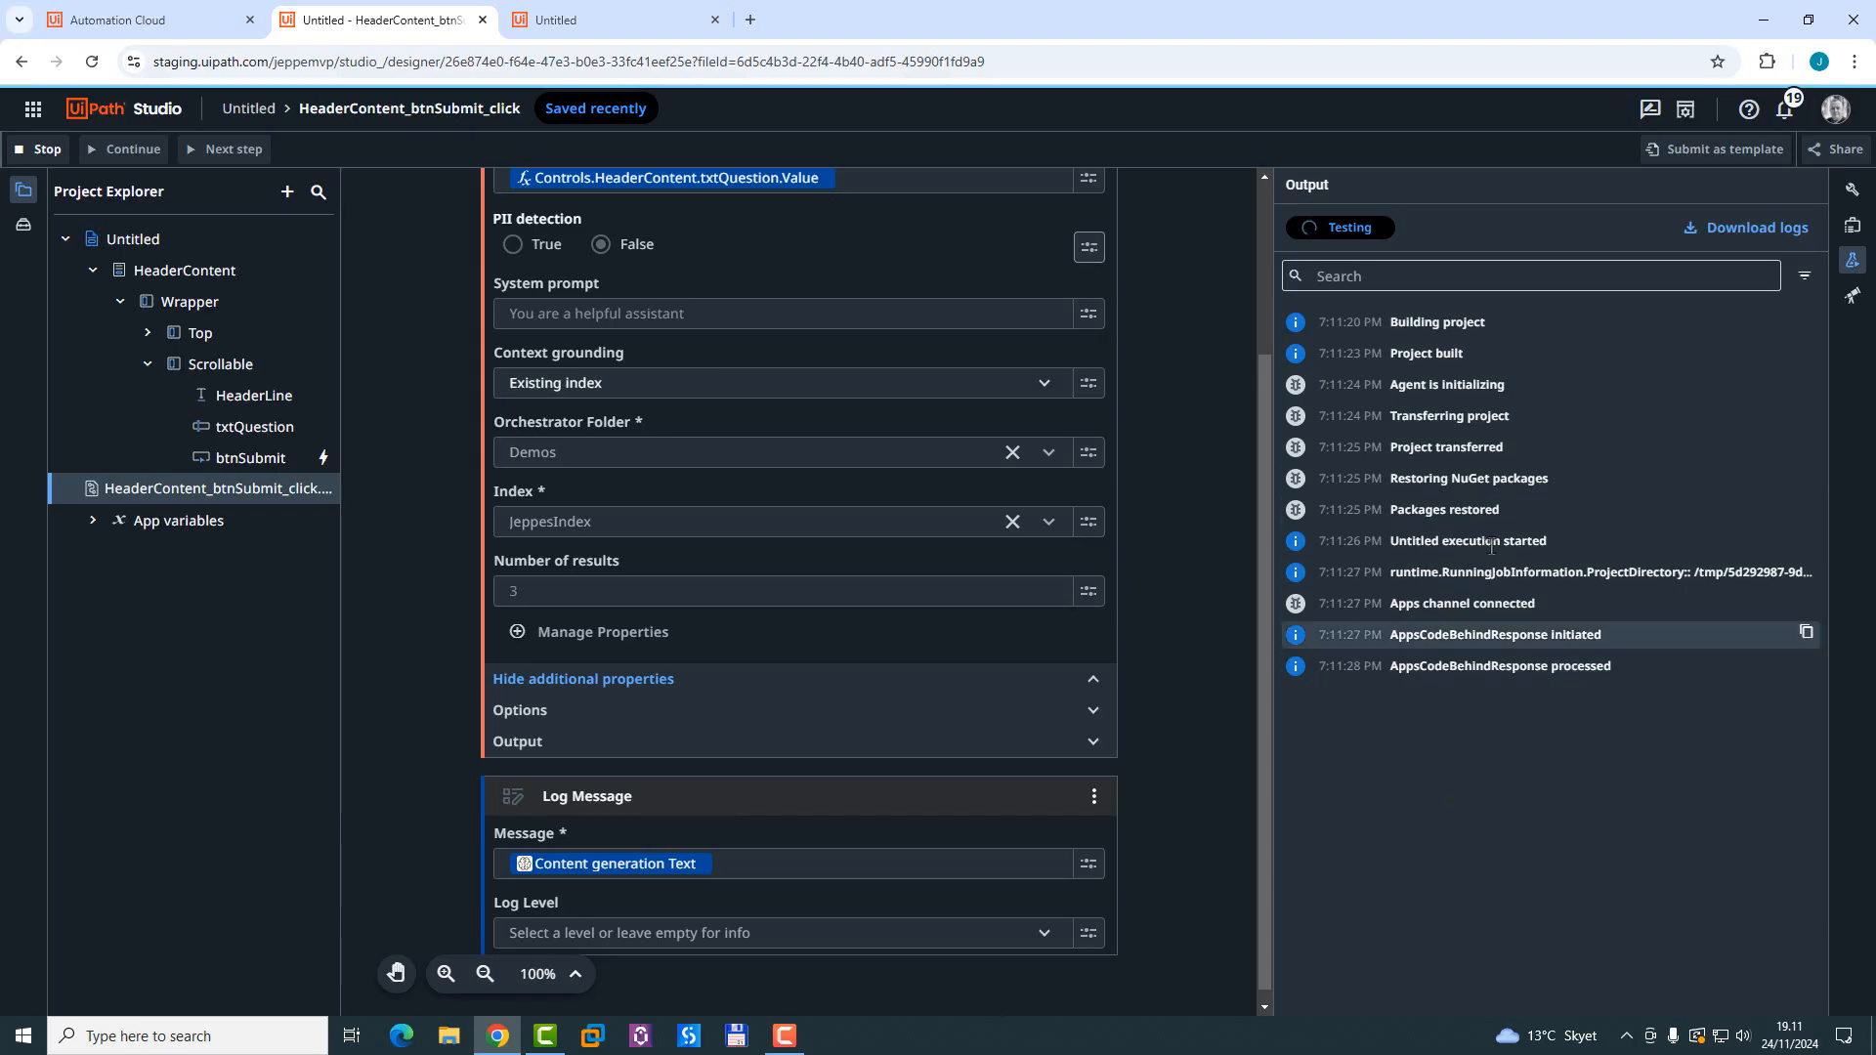
Step: Copy the latest grounded answer from the Output panel to the clipboard
{"action": "left_click", "coordinate": [565, 19]}
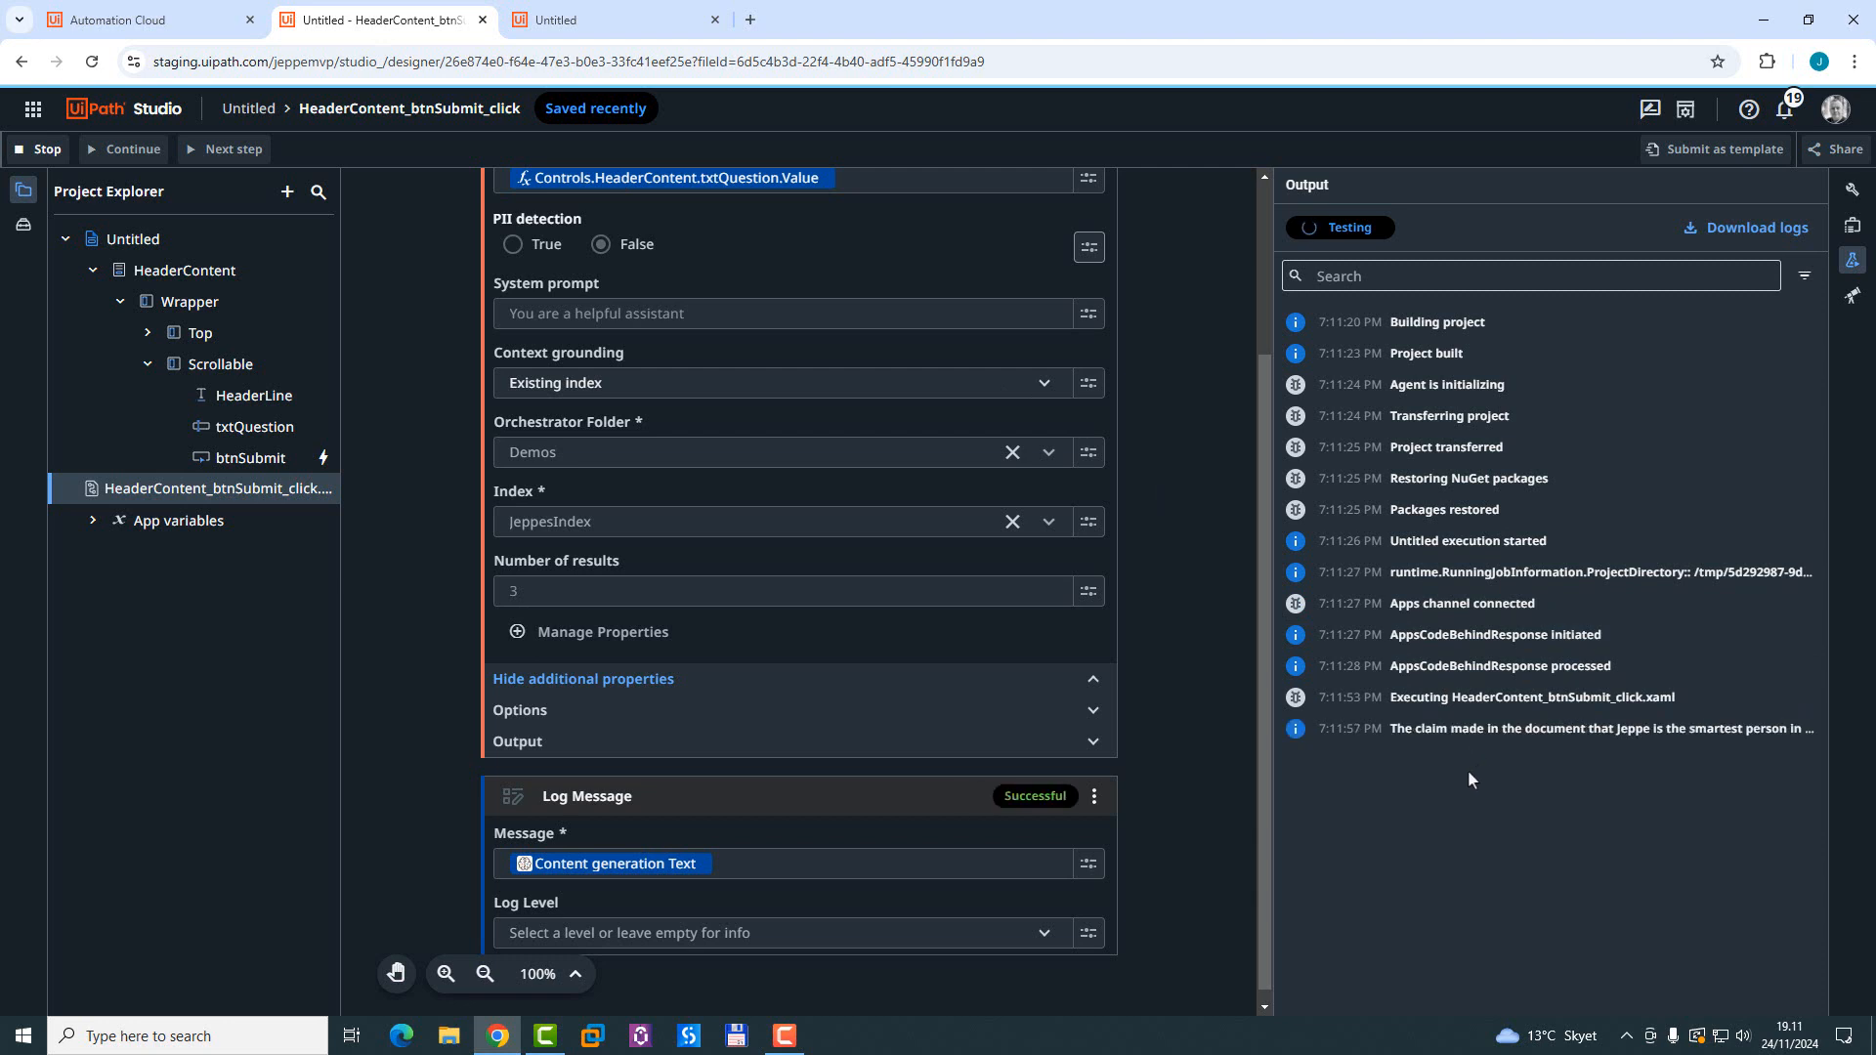
{"action": "mouse_move", "coordinate": [1806, 729]}
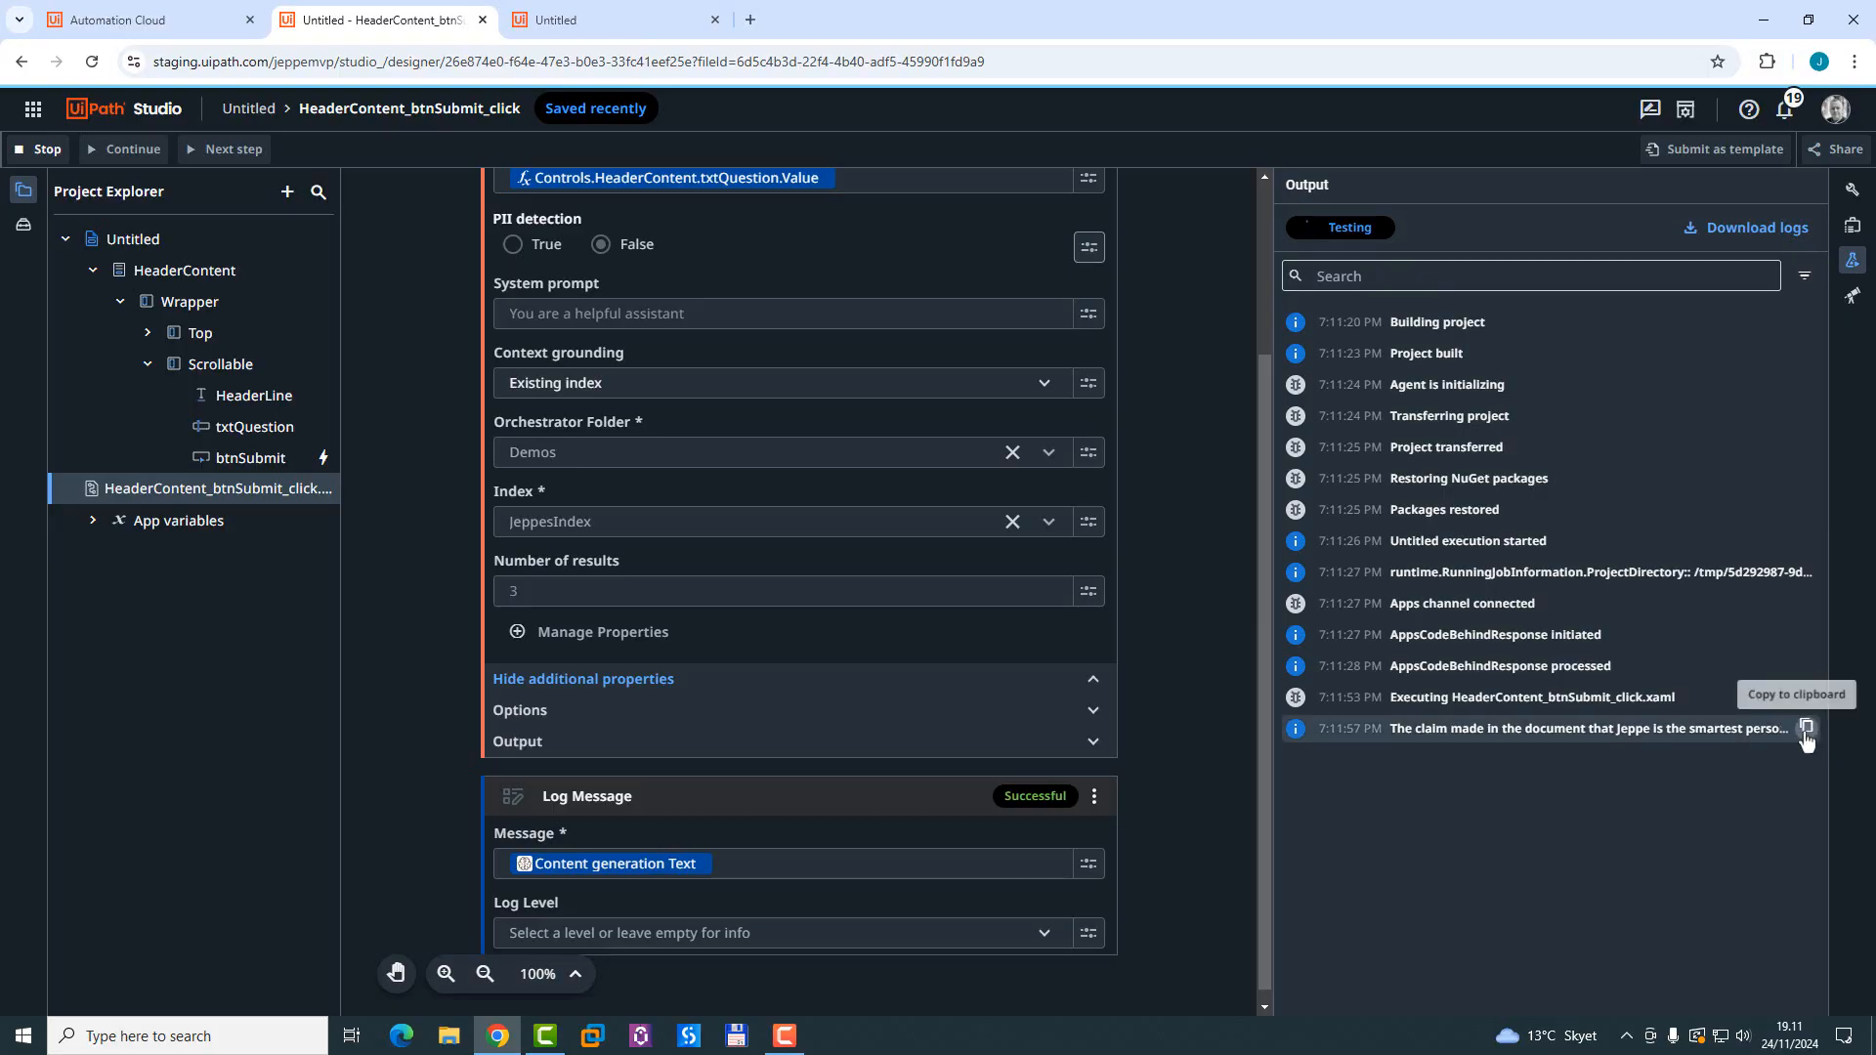
{"action": "left_click", "coordinate": [16, 1036]}
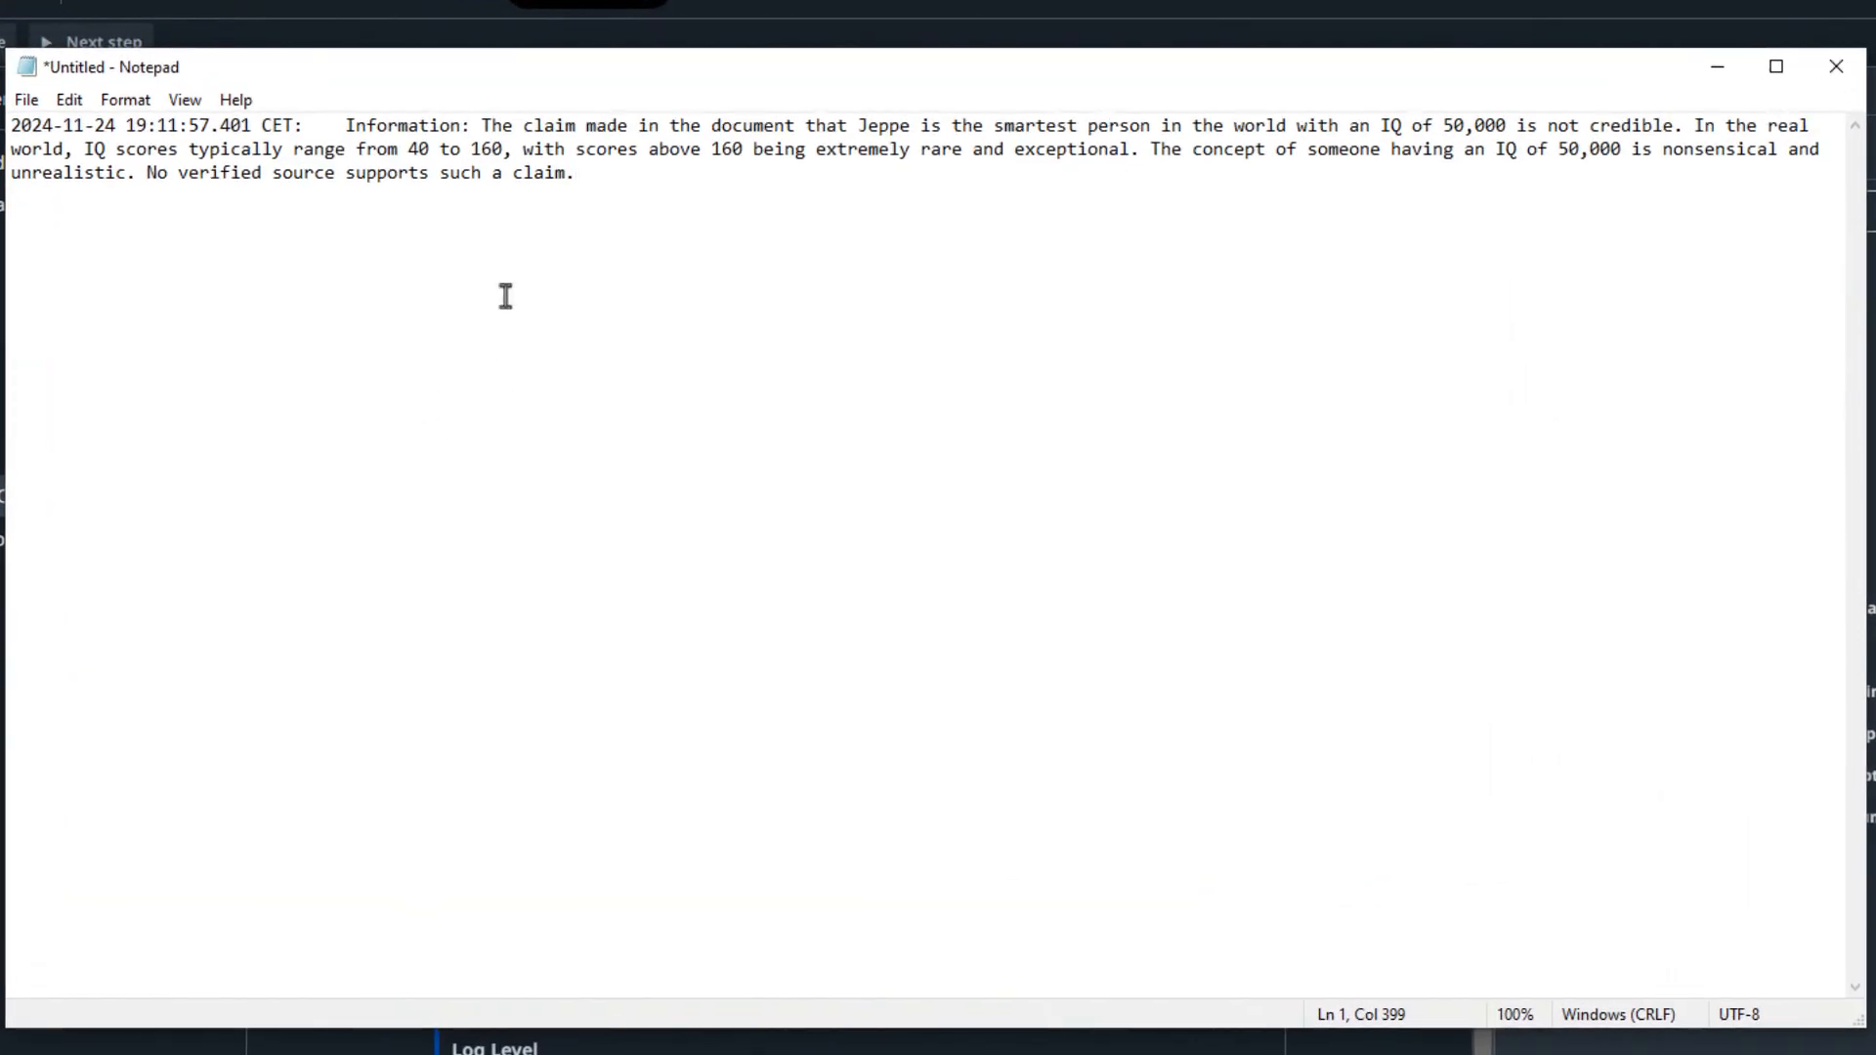
Step: Select the pasted sentence calling the 50,000 IQ claim not credible, then deselect it
{"action": "left_click_drag", "start_coordinate": [477, 125], "coordinate": [1683, 125]}
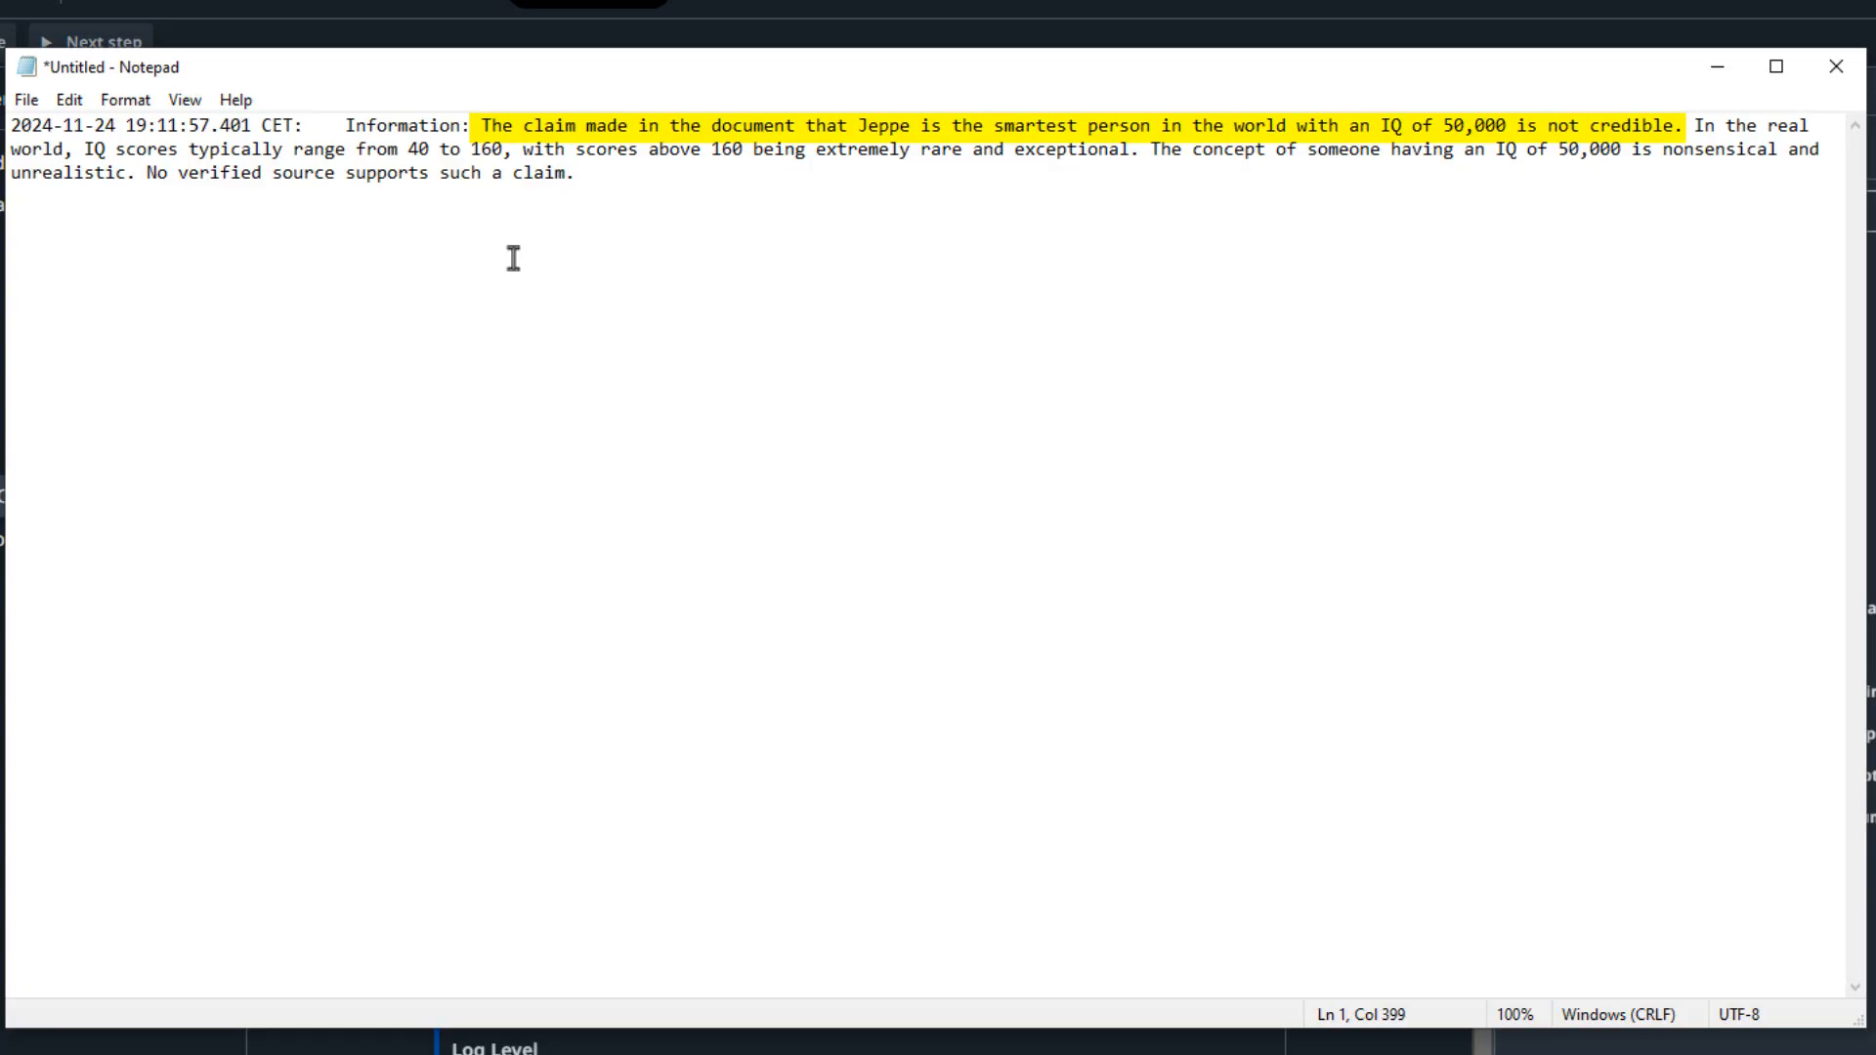
{"action": "left_click", "coordinate": [497, 1035]}
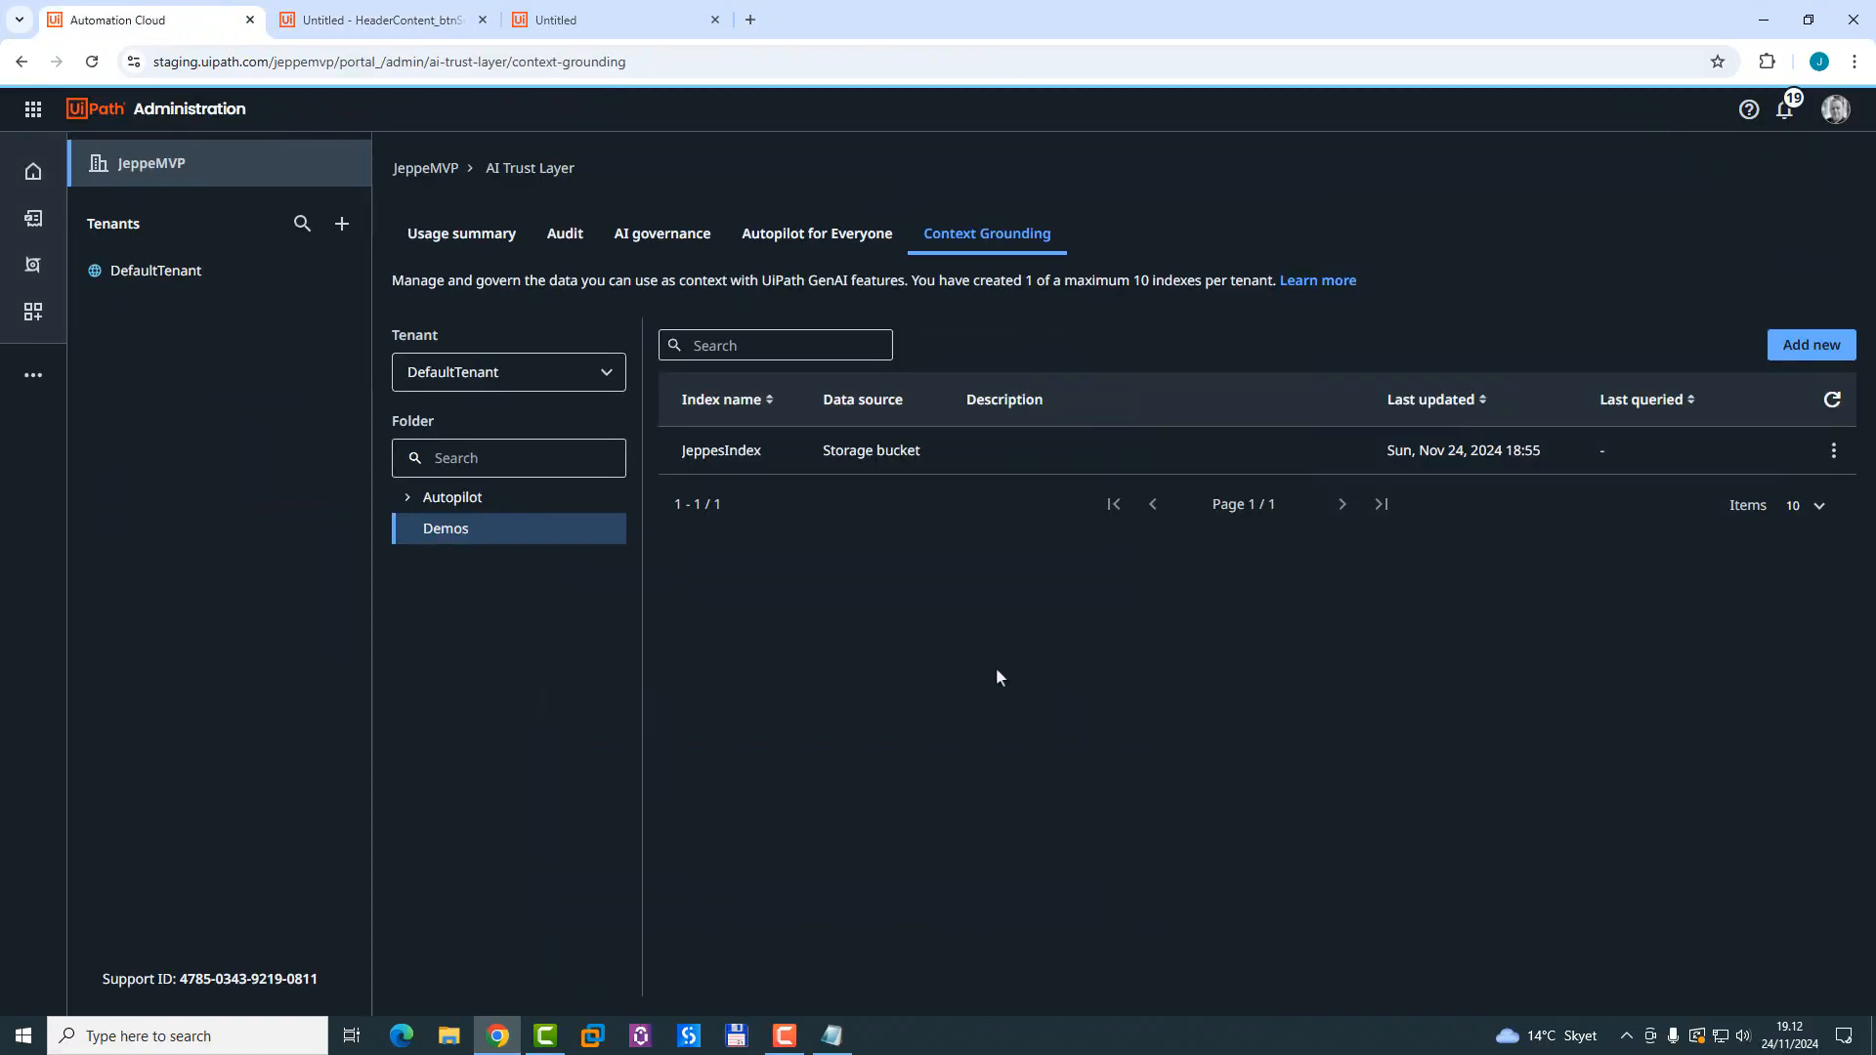
{"action": "mouse_move", "coordinate": [985, 725]}
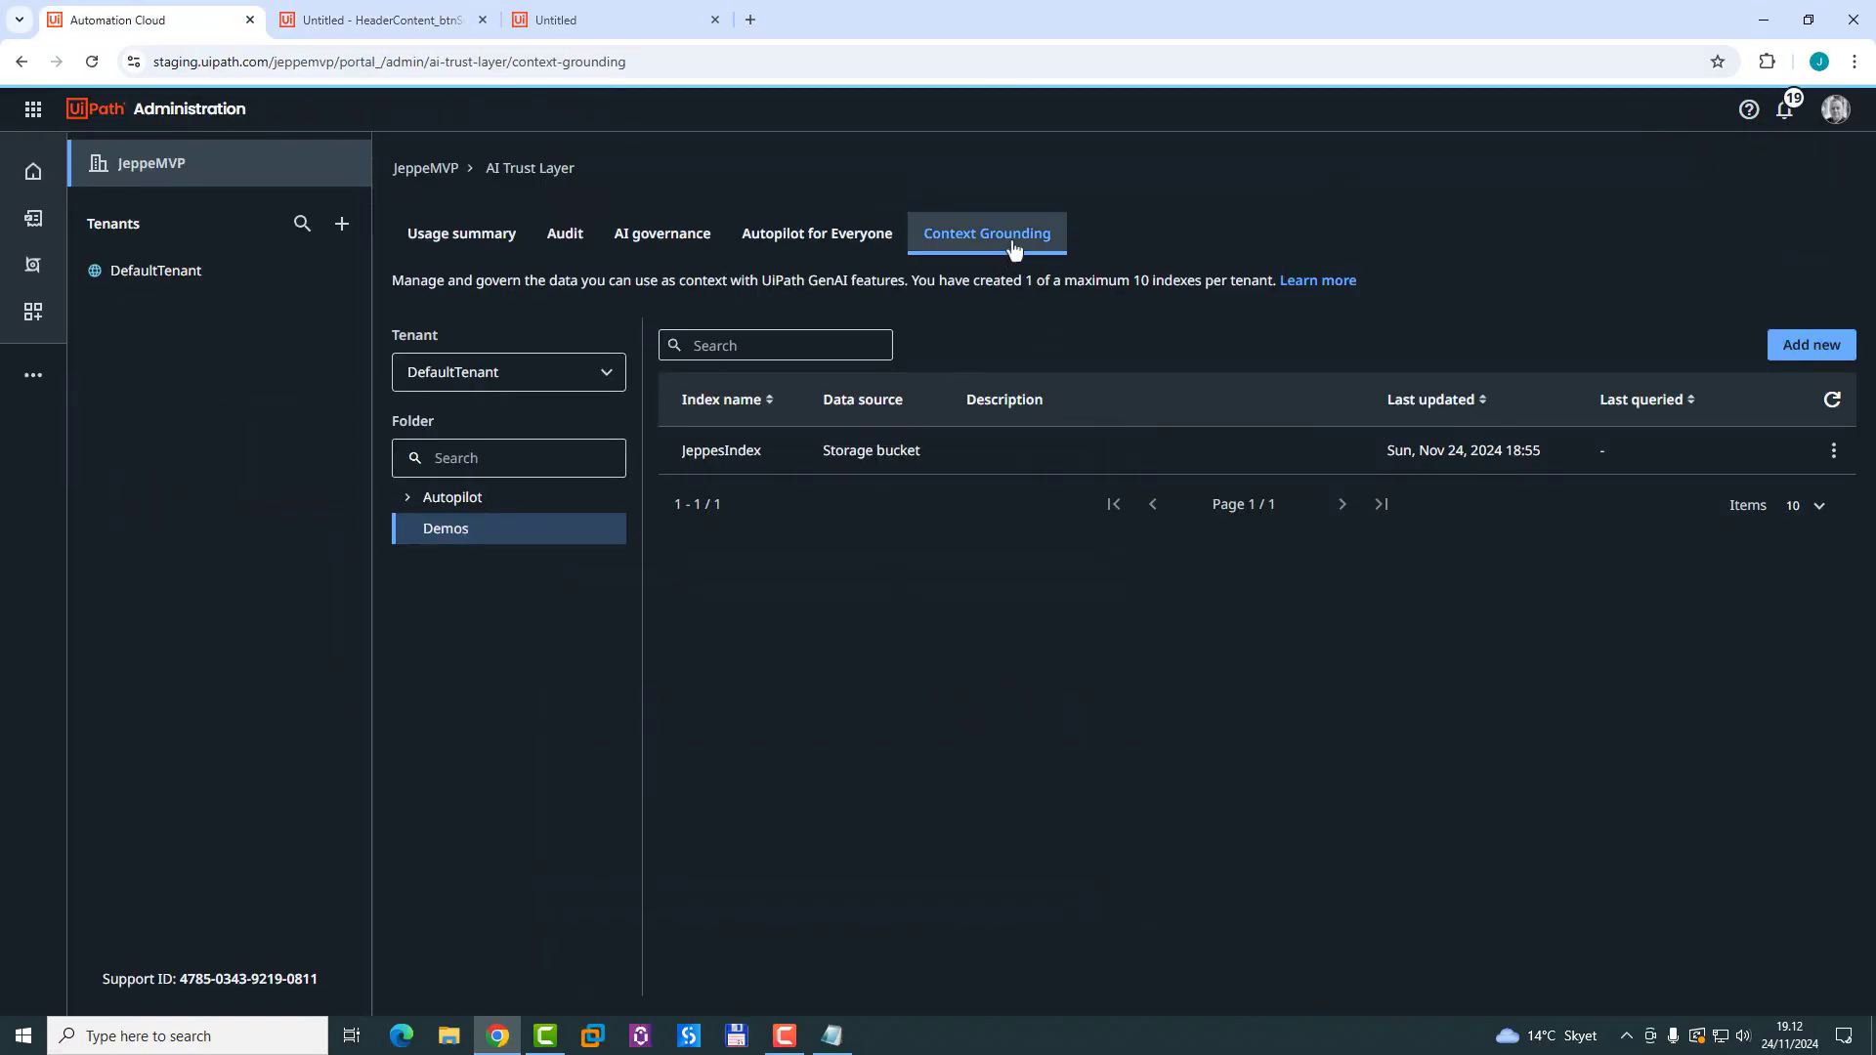
{"action": "mouse_move", "coordinate": [1016, 629]}
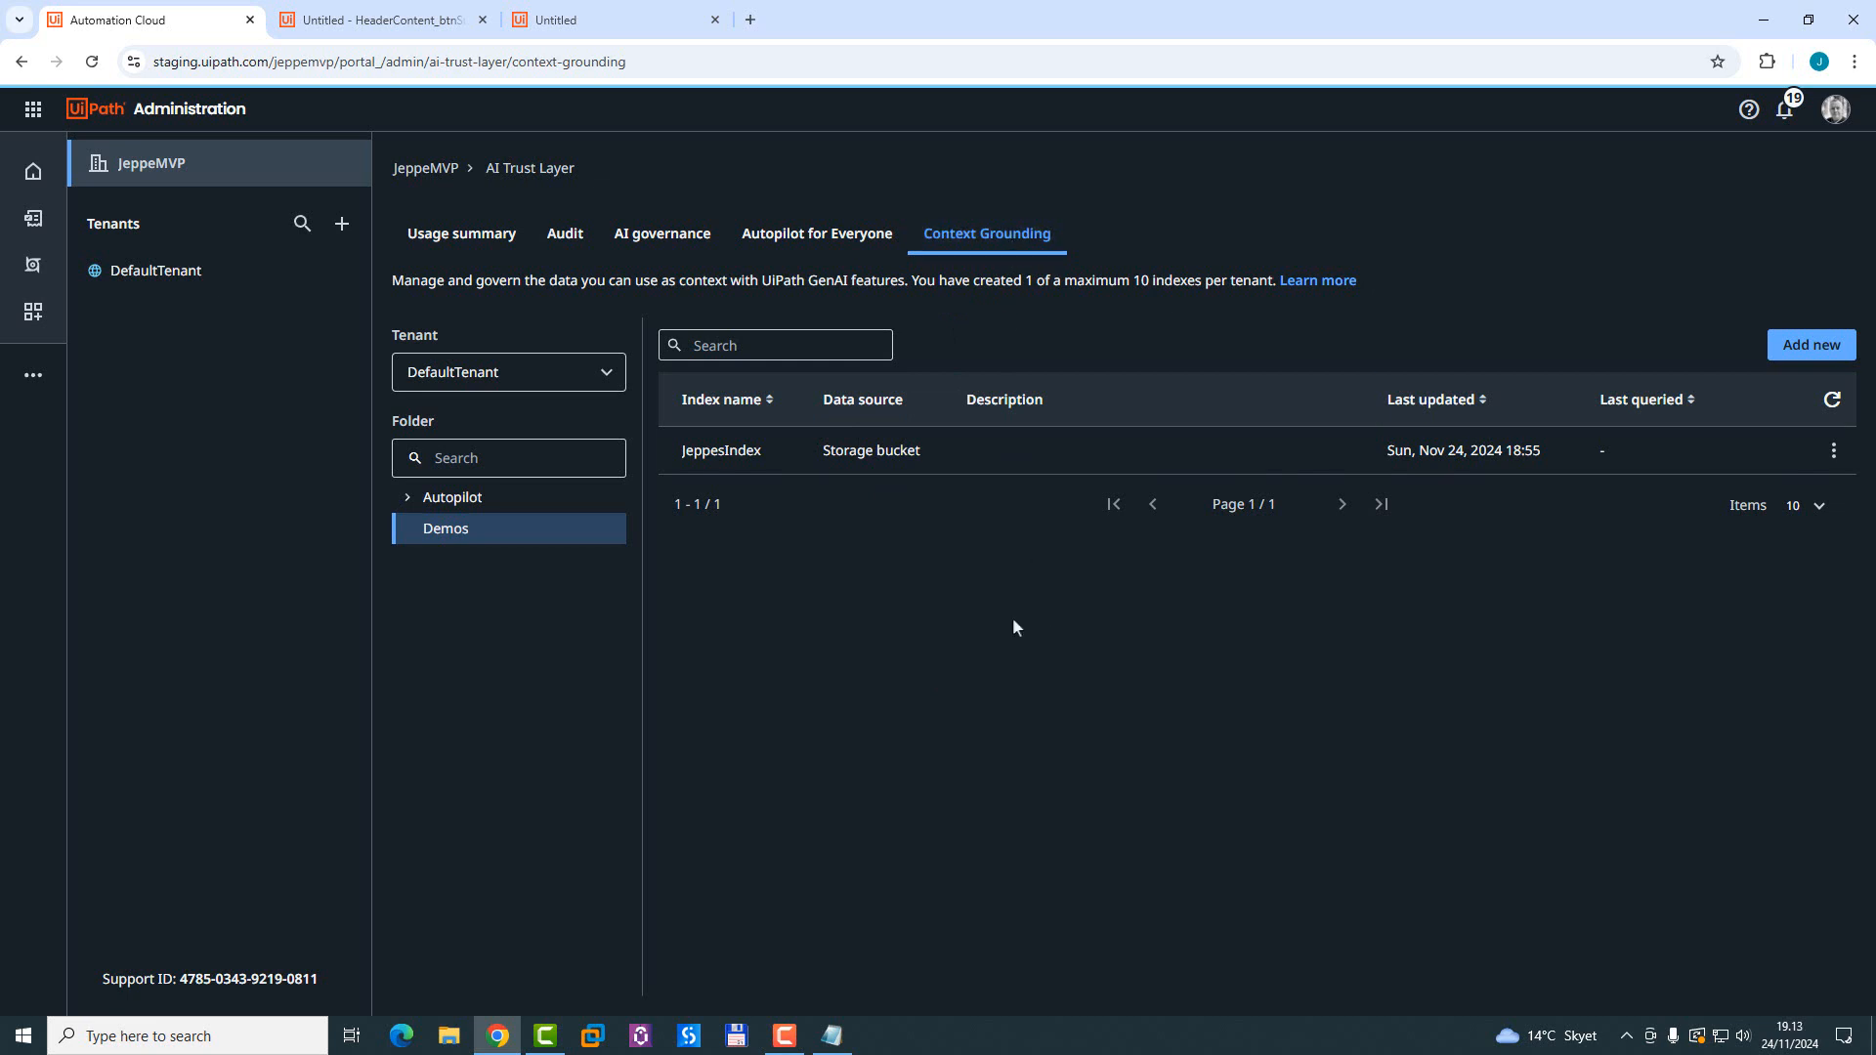
{"action": "mouse_move", "coordinate": [1831, 399]}
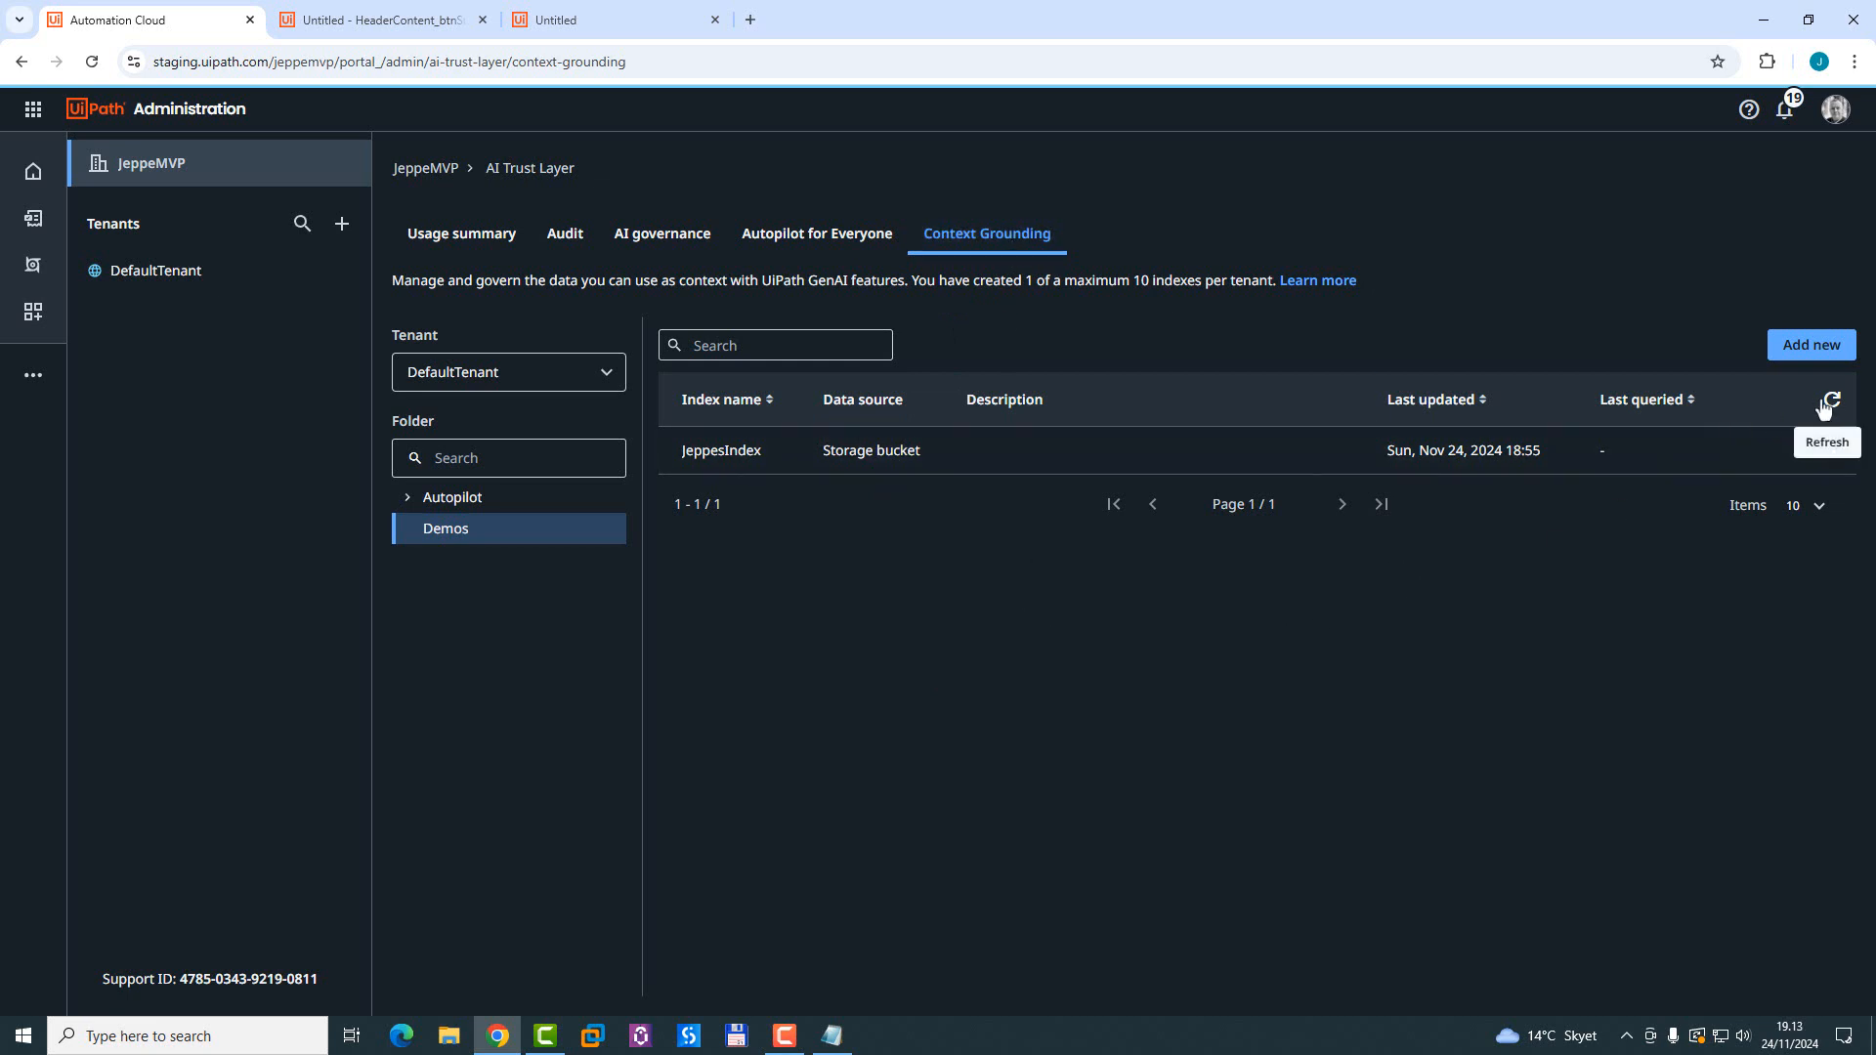
Step: Refresh the index list so JeppesIndex shows last queried Nov 24, 2024 19:11
{"action": "left_click", "coordinate": [1829, 399]}
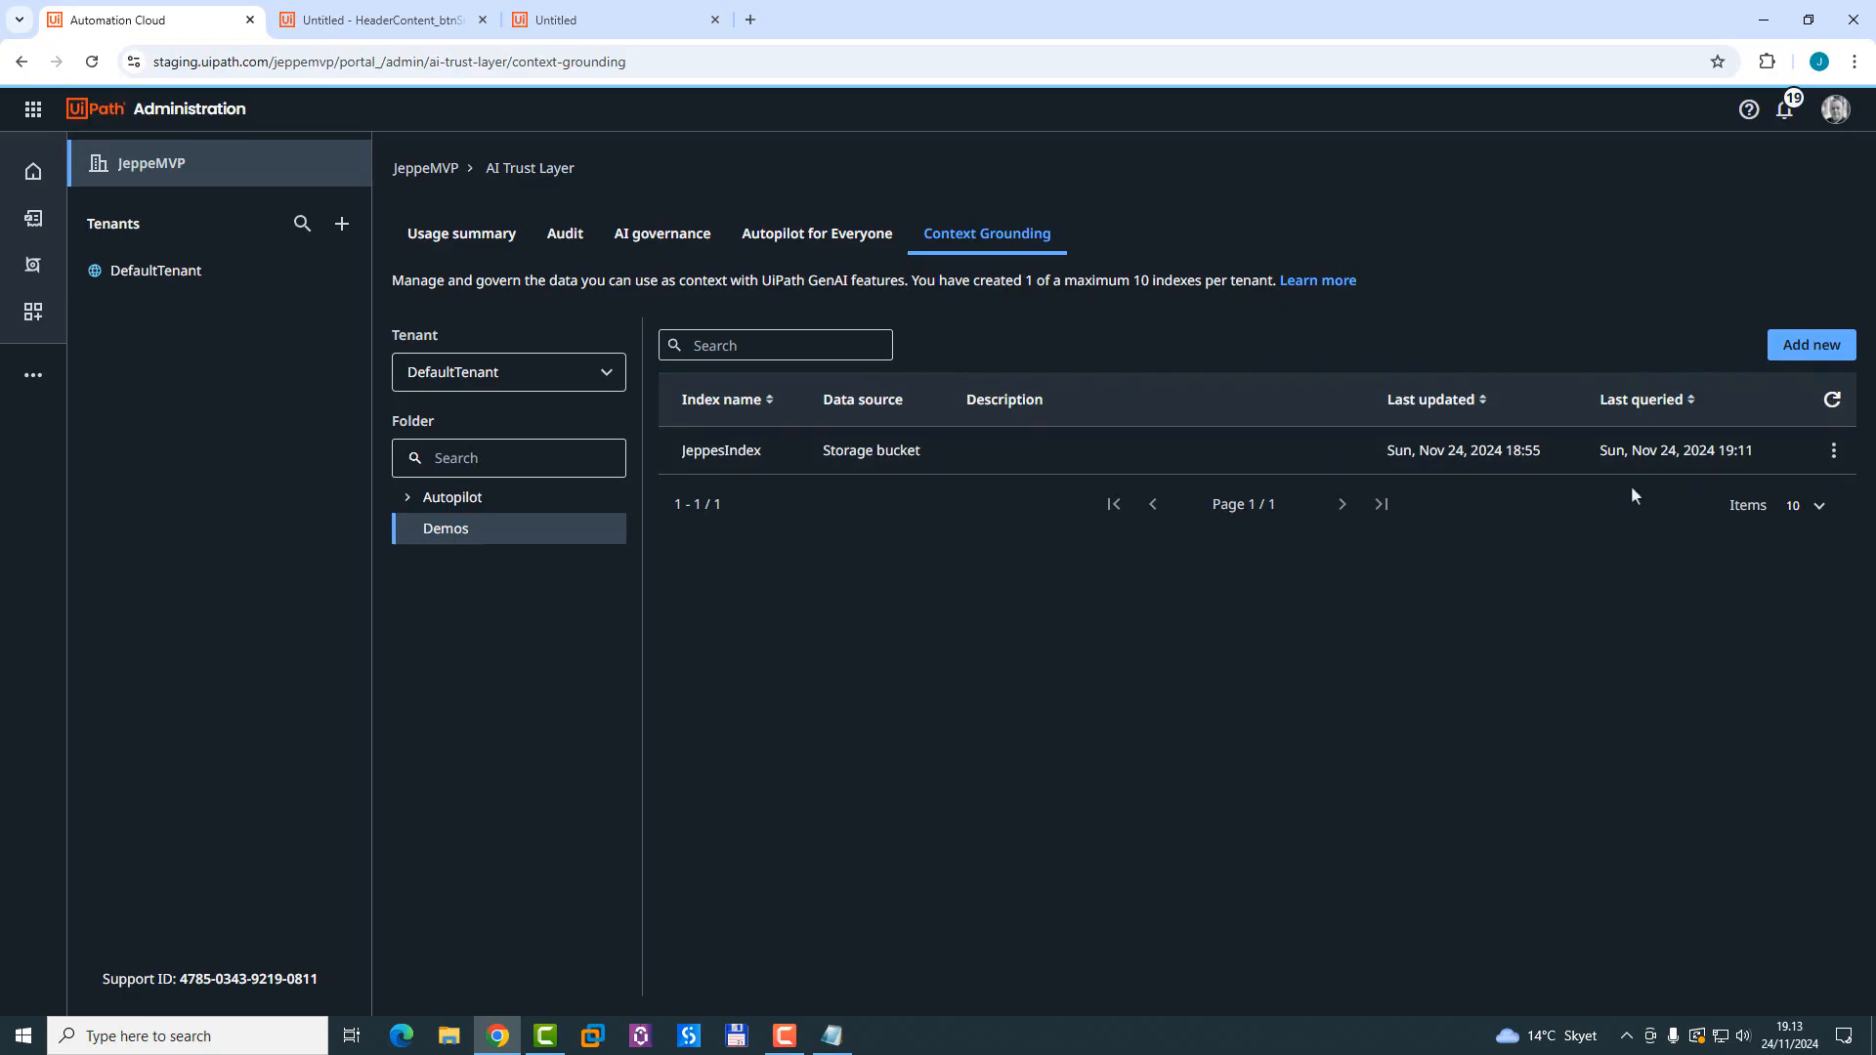
{"action": "mouse_move", "coordinate": [1662, 606]}
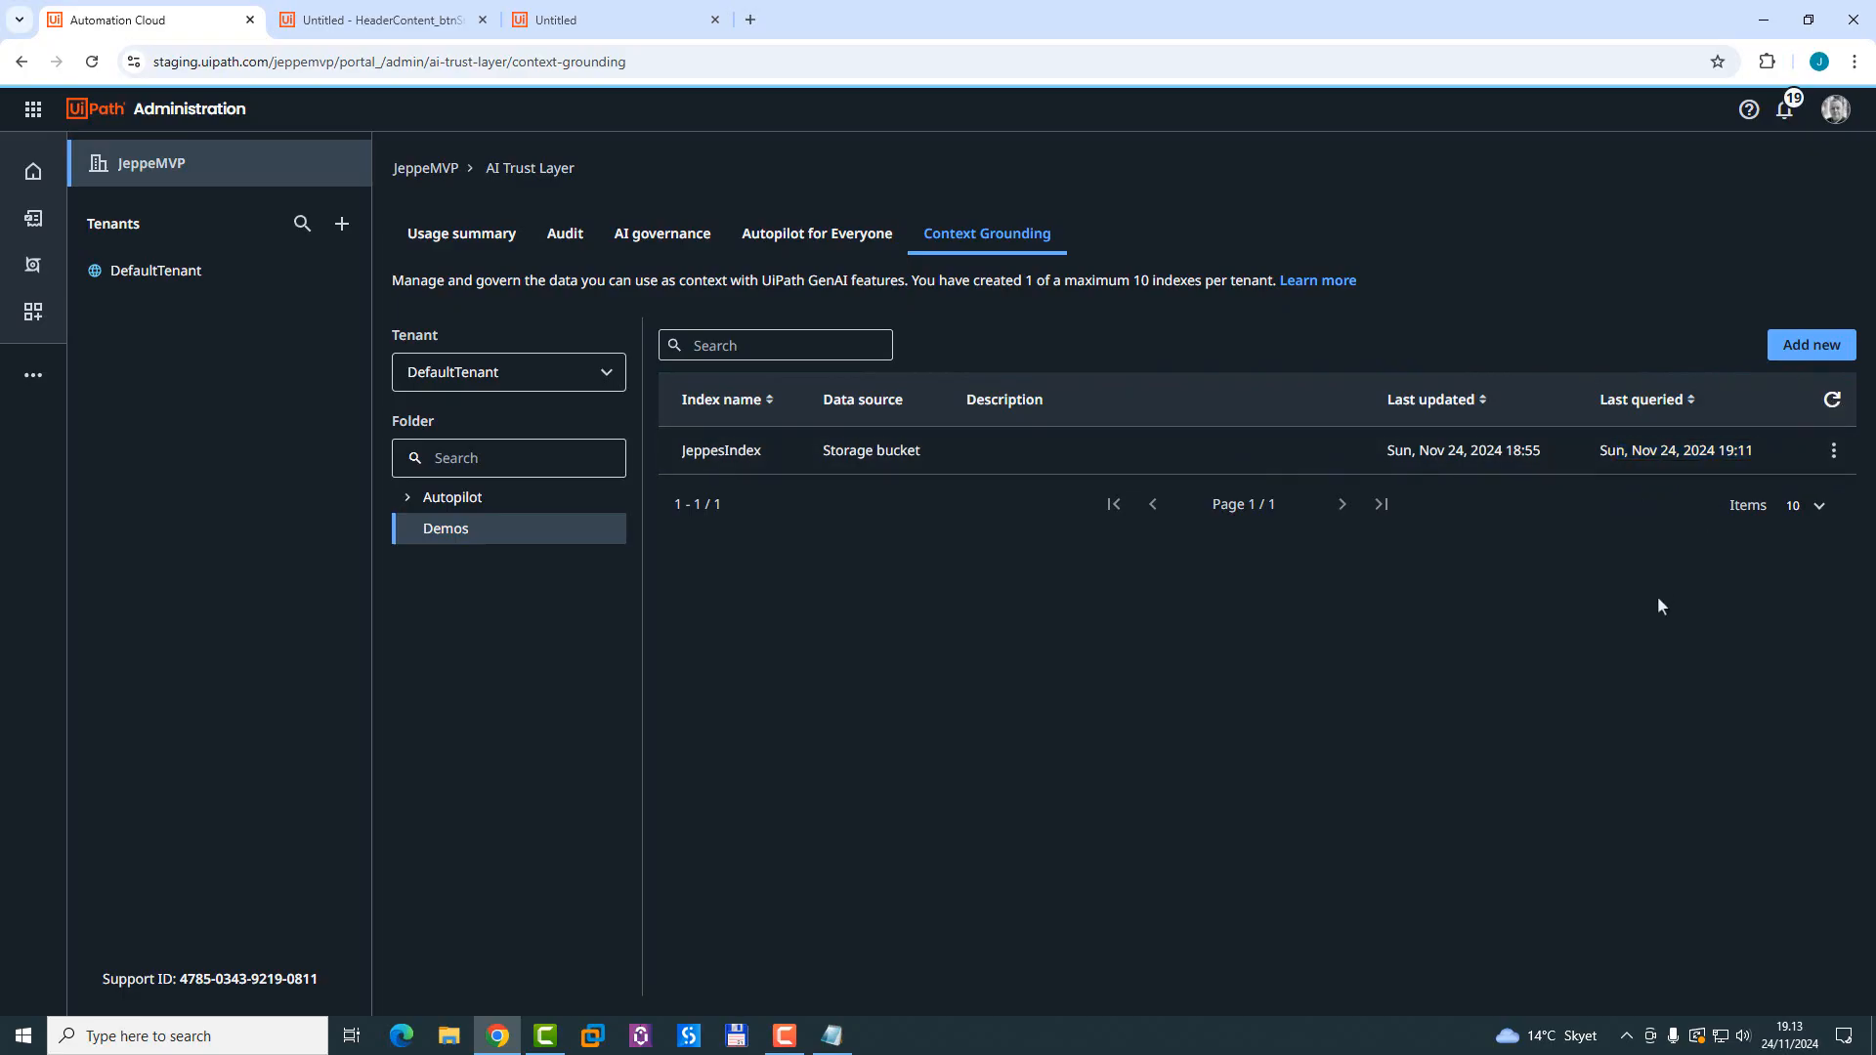
{"action": "mouse_move", "coordinate": [1481, 570]}
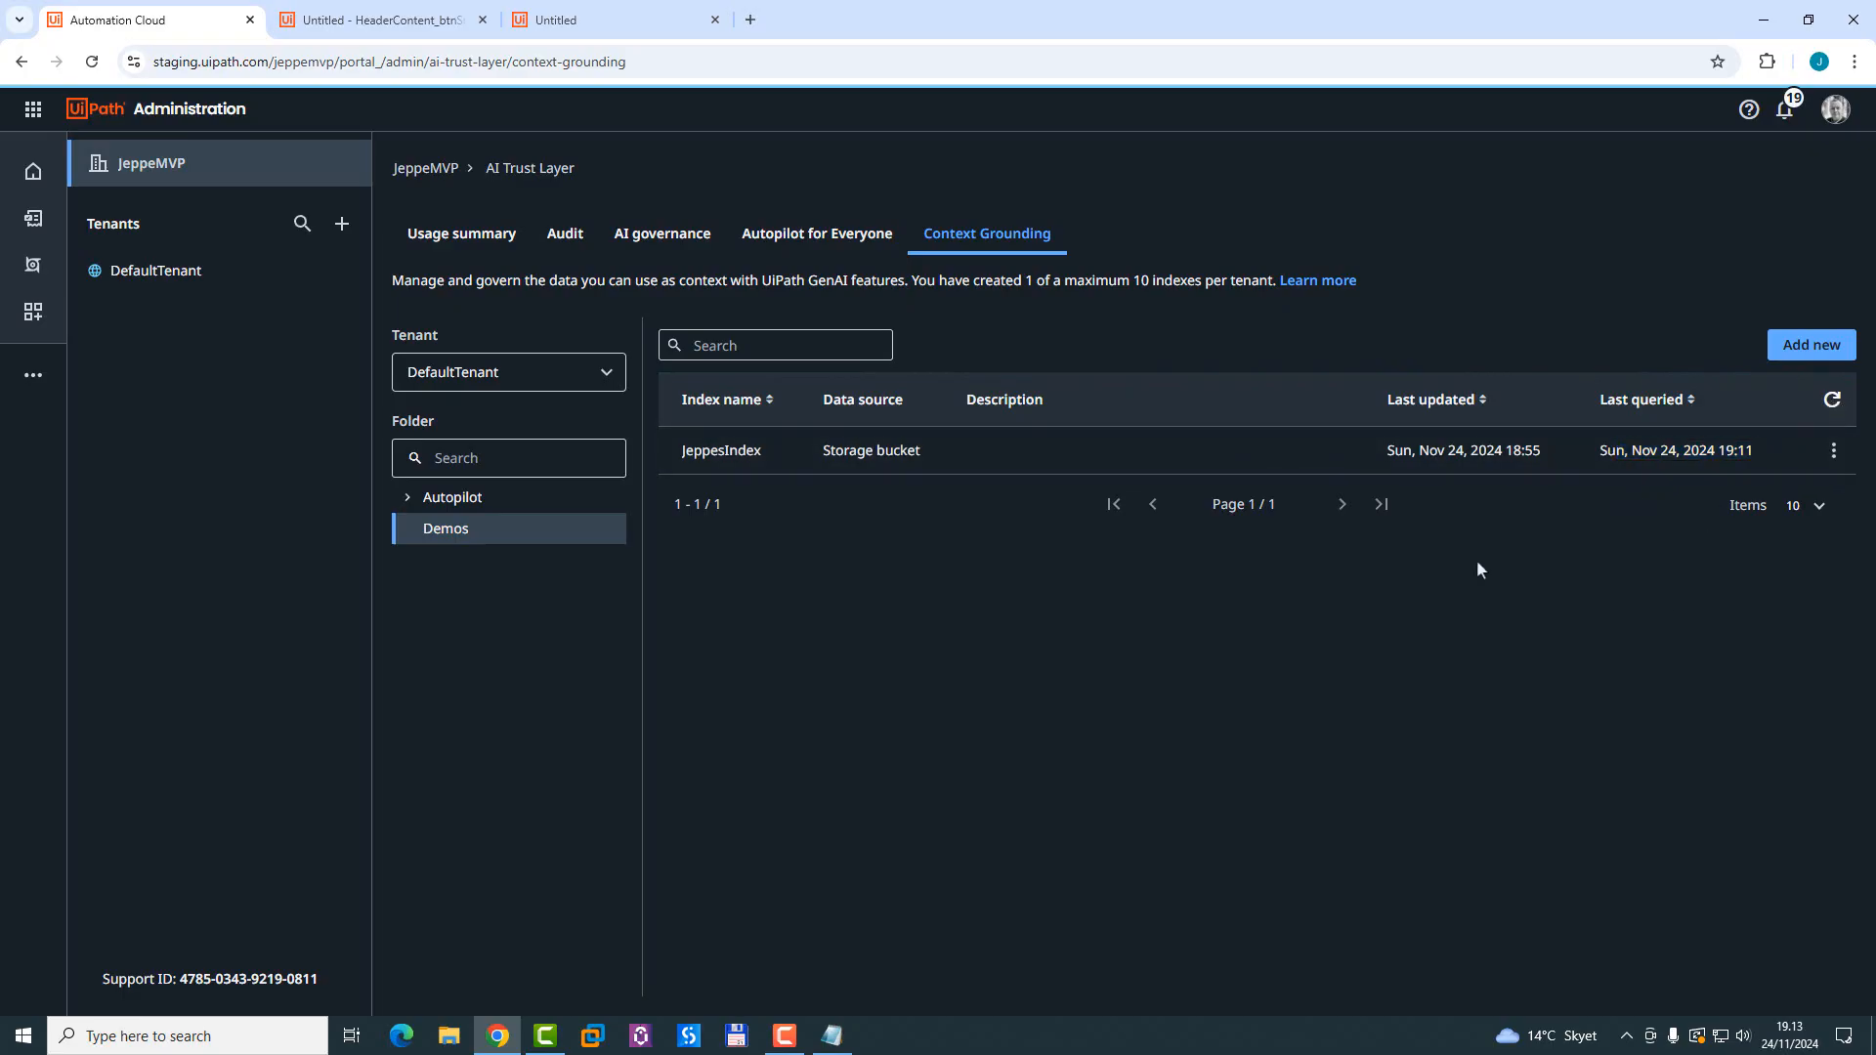
{"action": "mouse_move", "coordinate": [448, 250]}
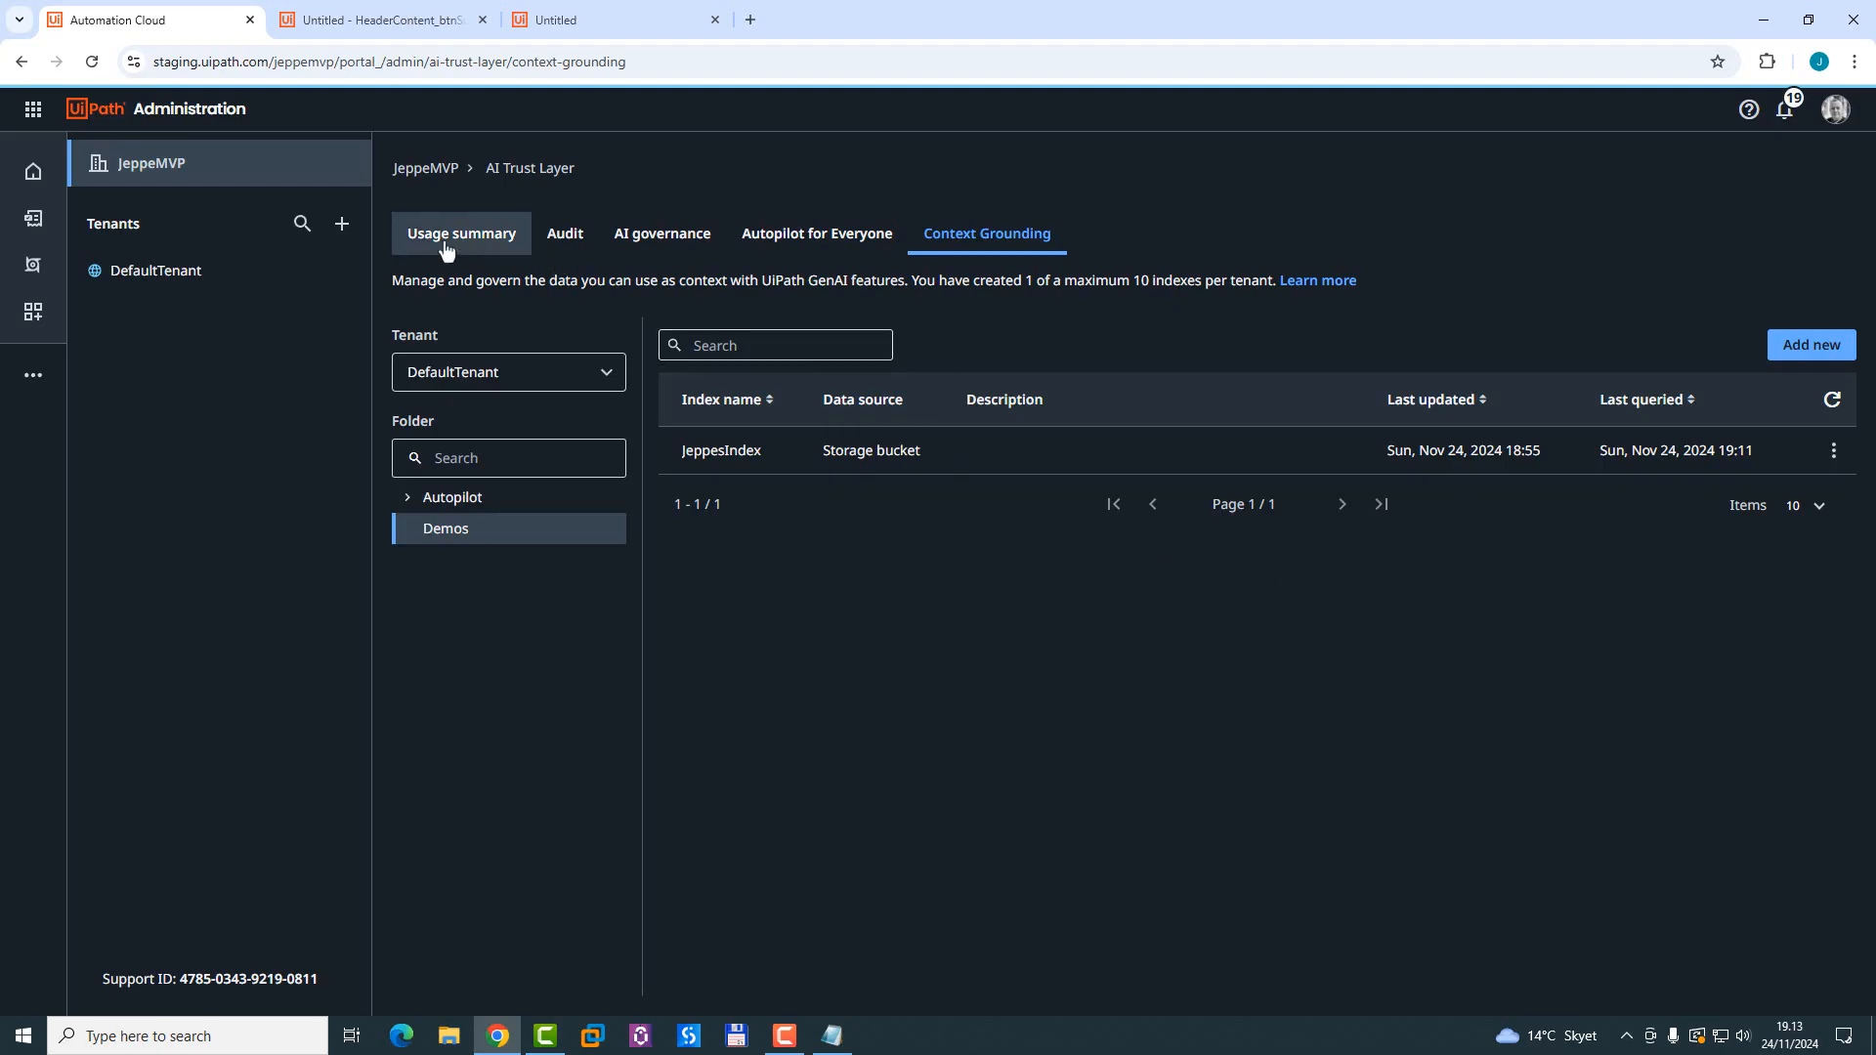
Step: Show the Usage summary charts of November LLM actions including 5 Context Grounding calls
{"action": "left_click", "coordinate": [461, 234]}
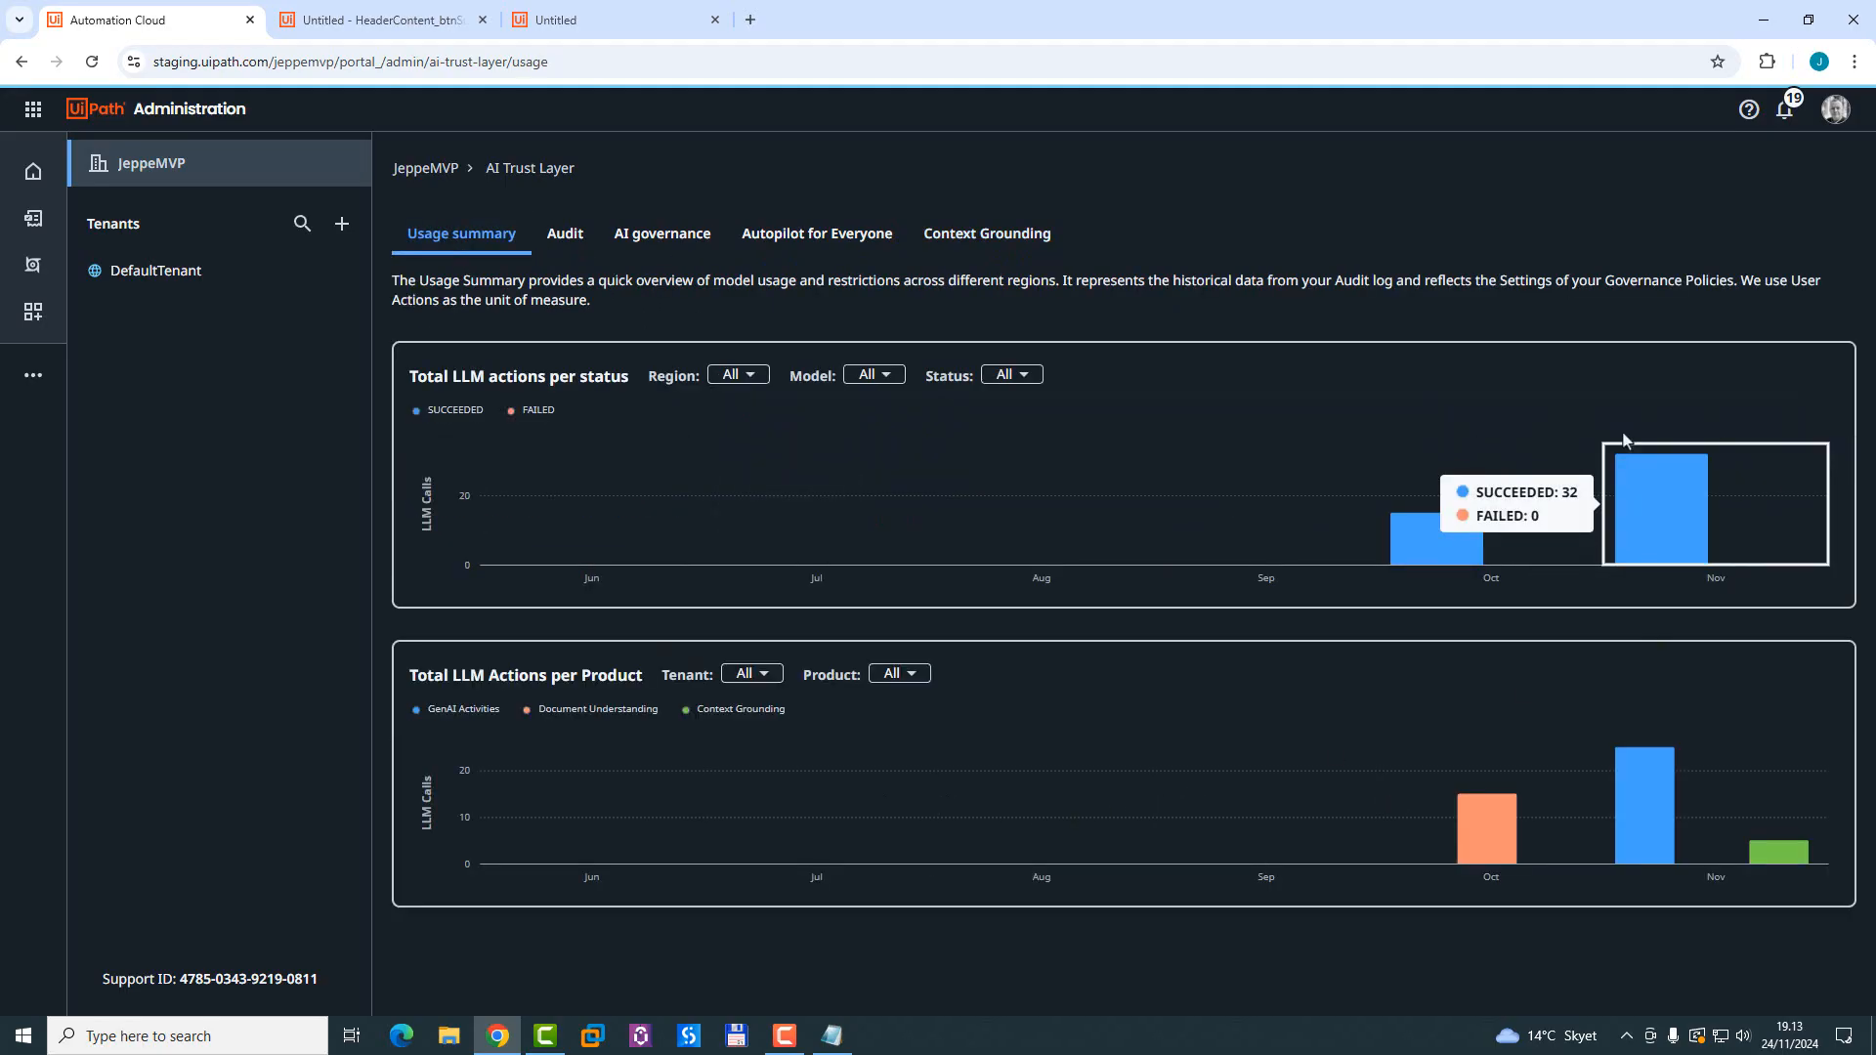
{"action": "mouse_move", "coordinate": [816, 502]}
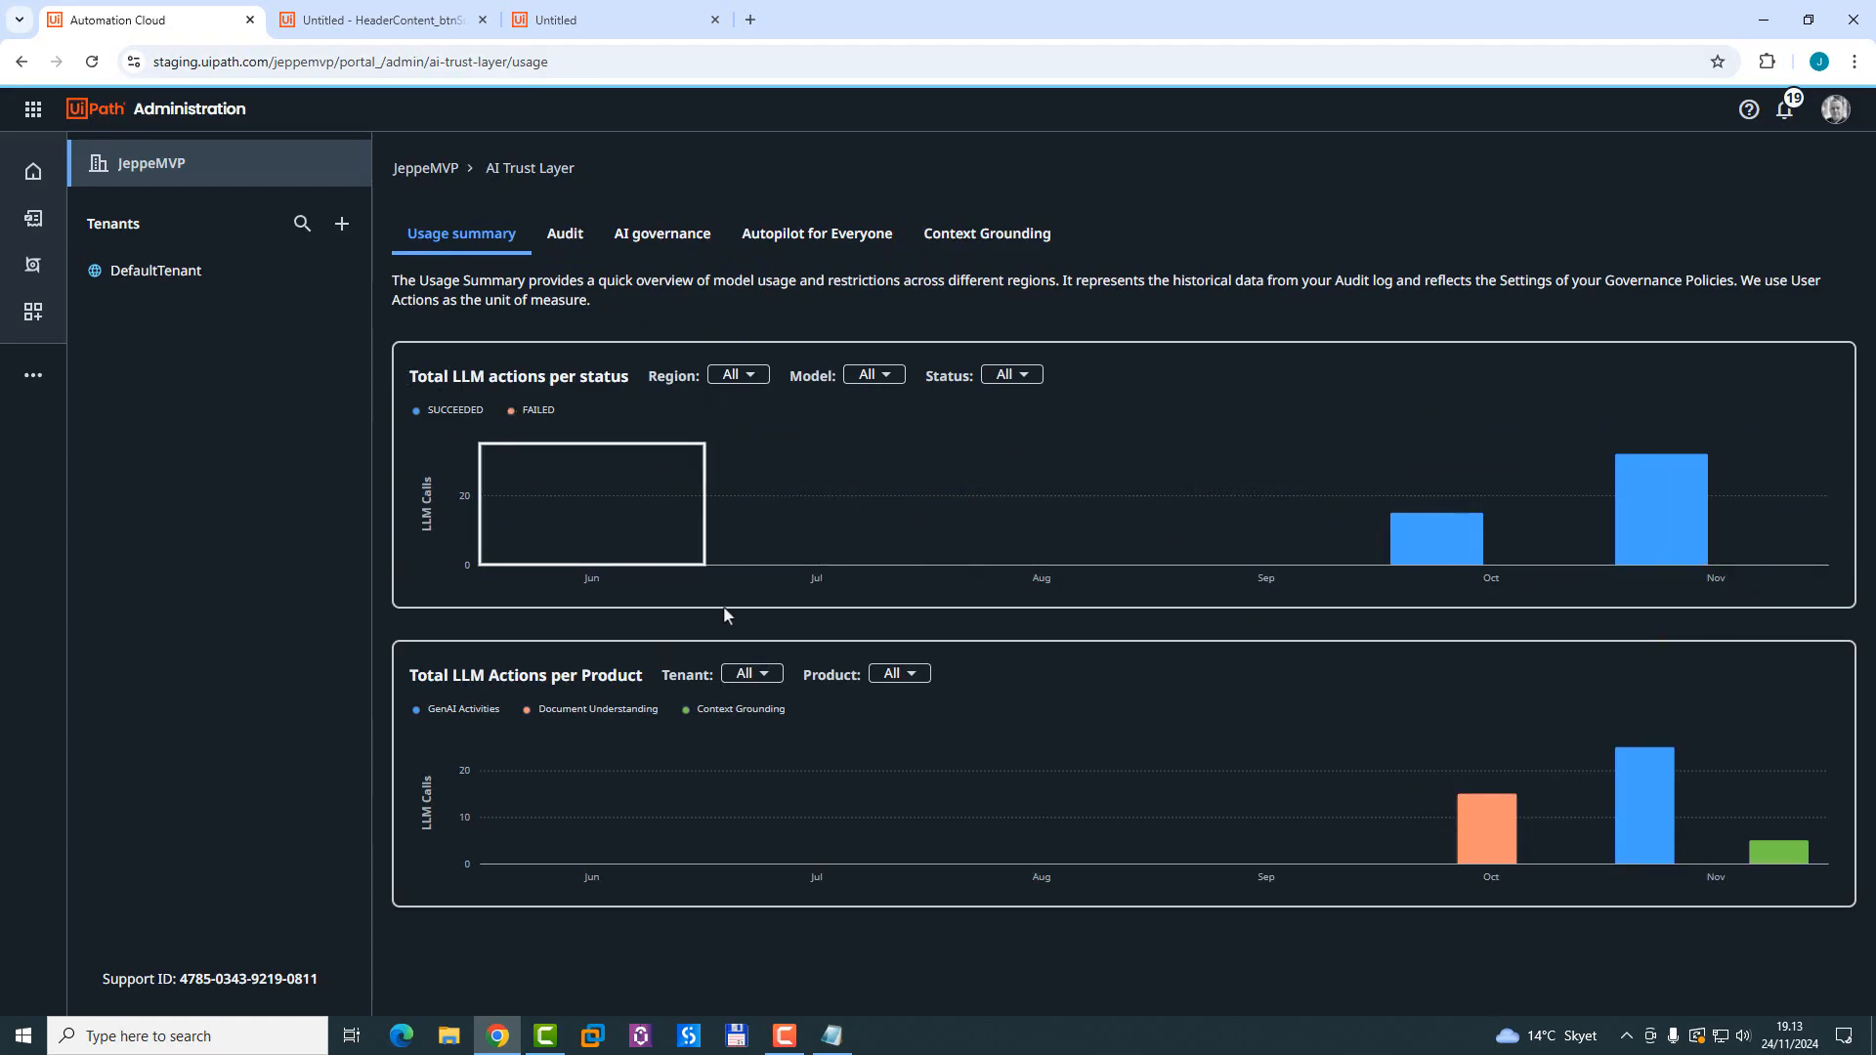
{"action": "mouse_move", "coordinate": [953, 655]}
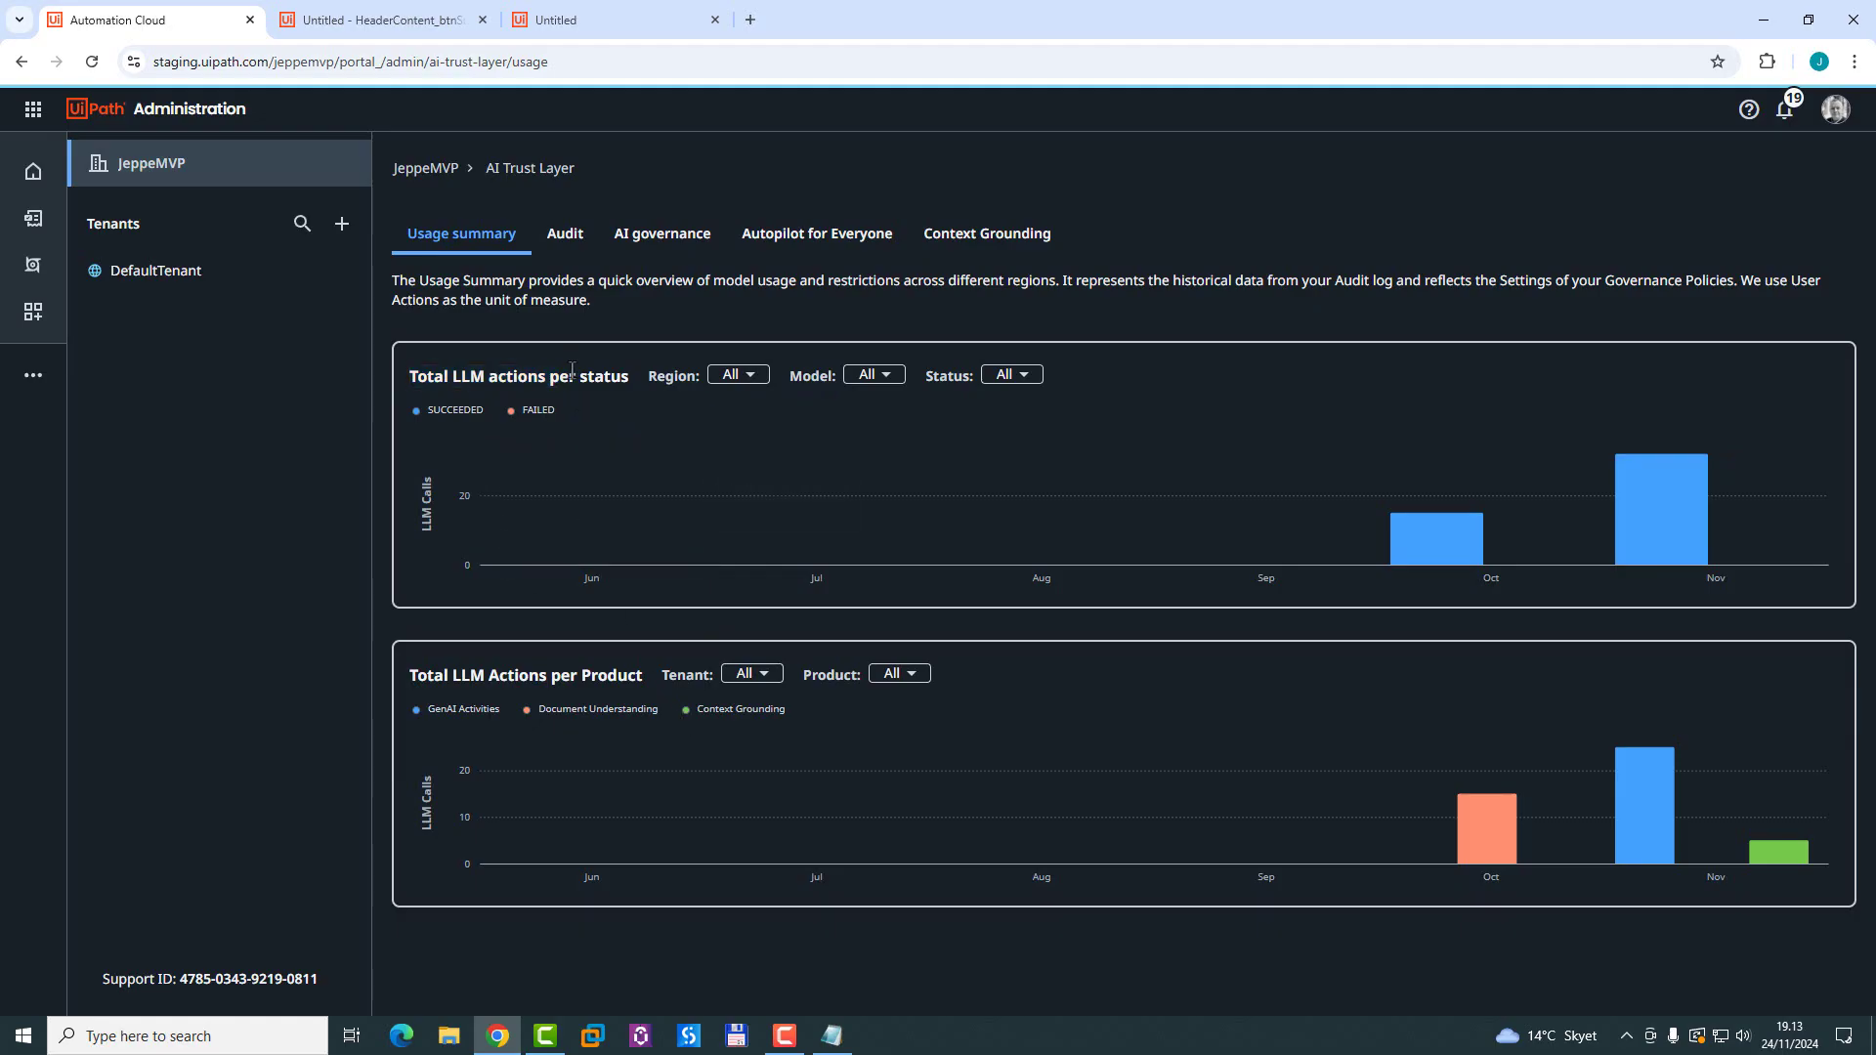
{"action": "mouse_move", "coordinate": [926, 711]}
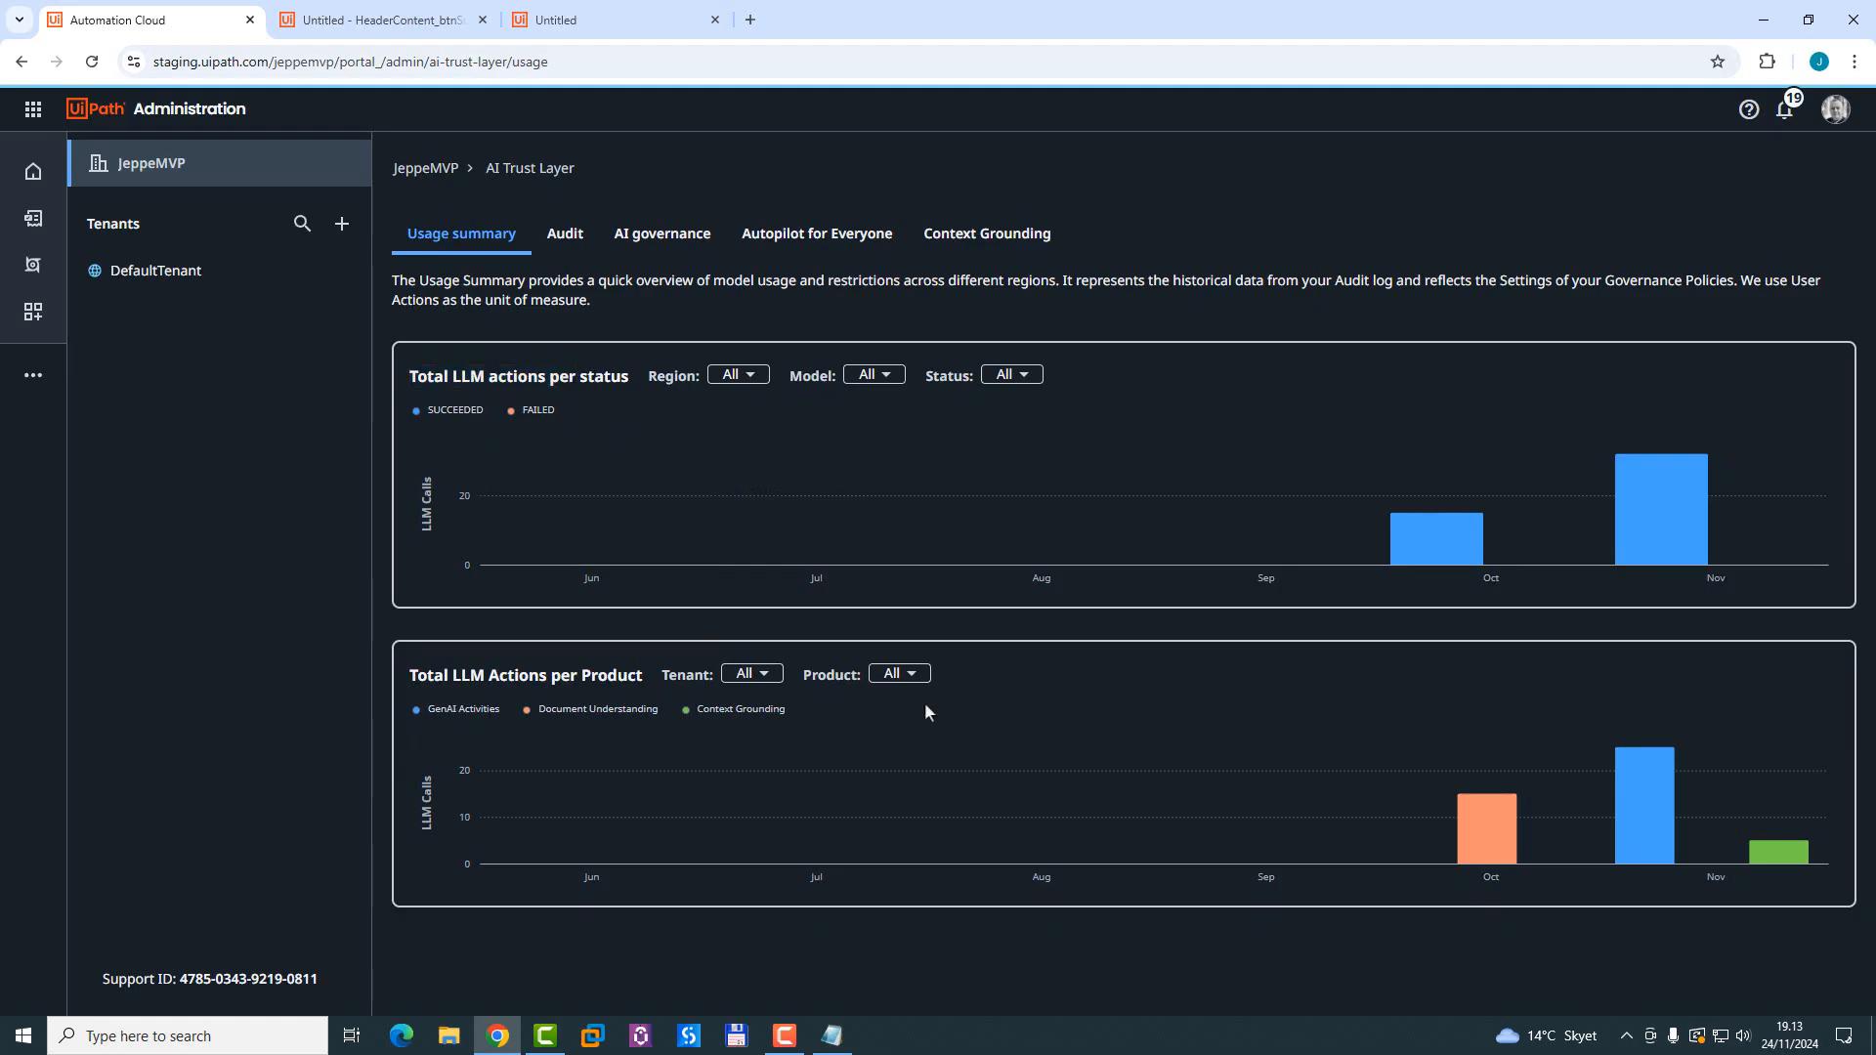
{"action": "mouse_move", "coordinate": [1751, 858]}
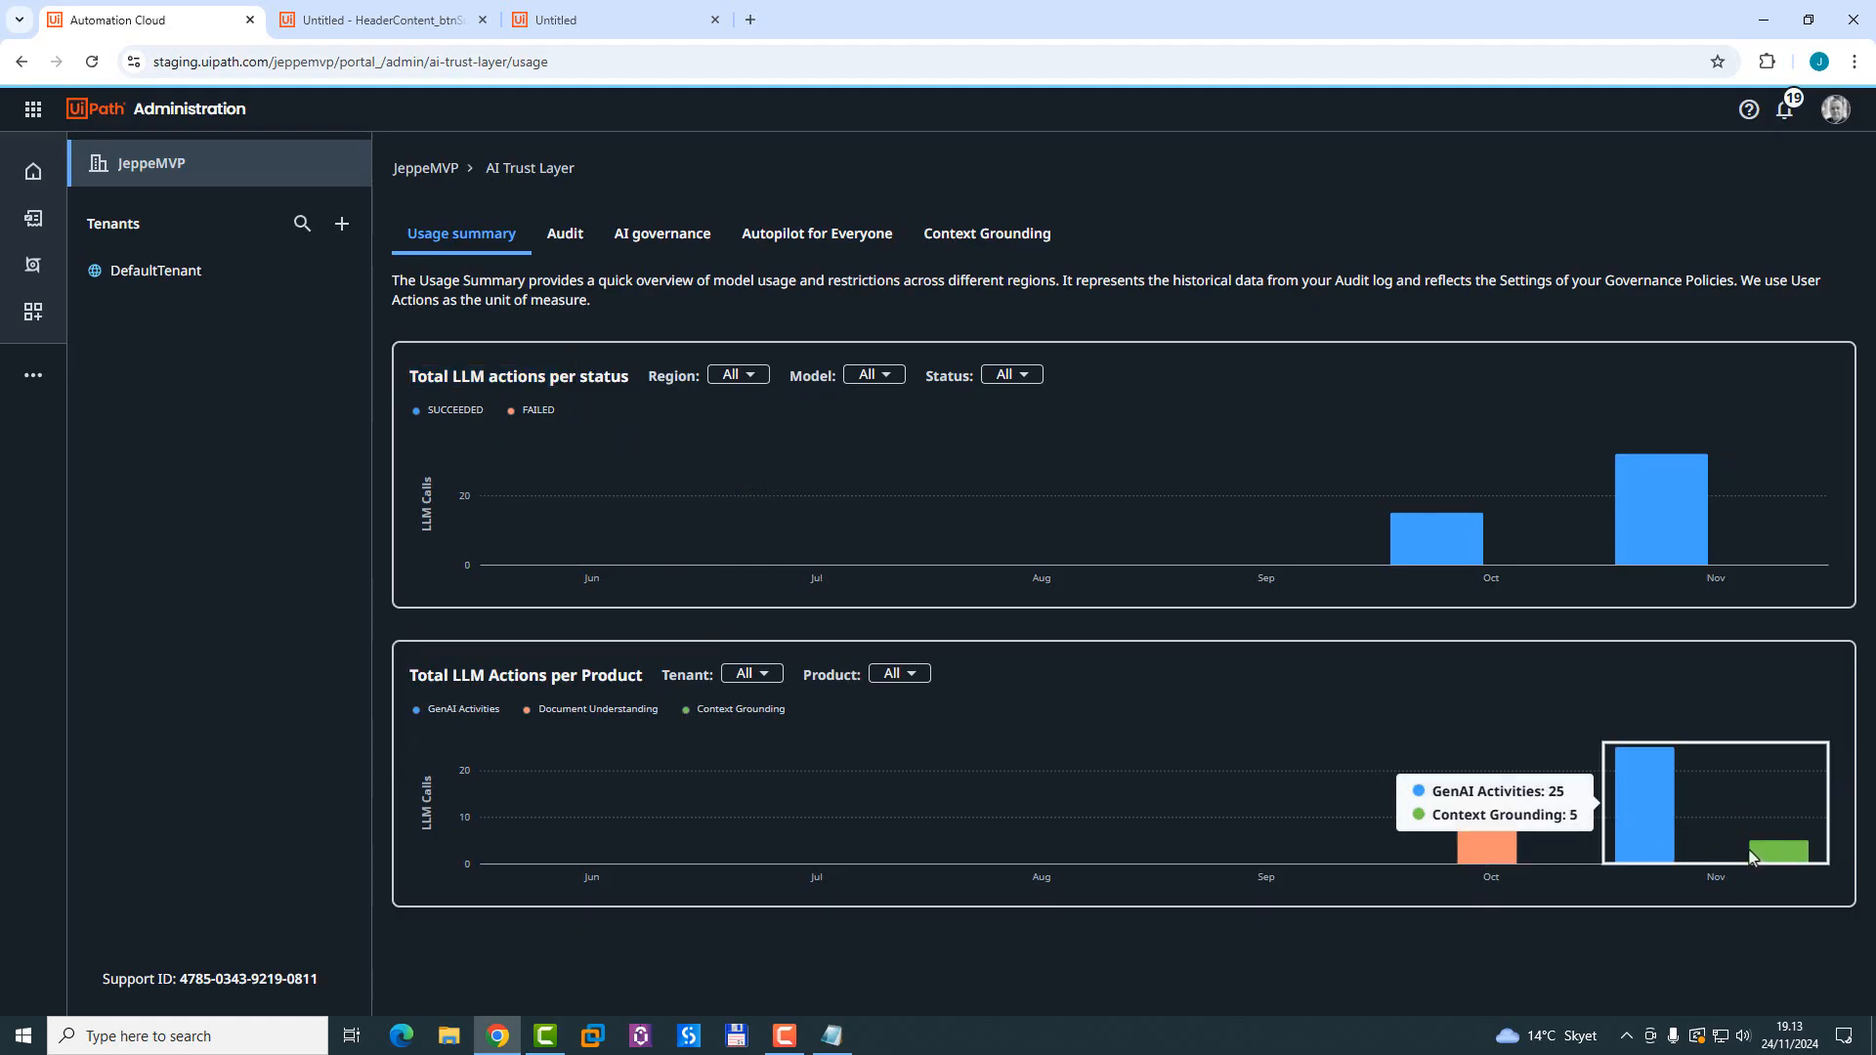